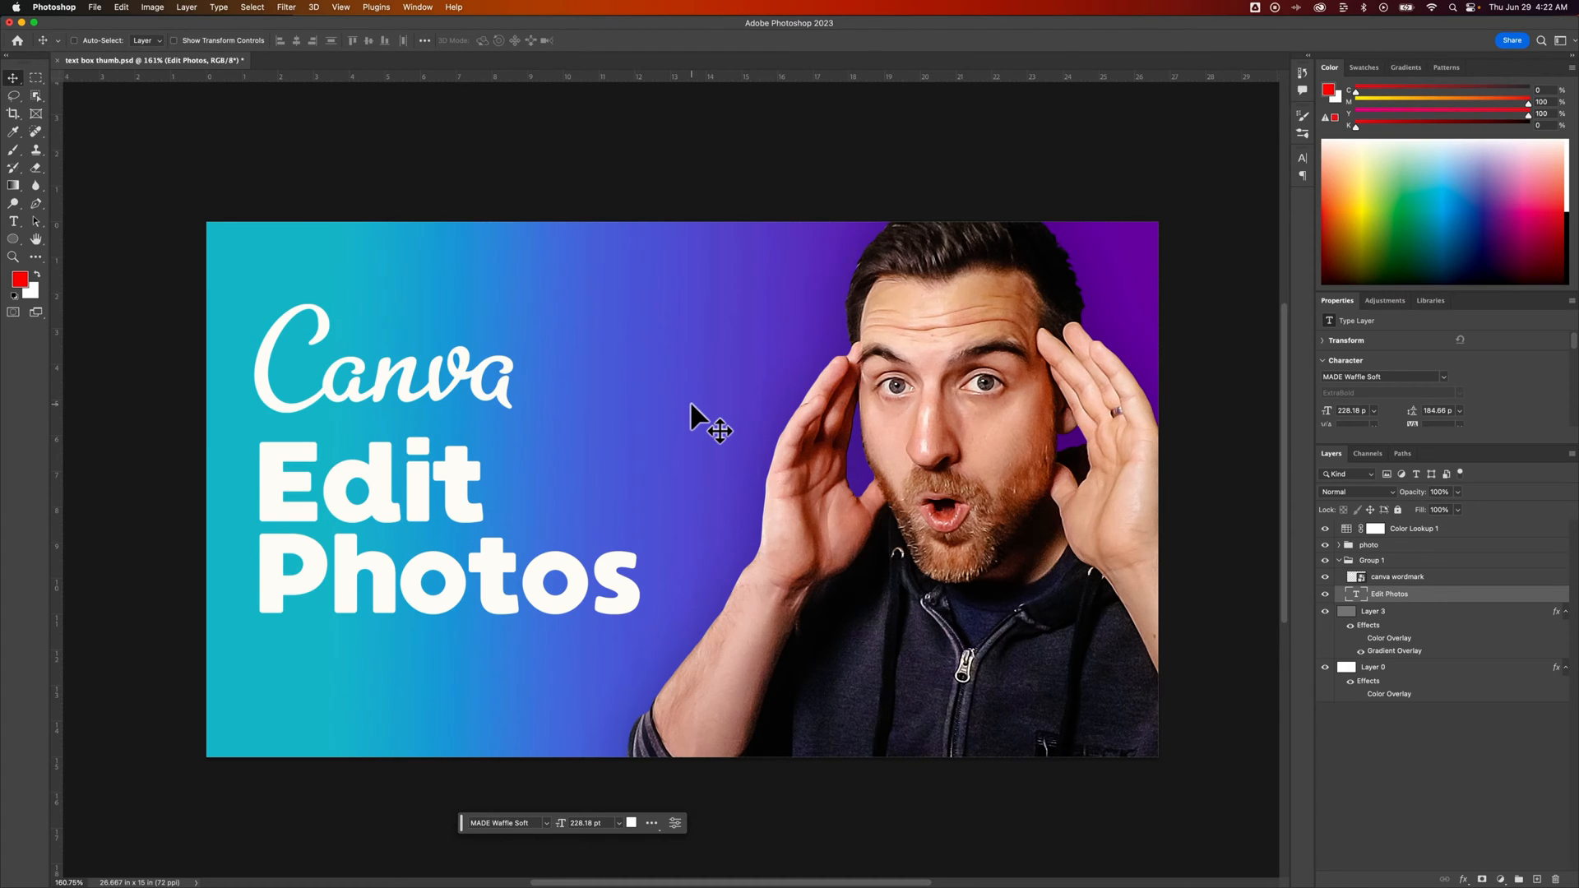
pyautogui.moveTo(308, 502)
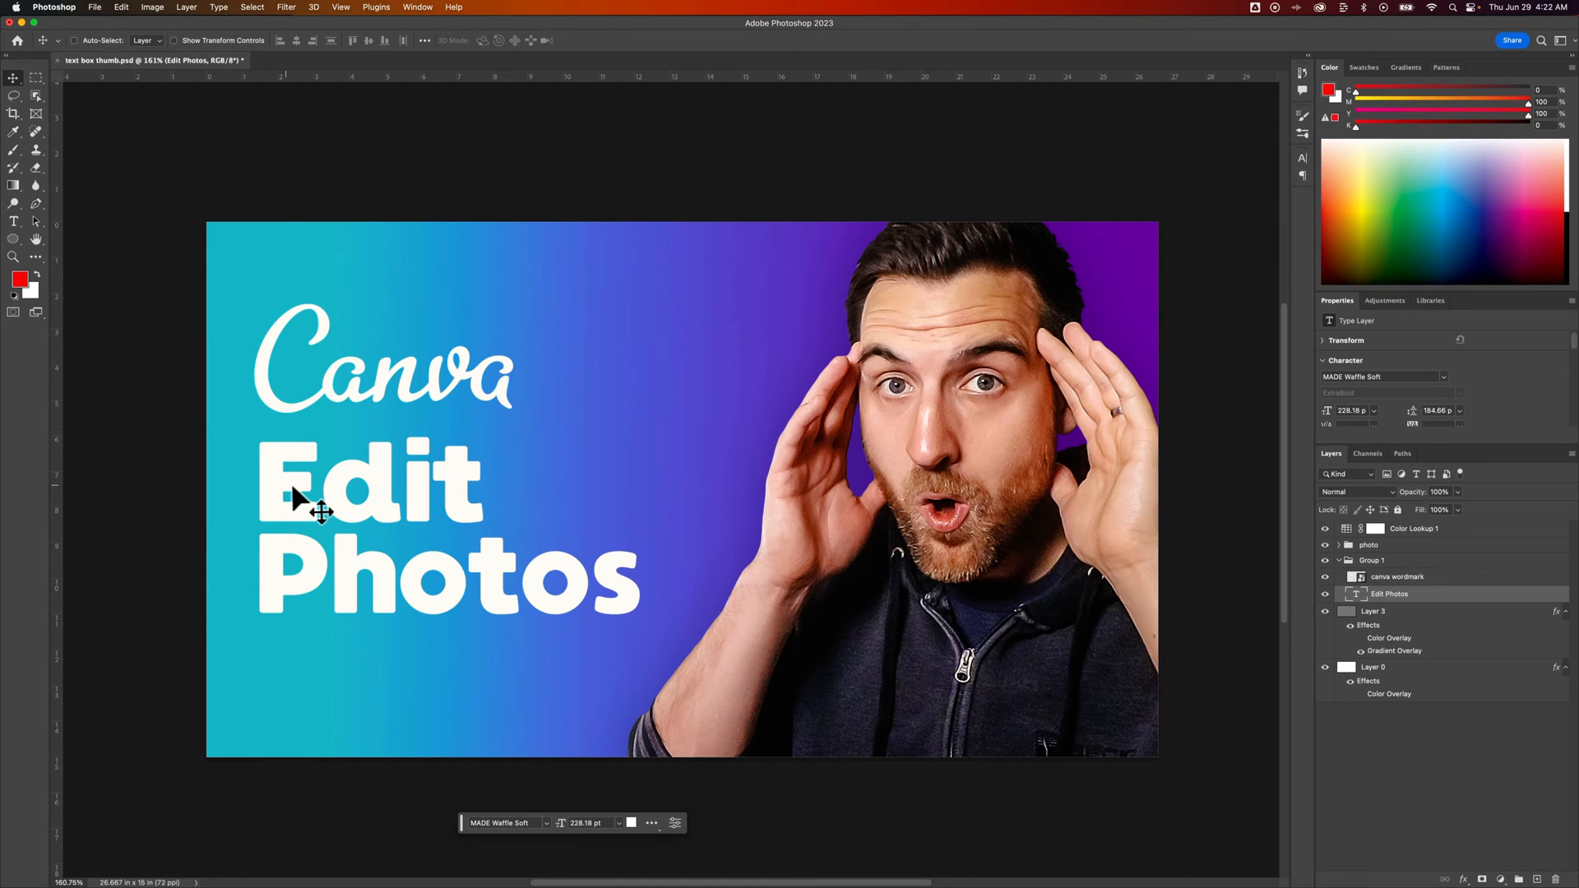
pyautogui.moveTo(290, 490)
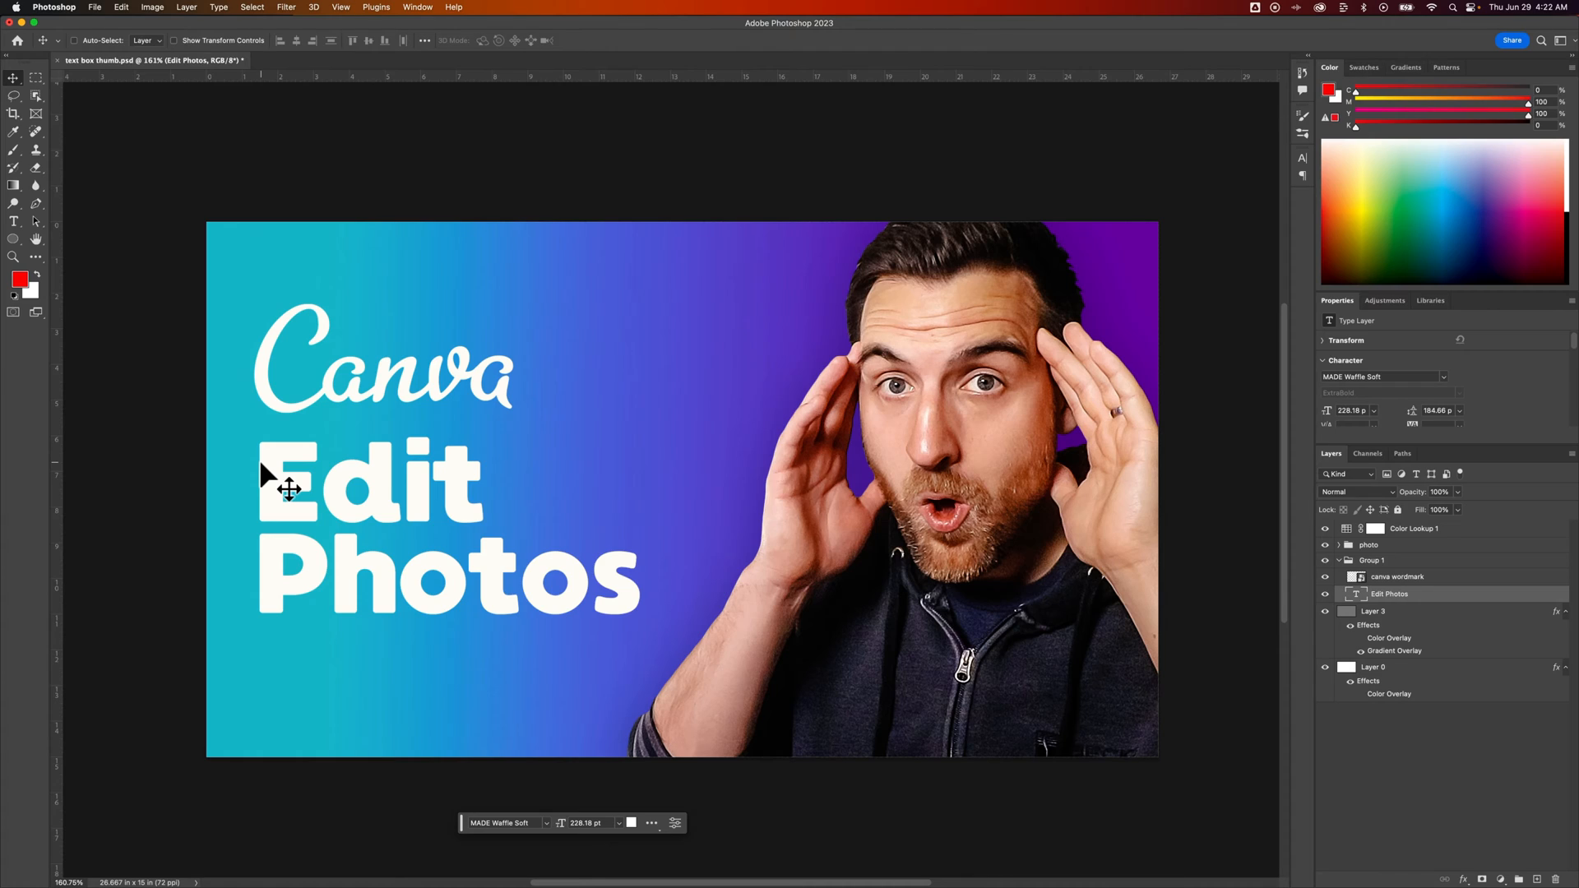
pyautogui.moveTo(295, 493)
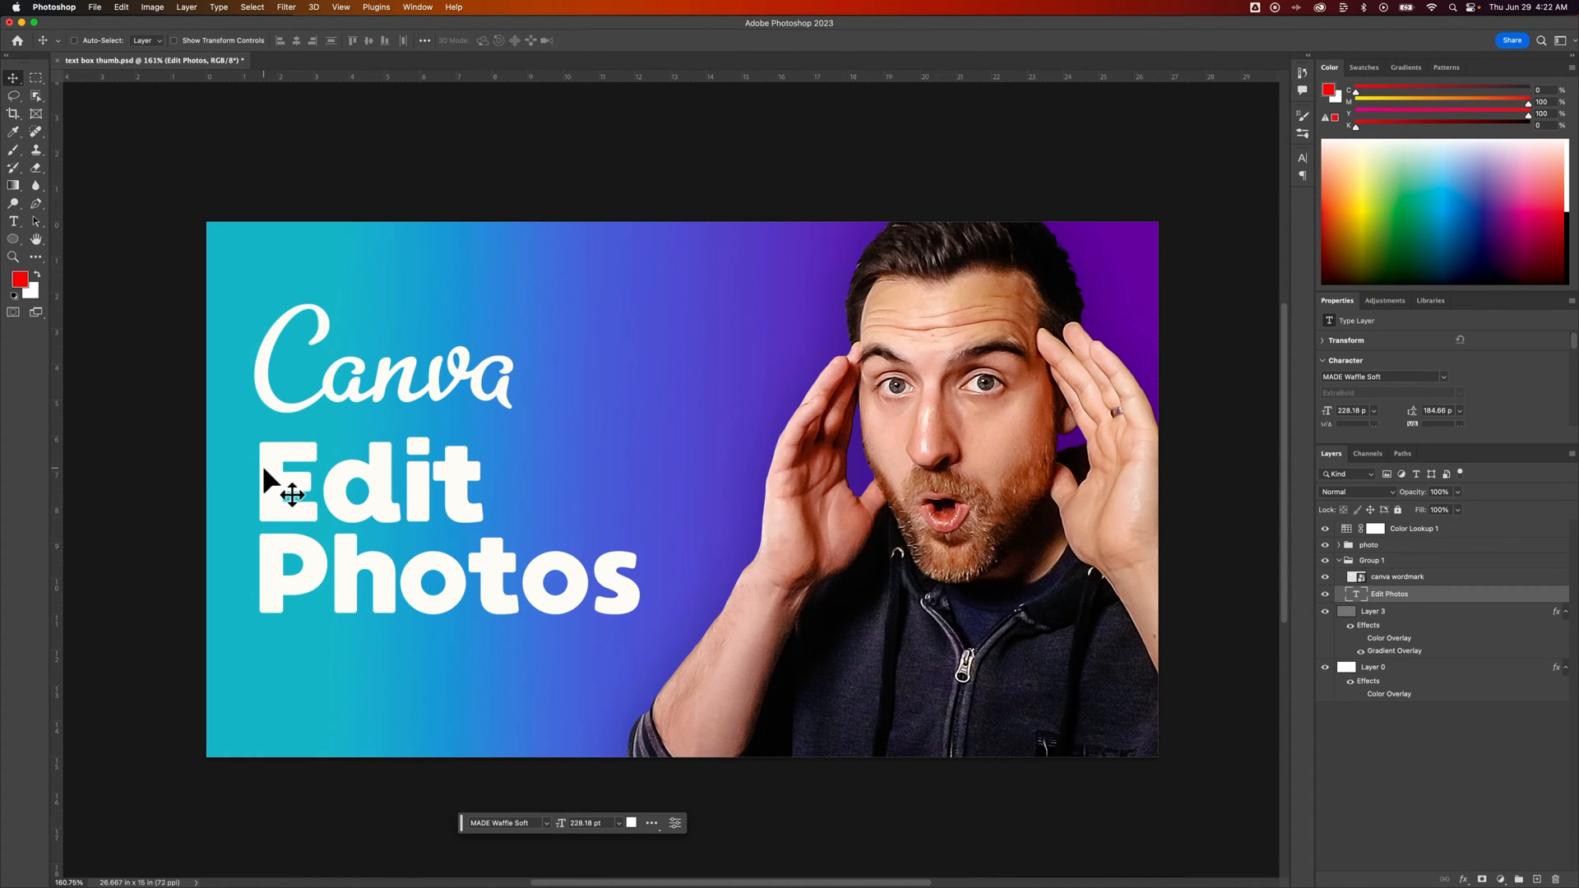
pyautogui.moveTo(464, 494)
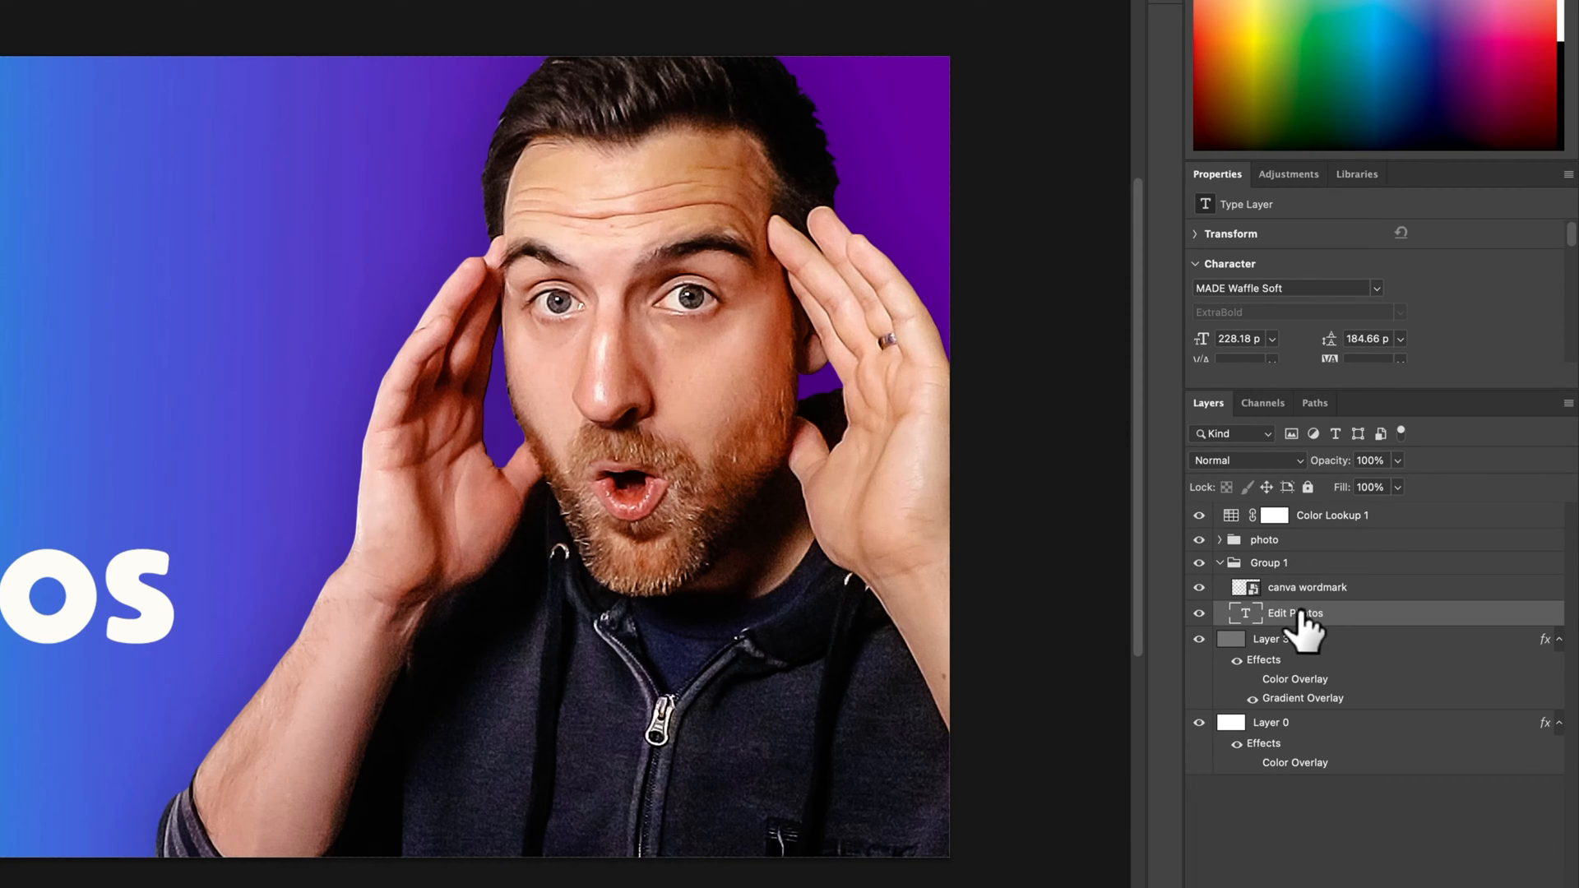
pyautogui.moveTo(1367, 631)
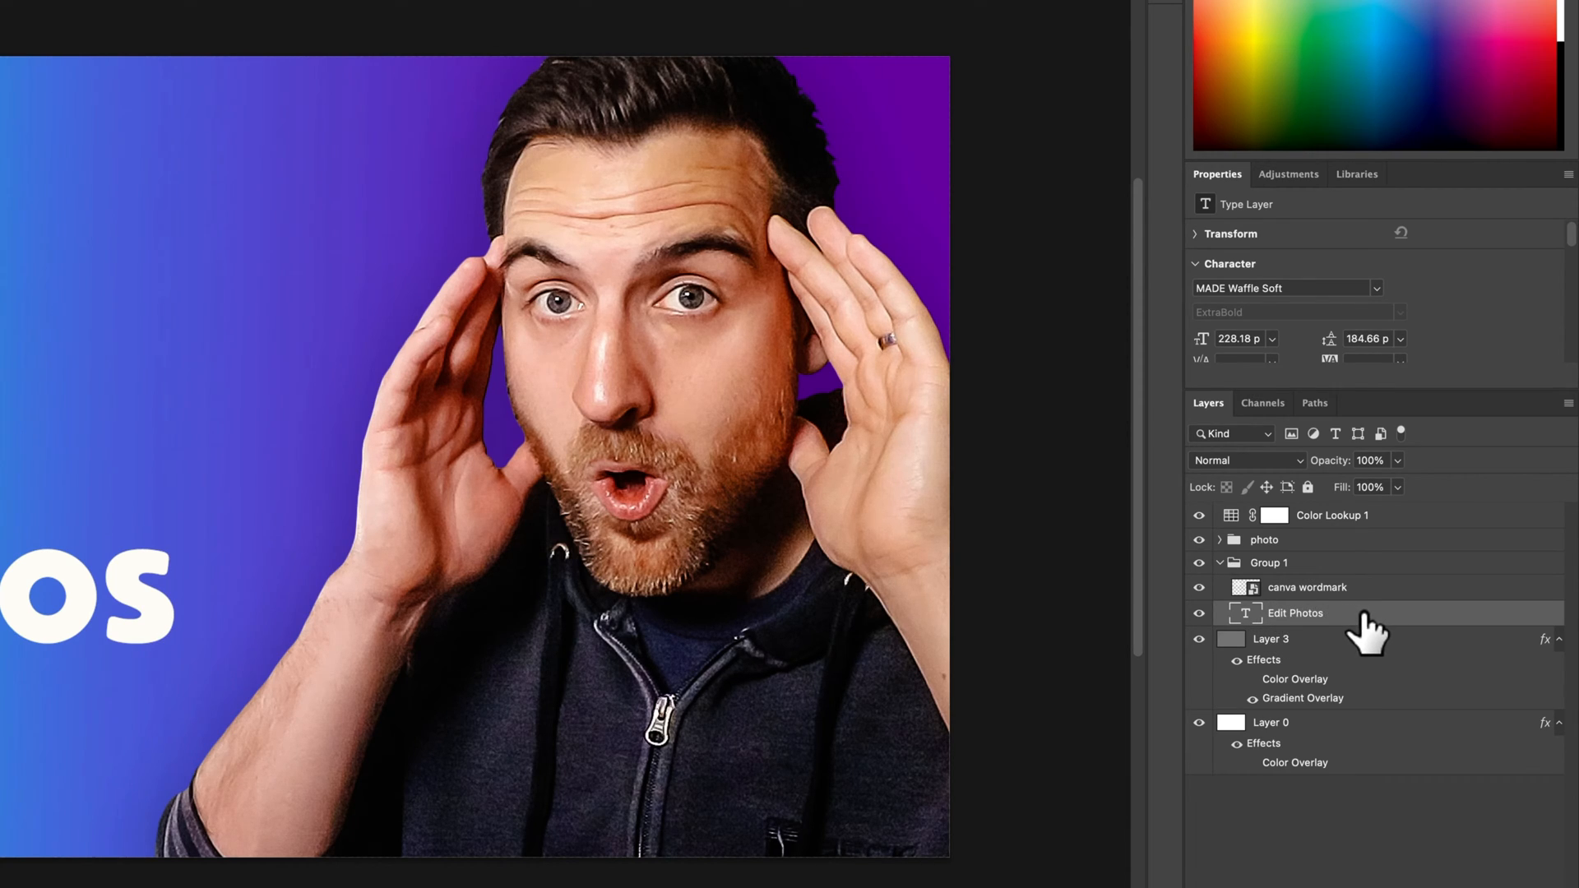
pyautogui.moveTo(1367, 625)
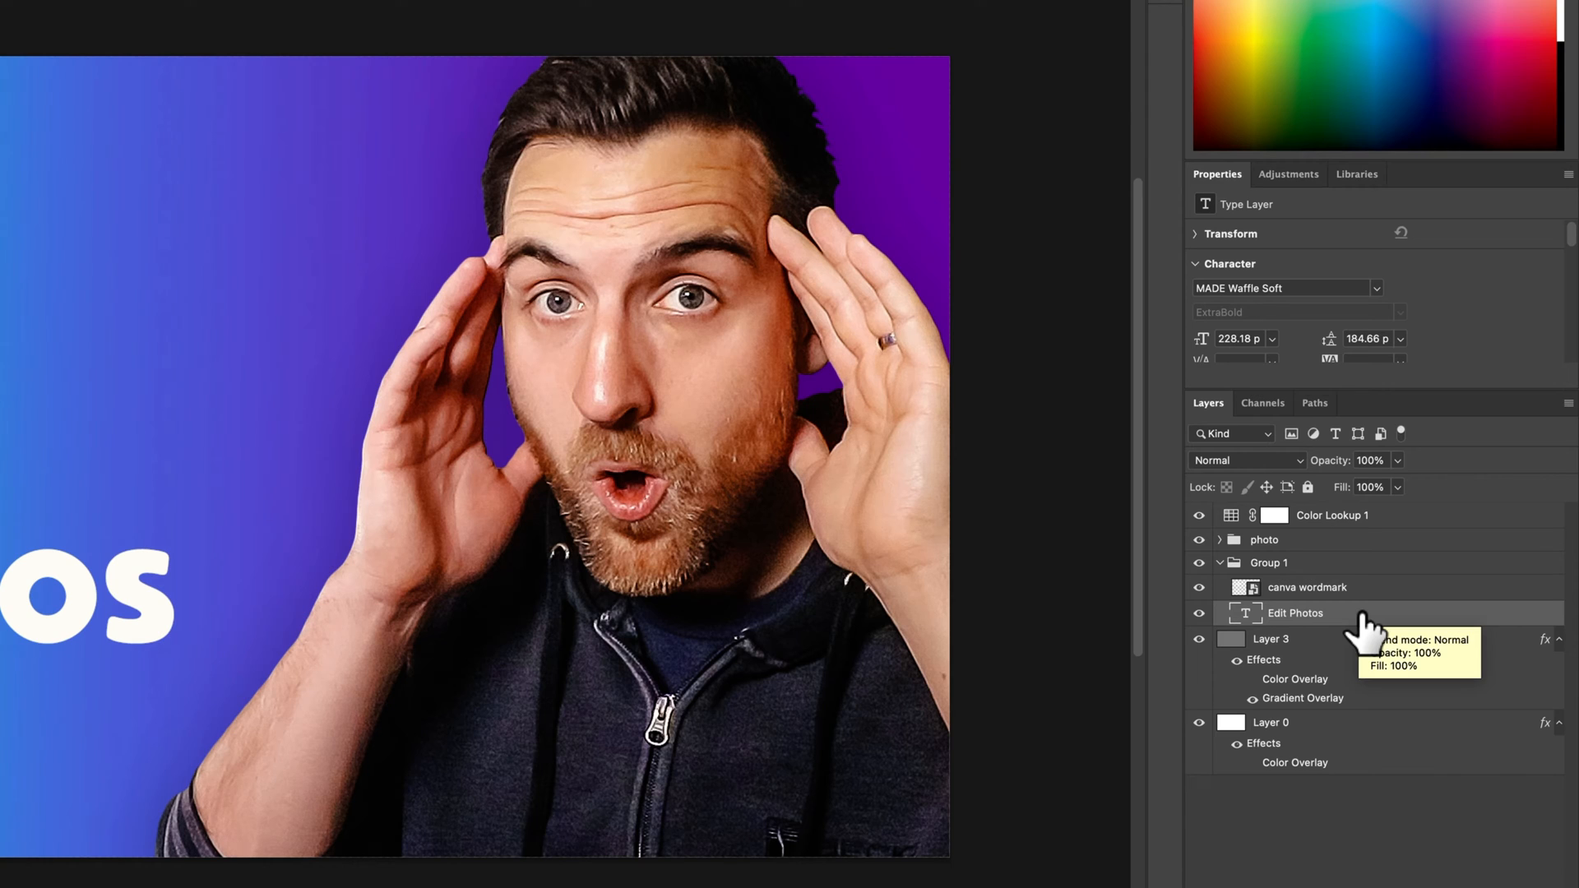
# - Enable a Drop Shadow on the Edit Photos text and compare it with Preview off and on
pyautogui.doubleClick(1295, 612)
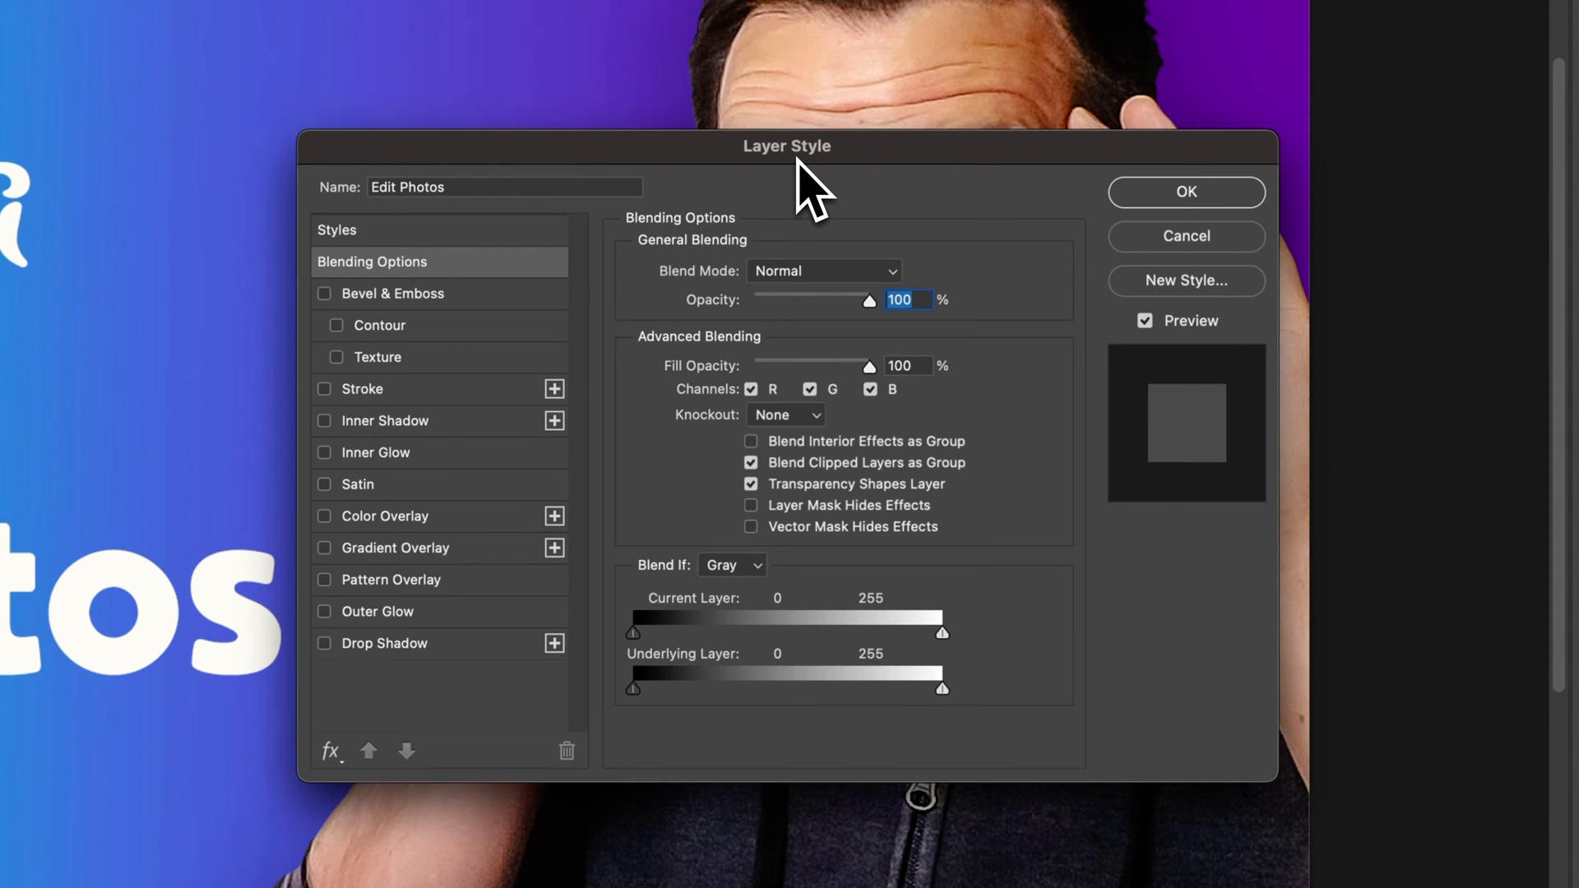
pyautogui.moveTo(533, 271)
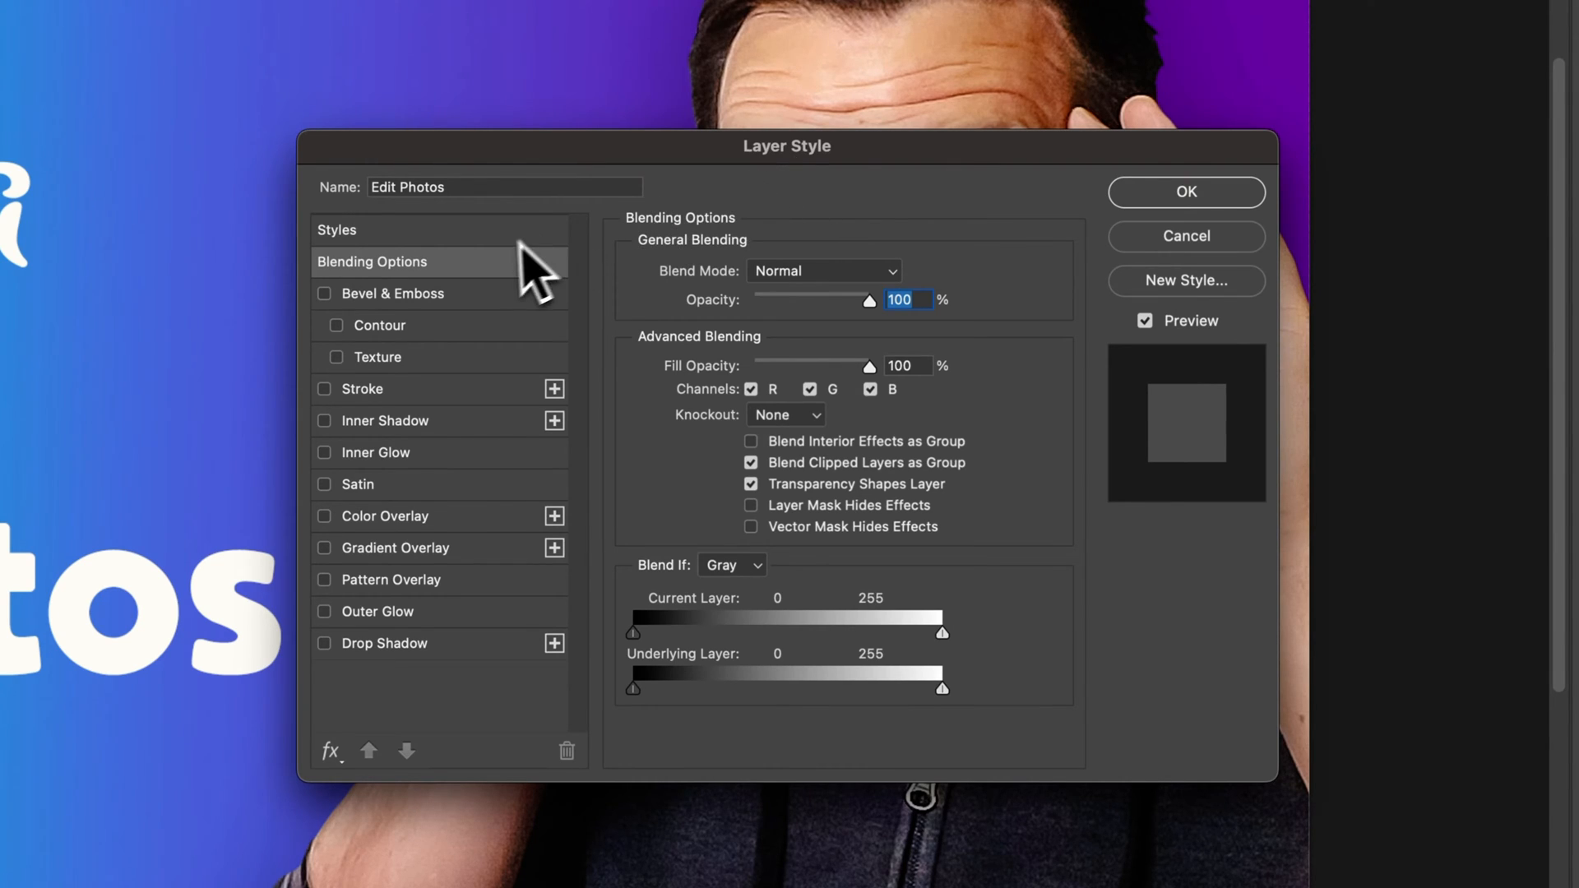
pyautogui.moveTo(413, 685)
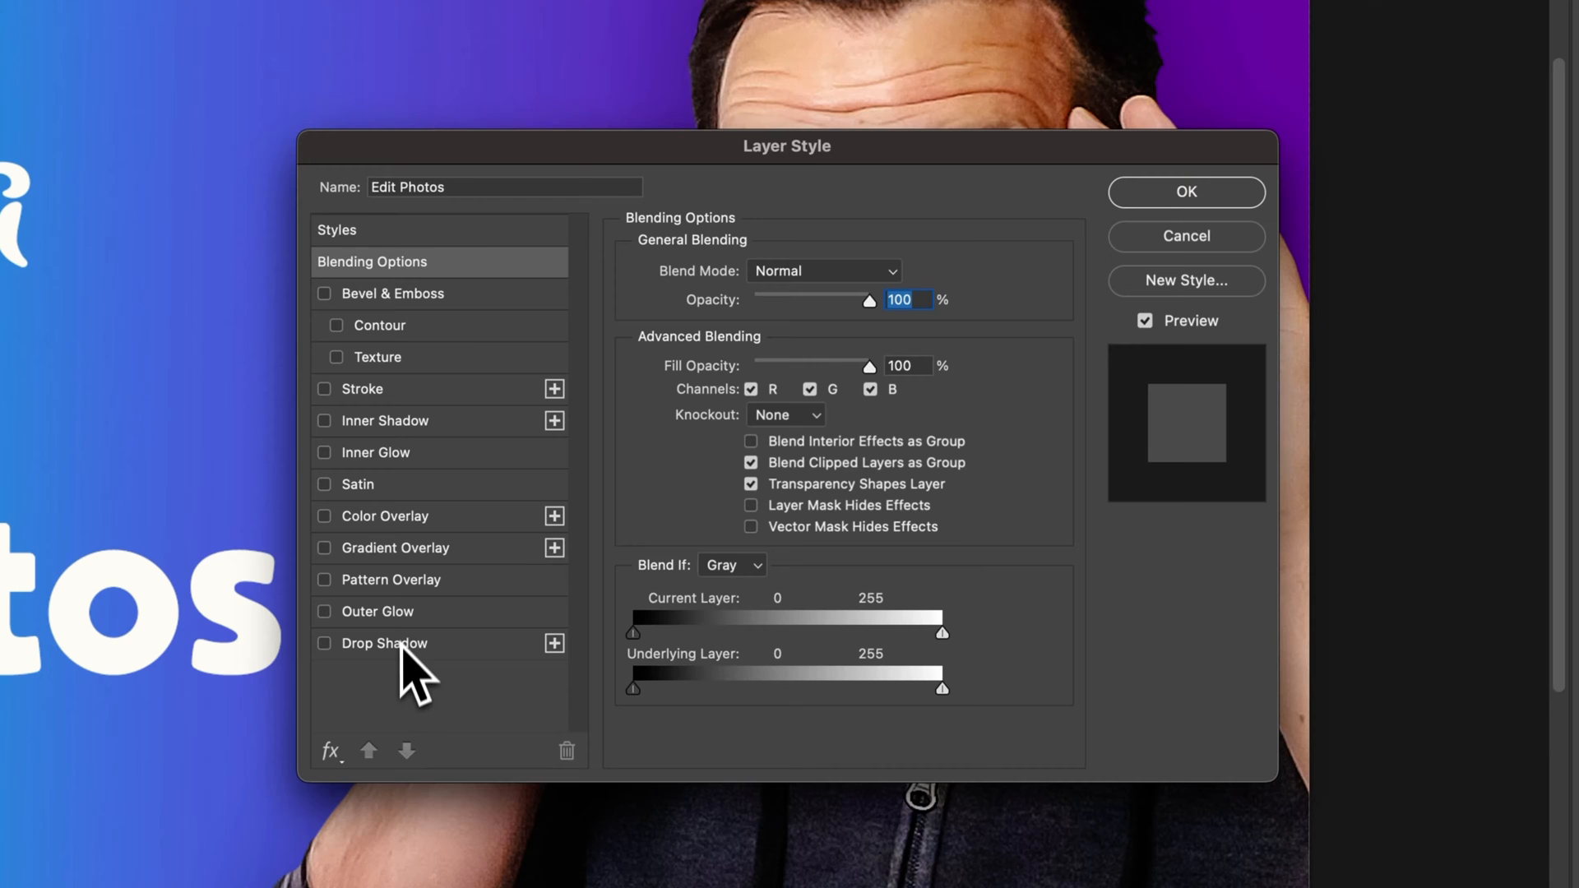
pyautogui.moveTo(343, 684)
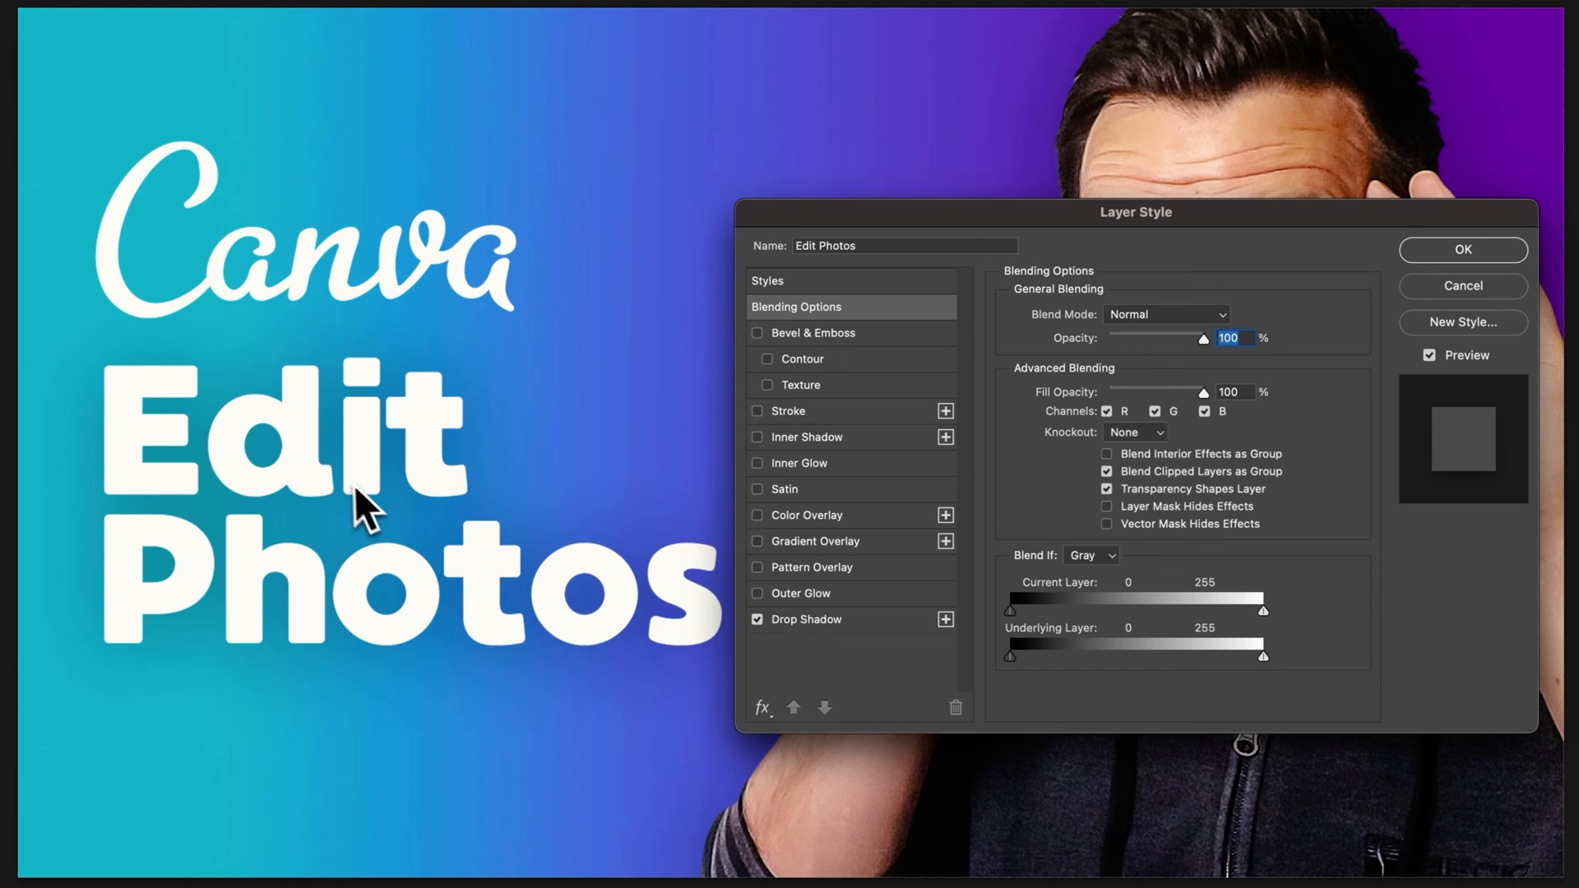
pyautogui.moveTo(1459, 392)
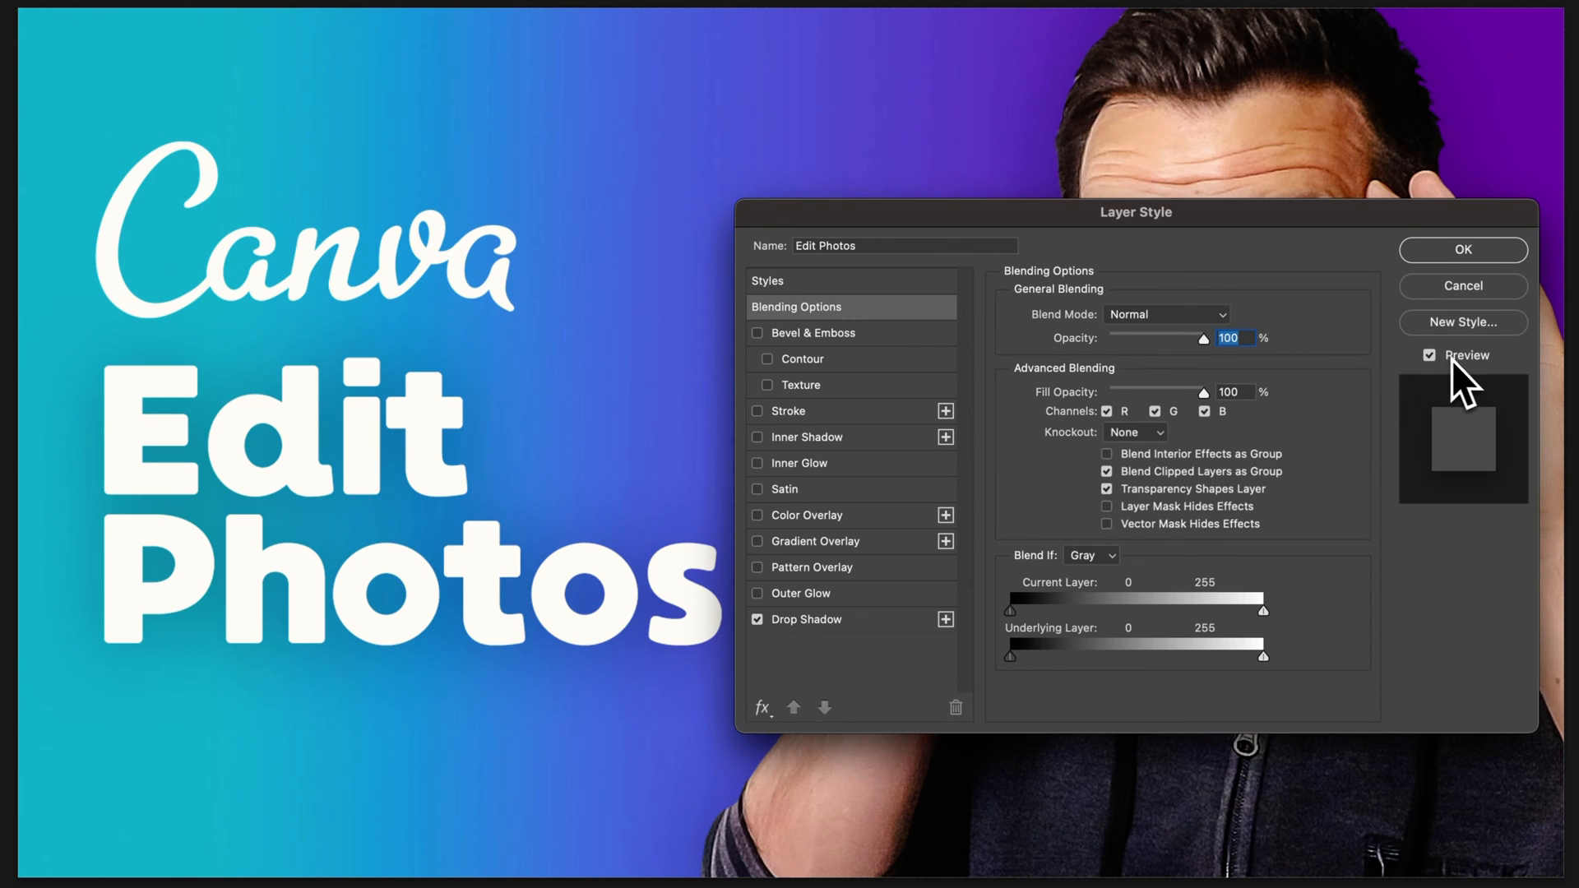
pyautogui.click(1430, 355)
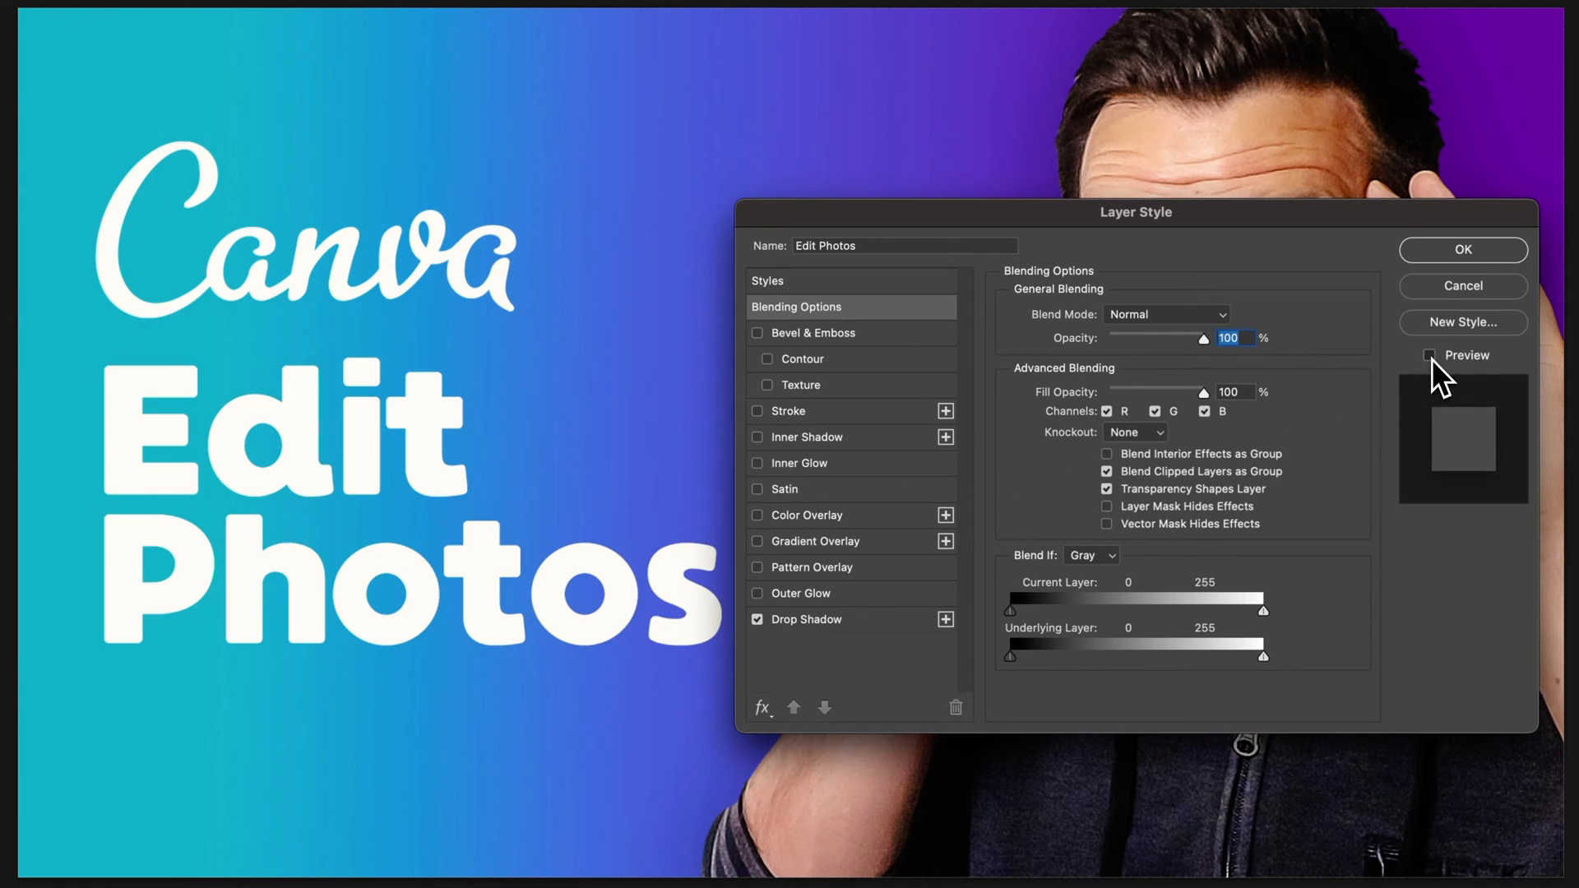
pyautogui.click(1430, 355)
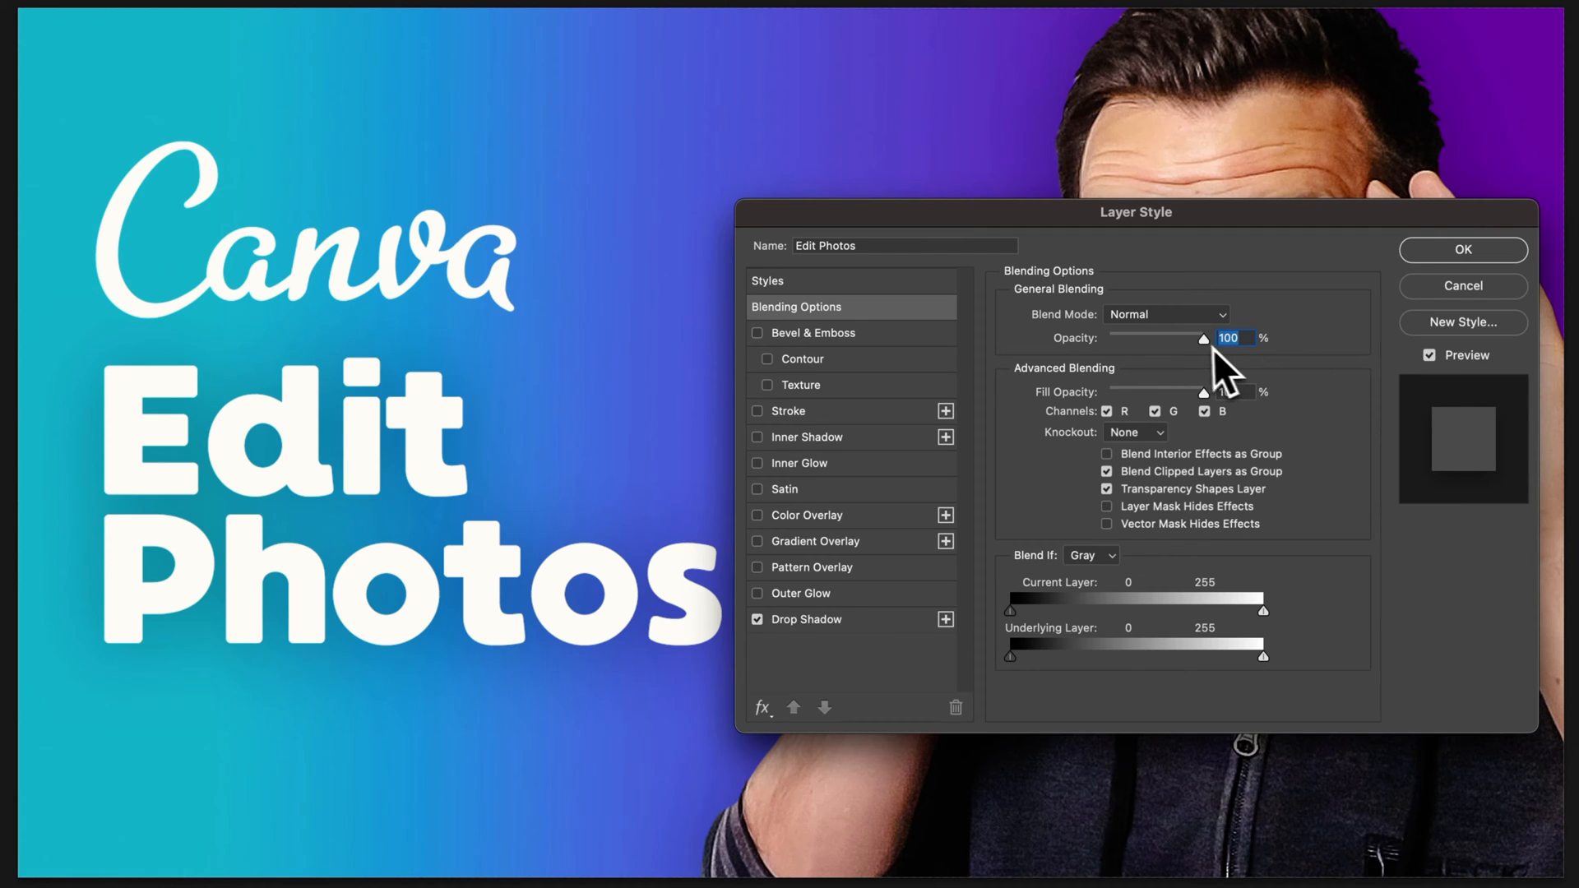
pyautogui.moveTo(891, 625)
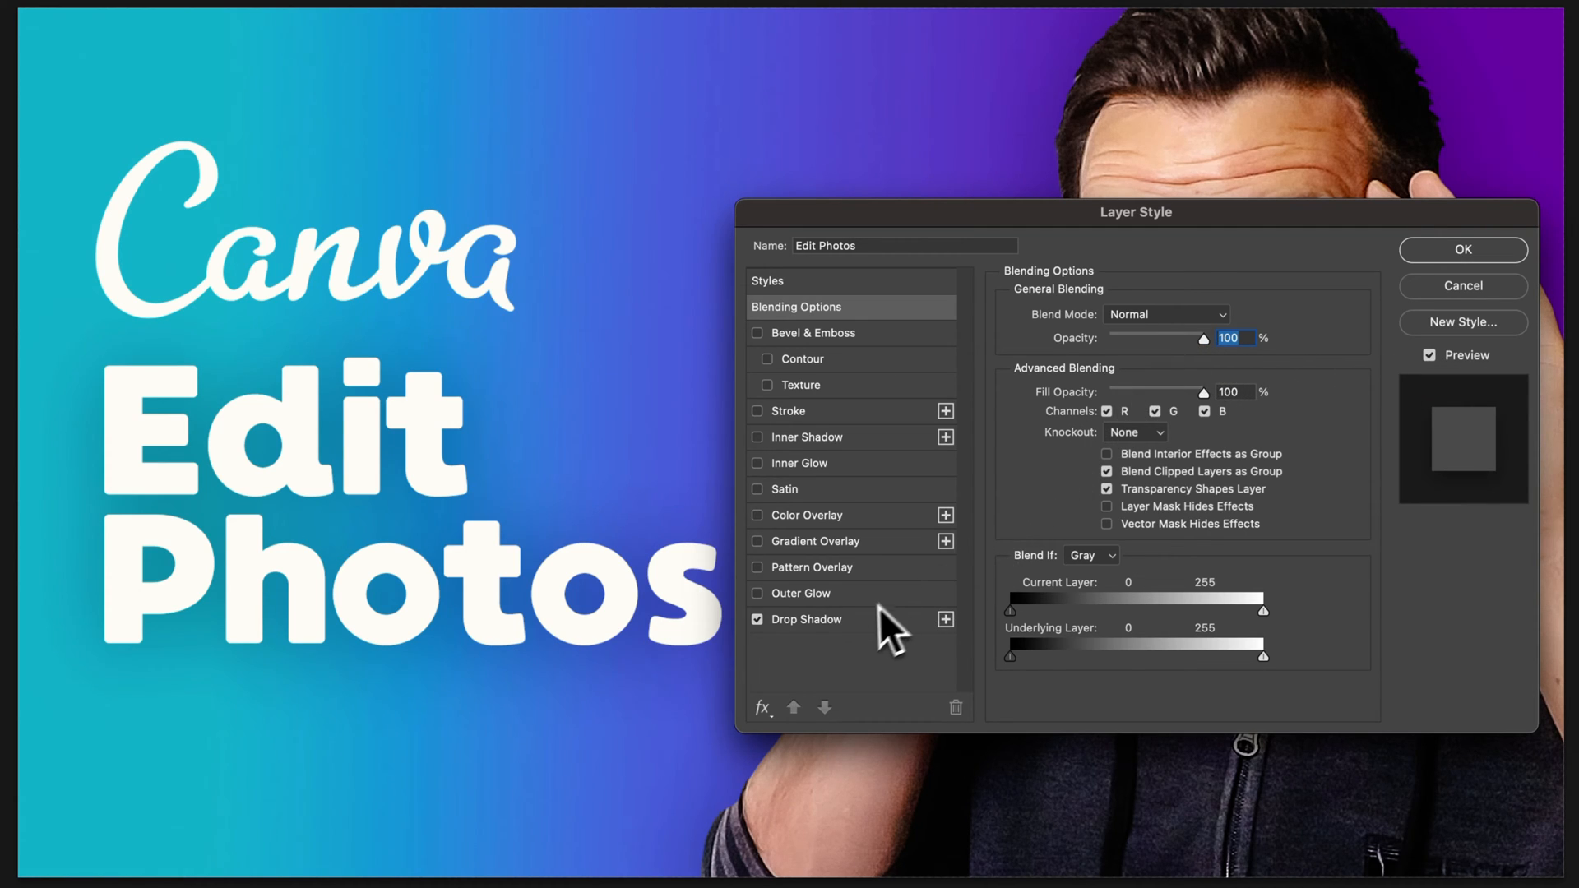
# - Show the Drop Shadow settings: Multiply, 21% opacity, 90° angle, 120 px size
pyautogui.click(811, 618)
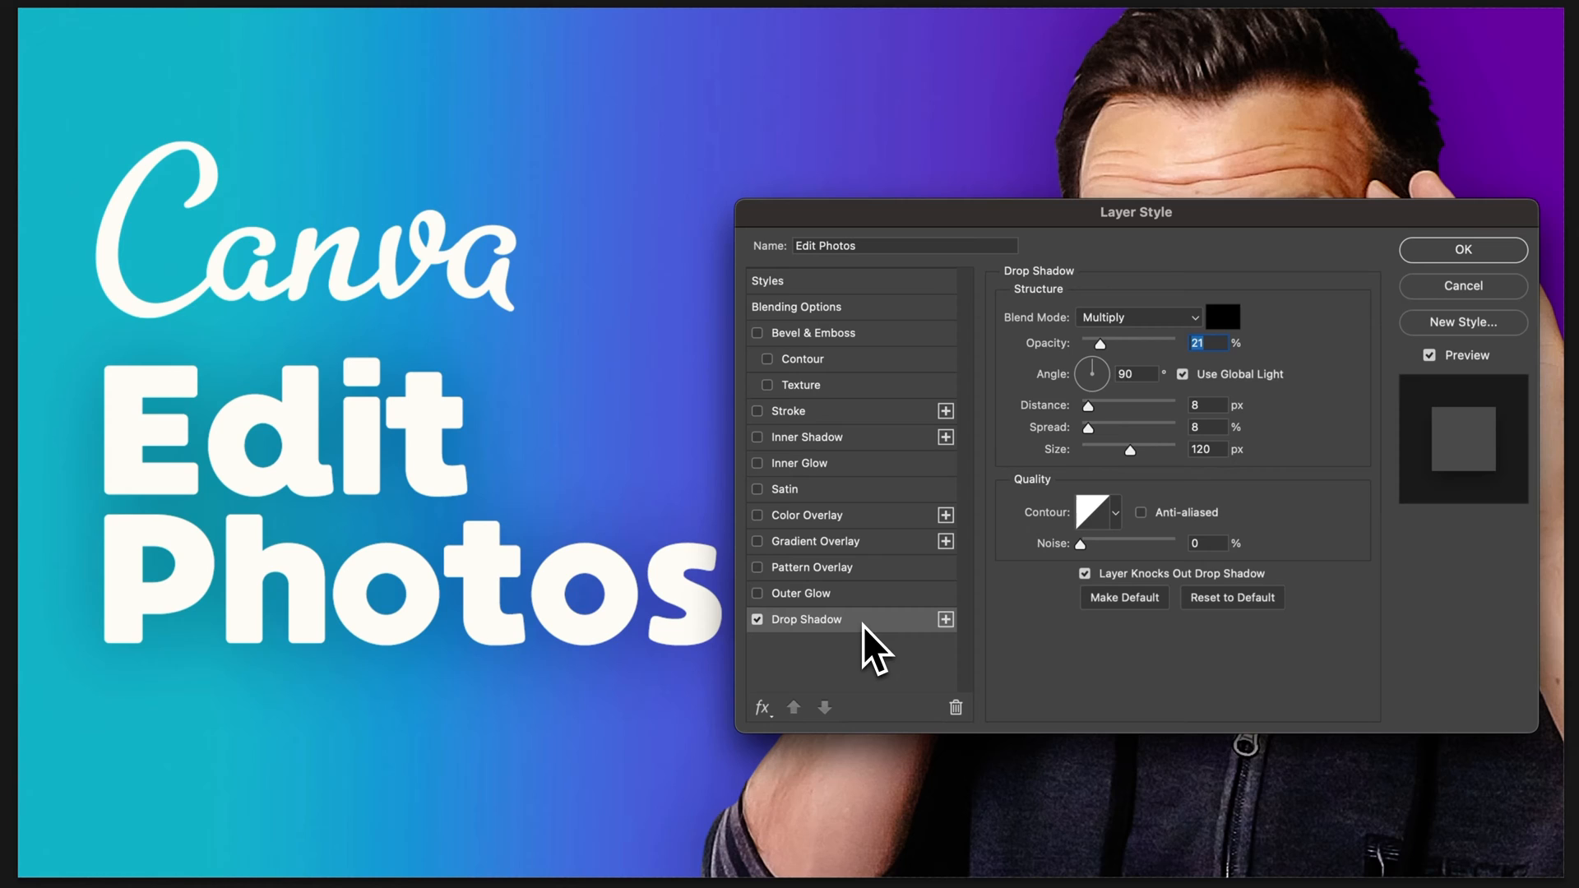
pyautogui.moveTo(1214, 342)
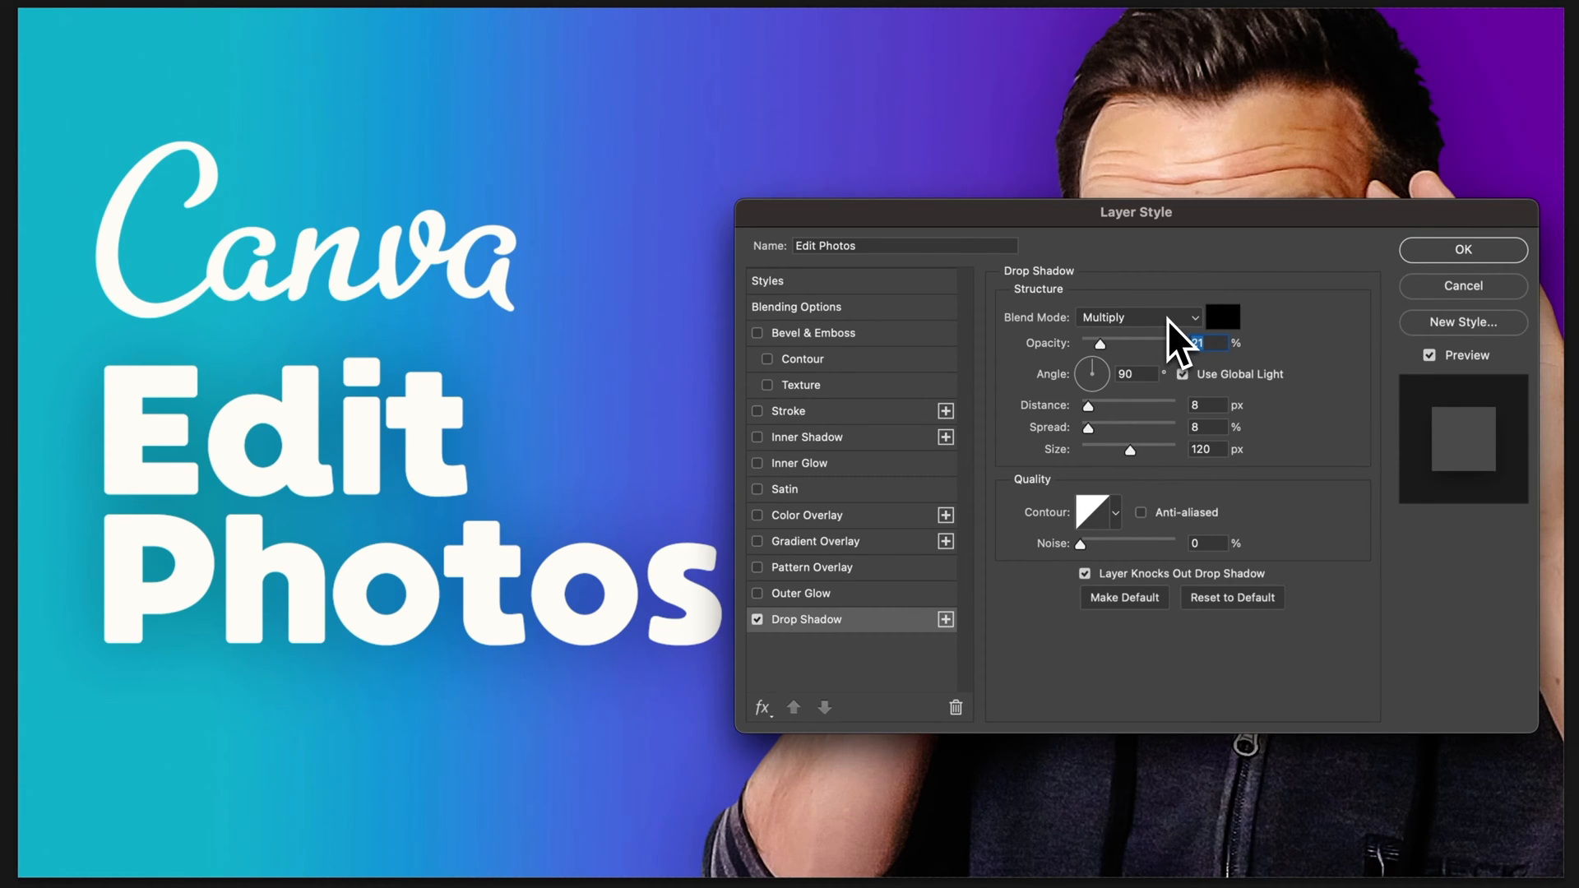
pyautogui.moveTo(1224, 317)
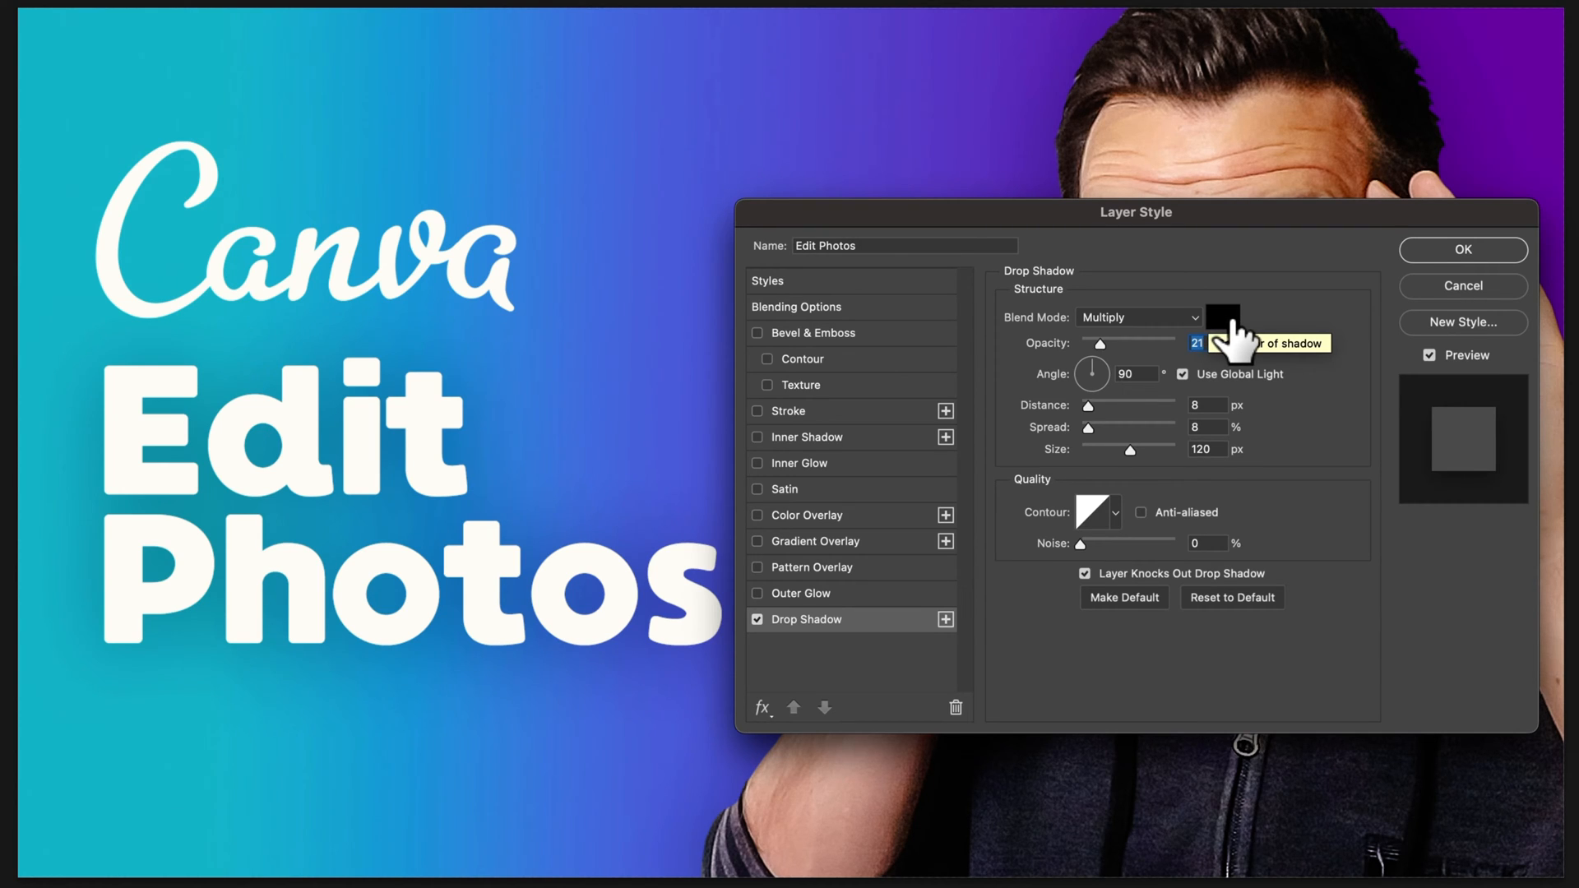
# - Change the shadow colour from black to a very dark teal (013236) in the Color Picker
pyautogui.click(1222, 318)
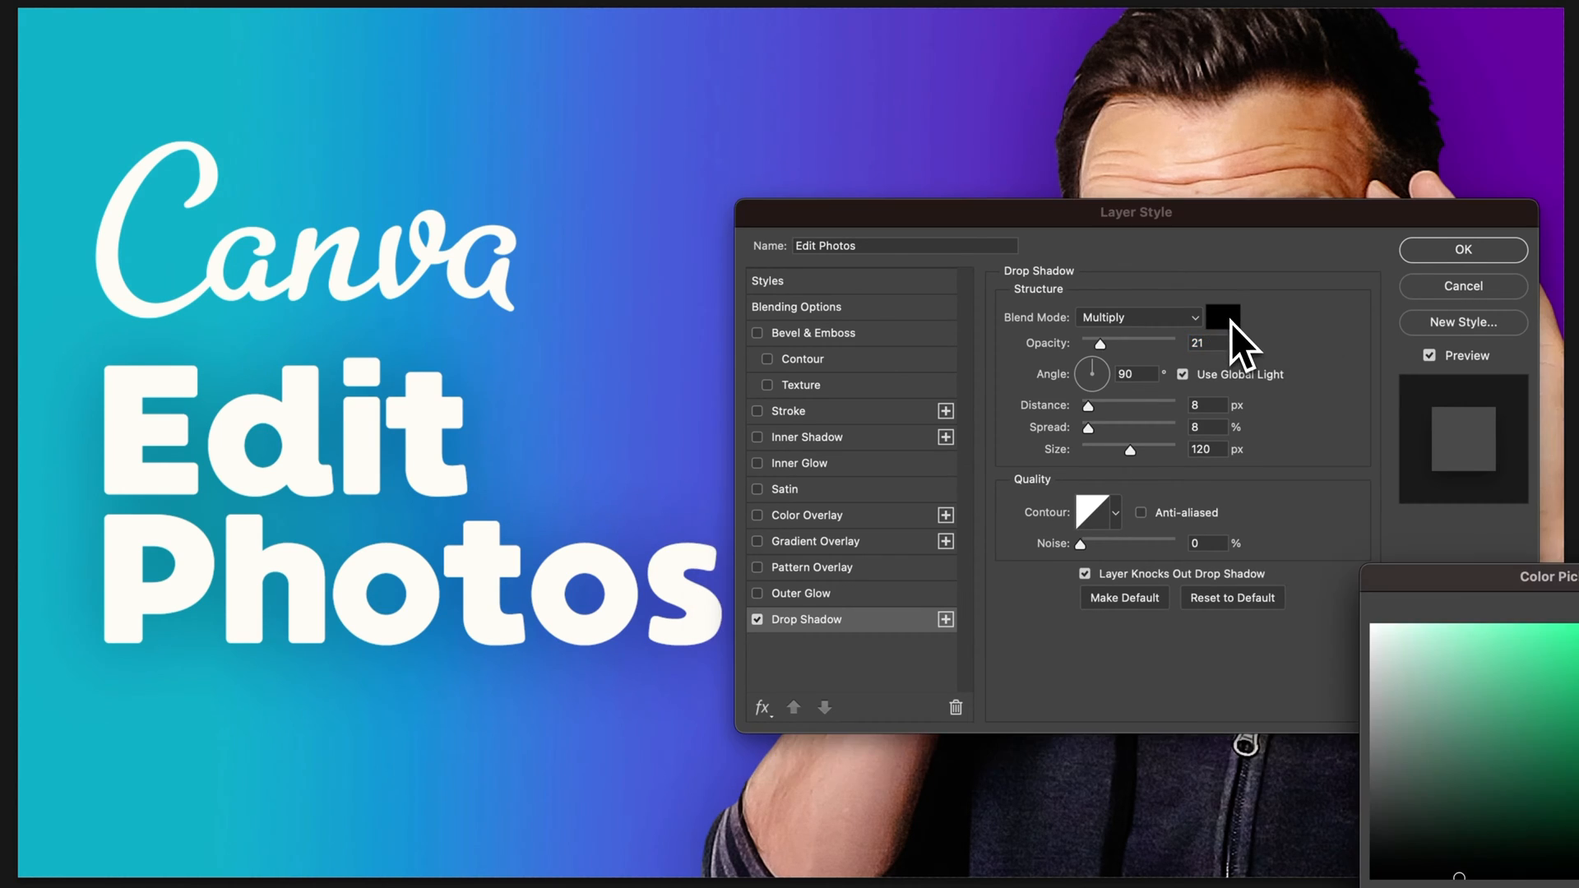
pyautogui.moveTo(207, 703)
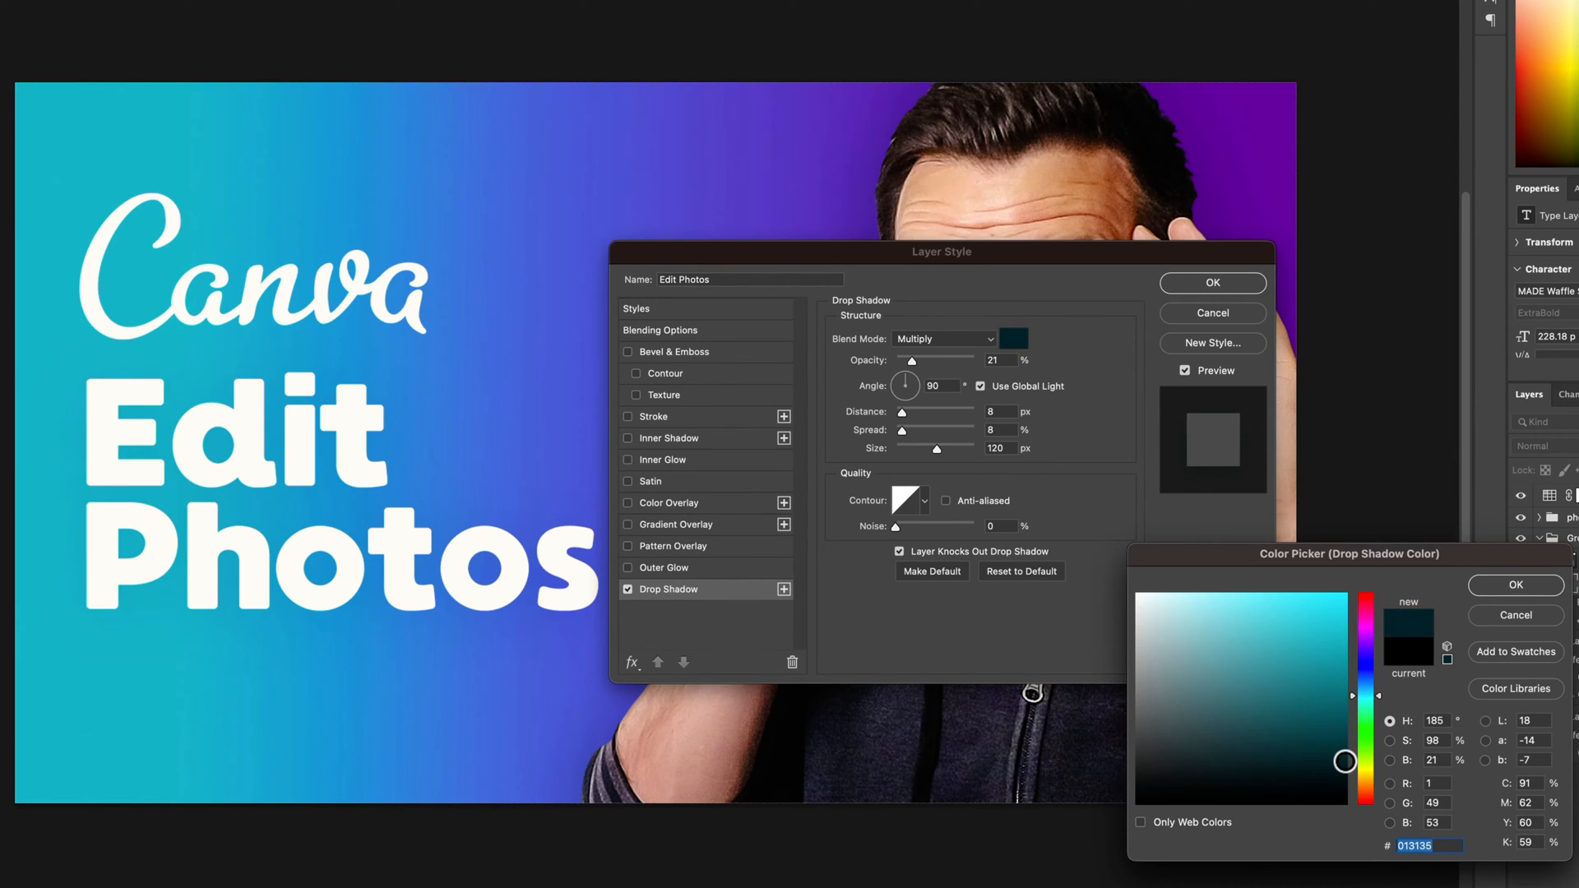
pyautogui.click(1343, 756)
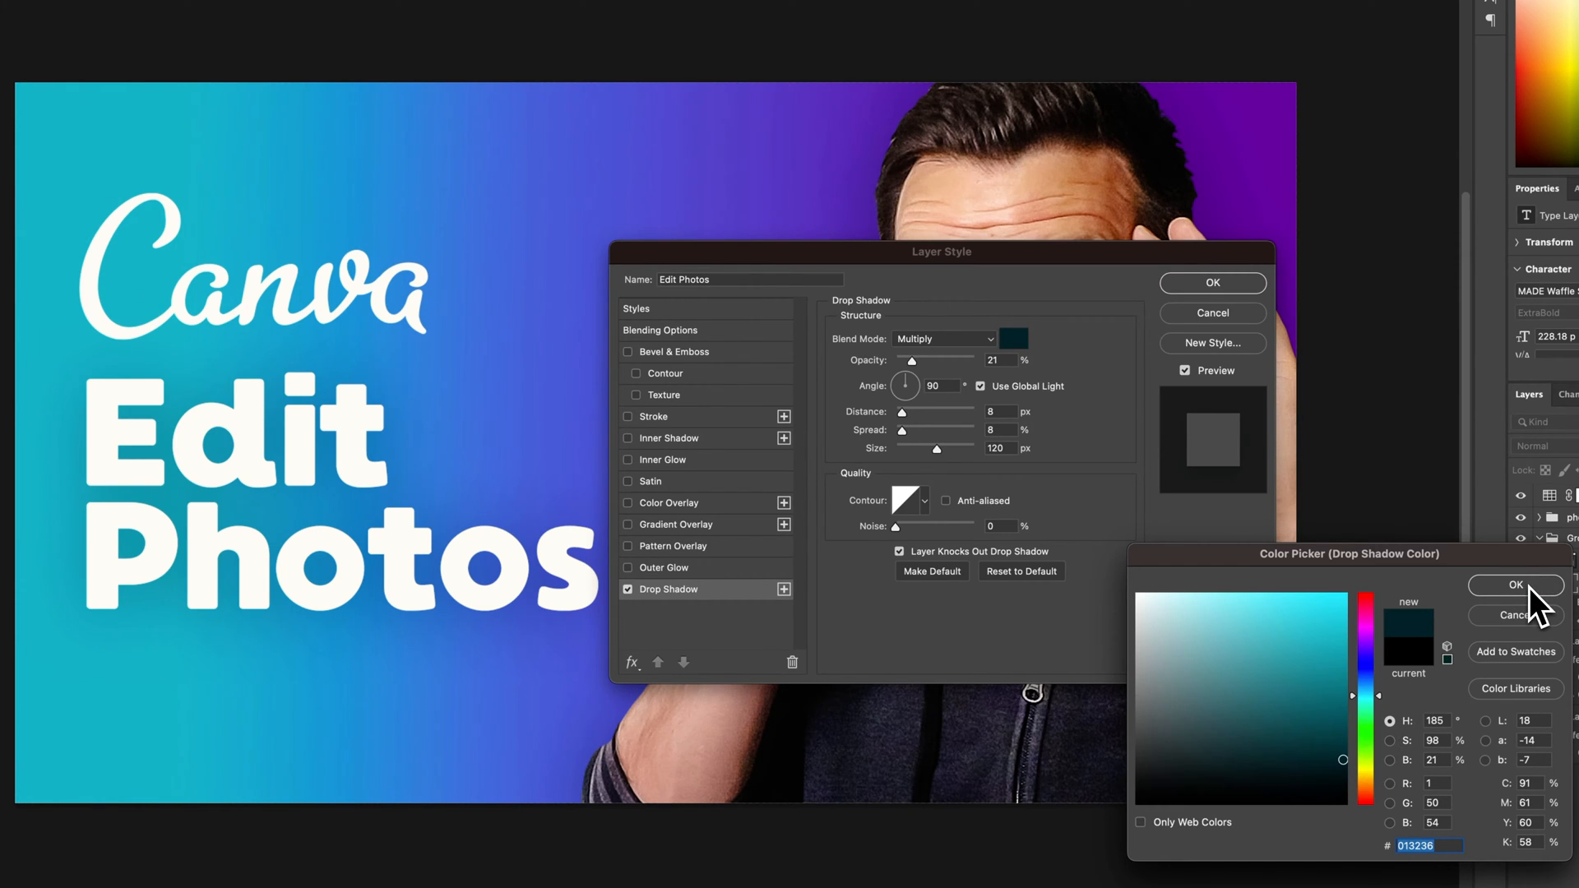
pyautogui.click(1515, 586)
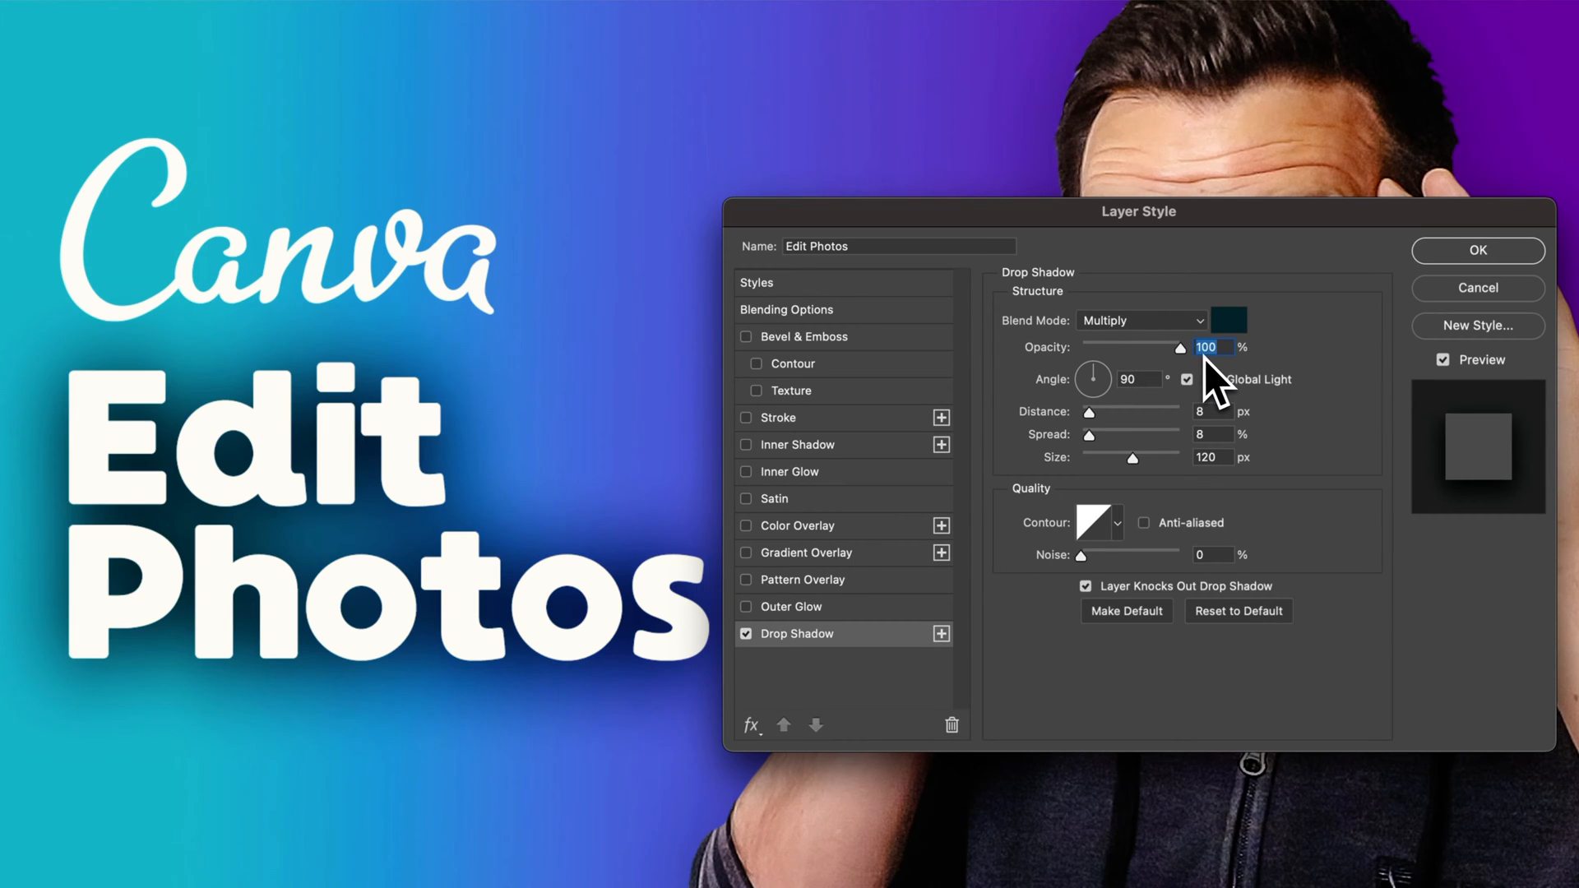
pyautogui.moveTo(1204, 384)
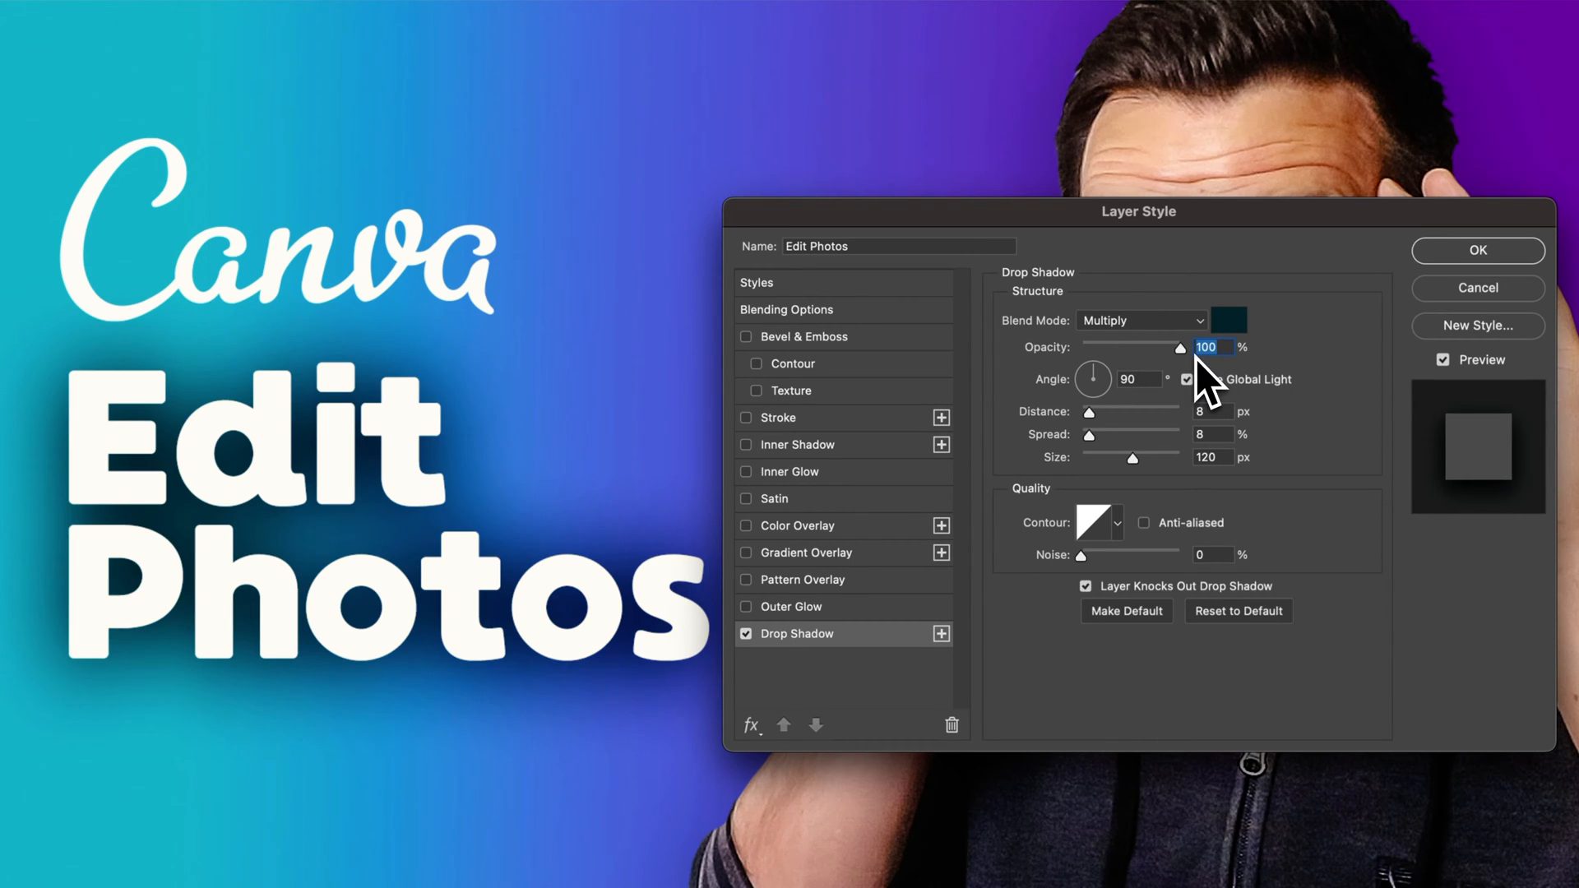
pyautogui.moveTo(1195, 389)
pyautogui.write('72')
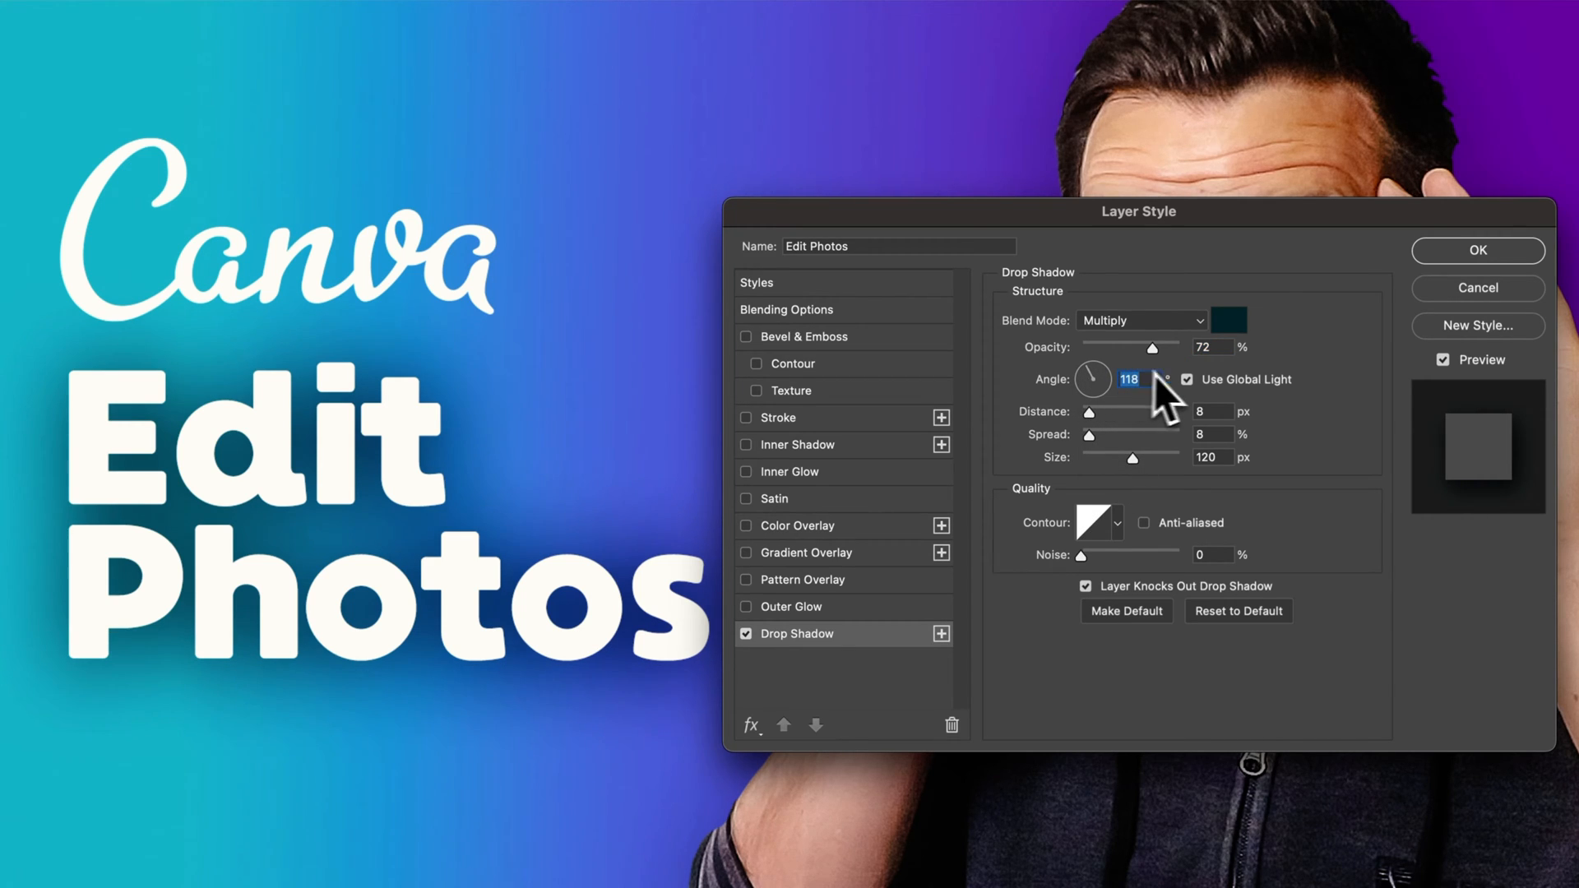
pyautogui.moveTo(1249, 413)
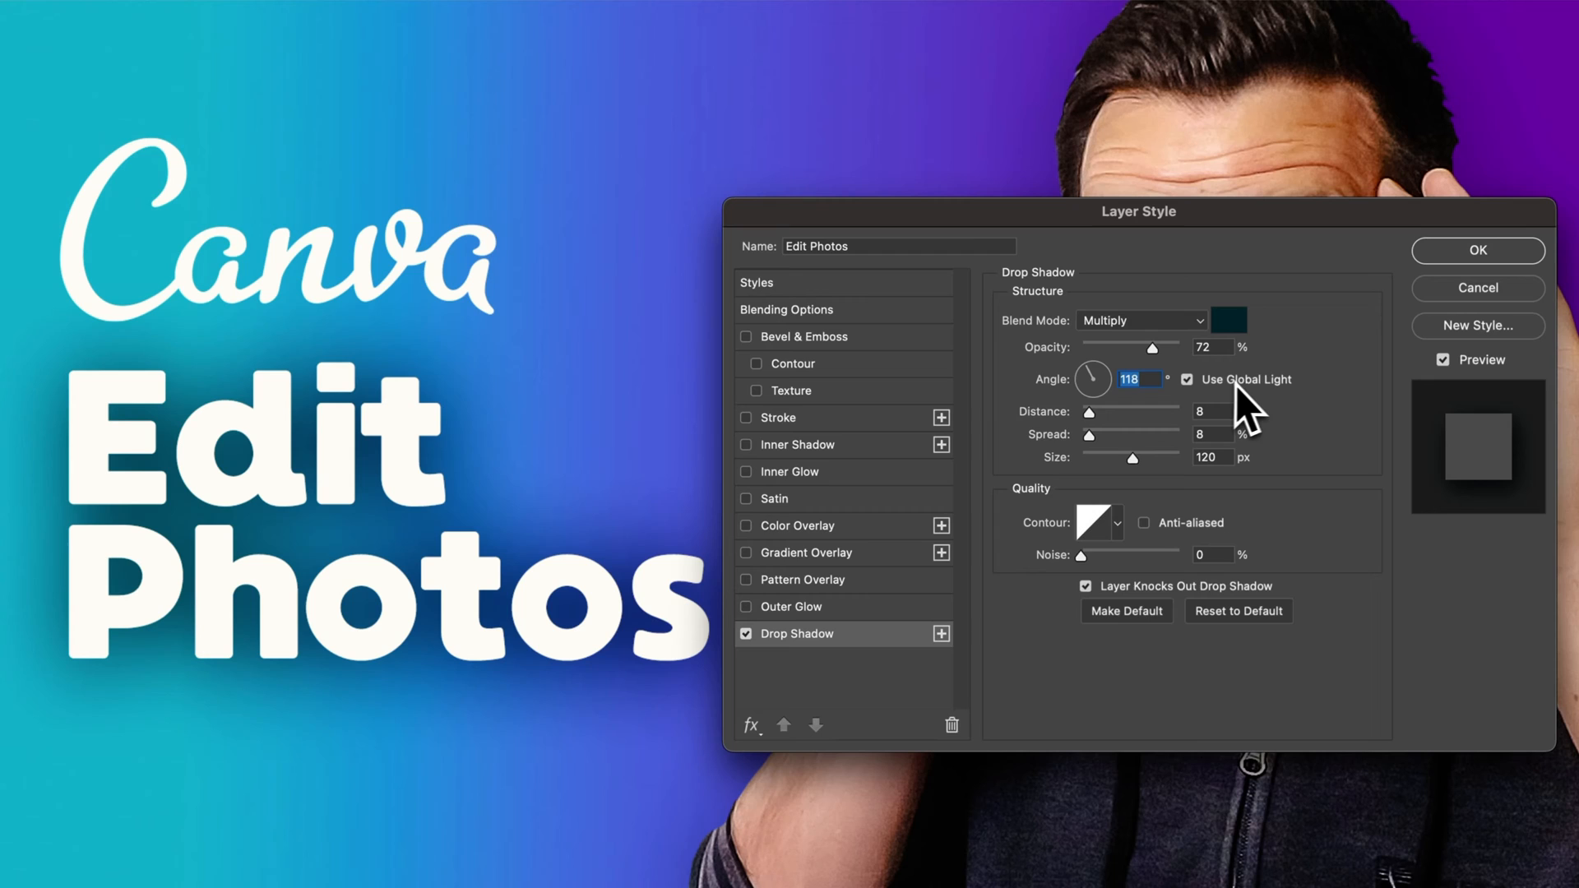
pyautogui.moveTo(1154, 403)
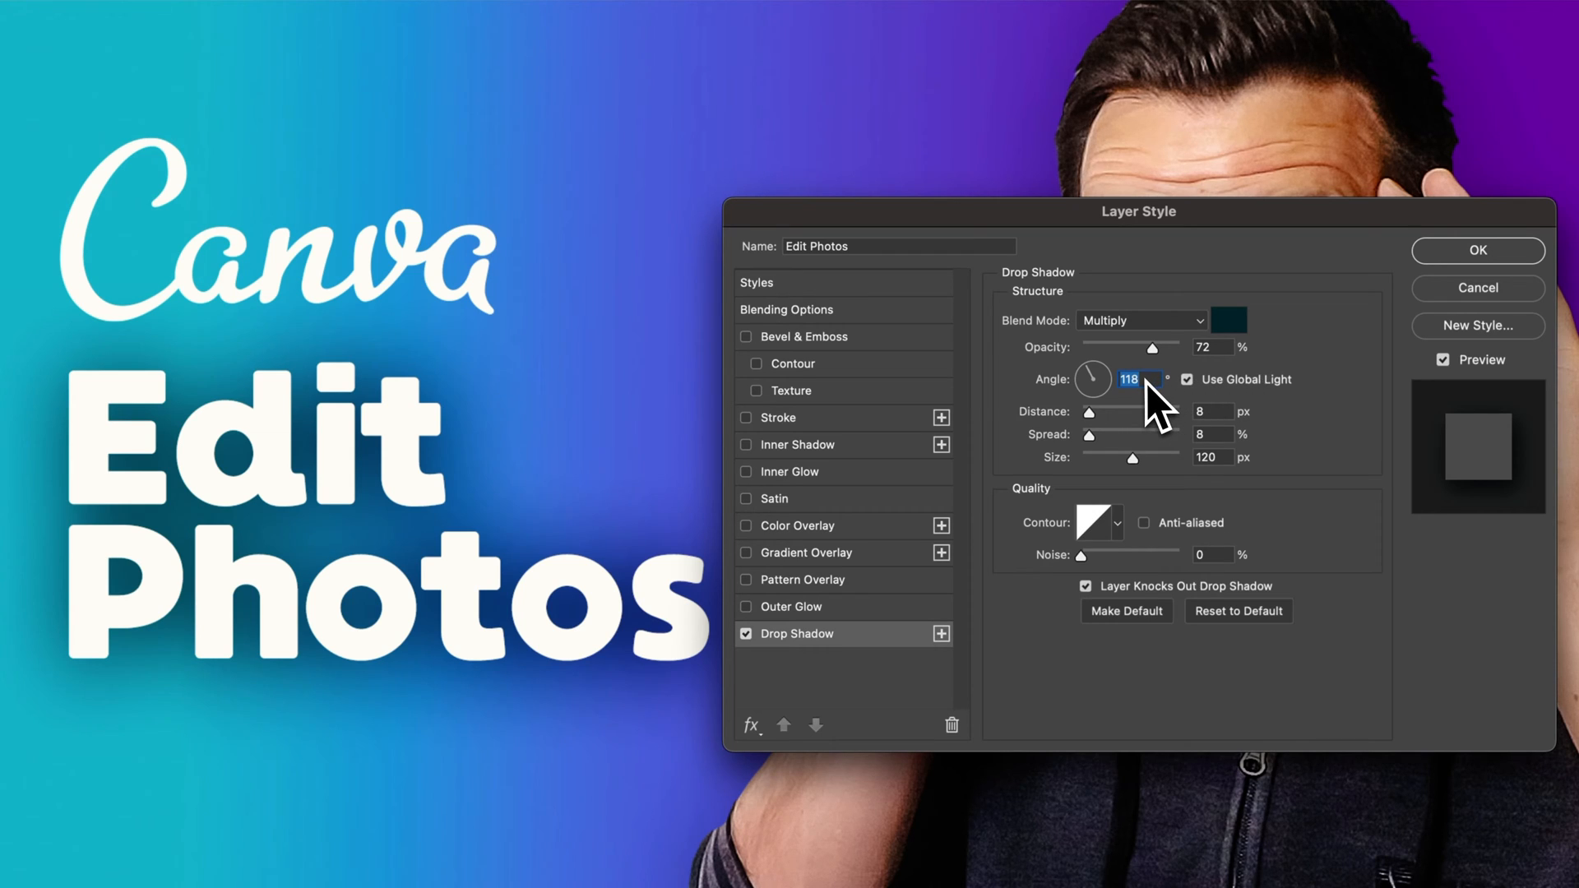
pyautogui.moveTo(1159, 408)
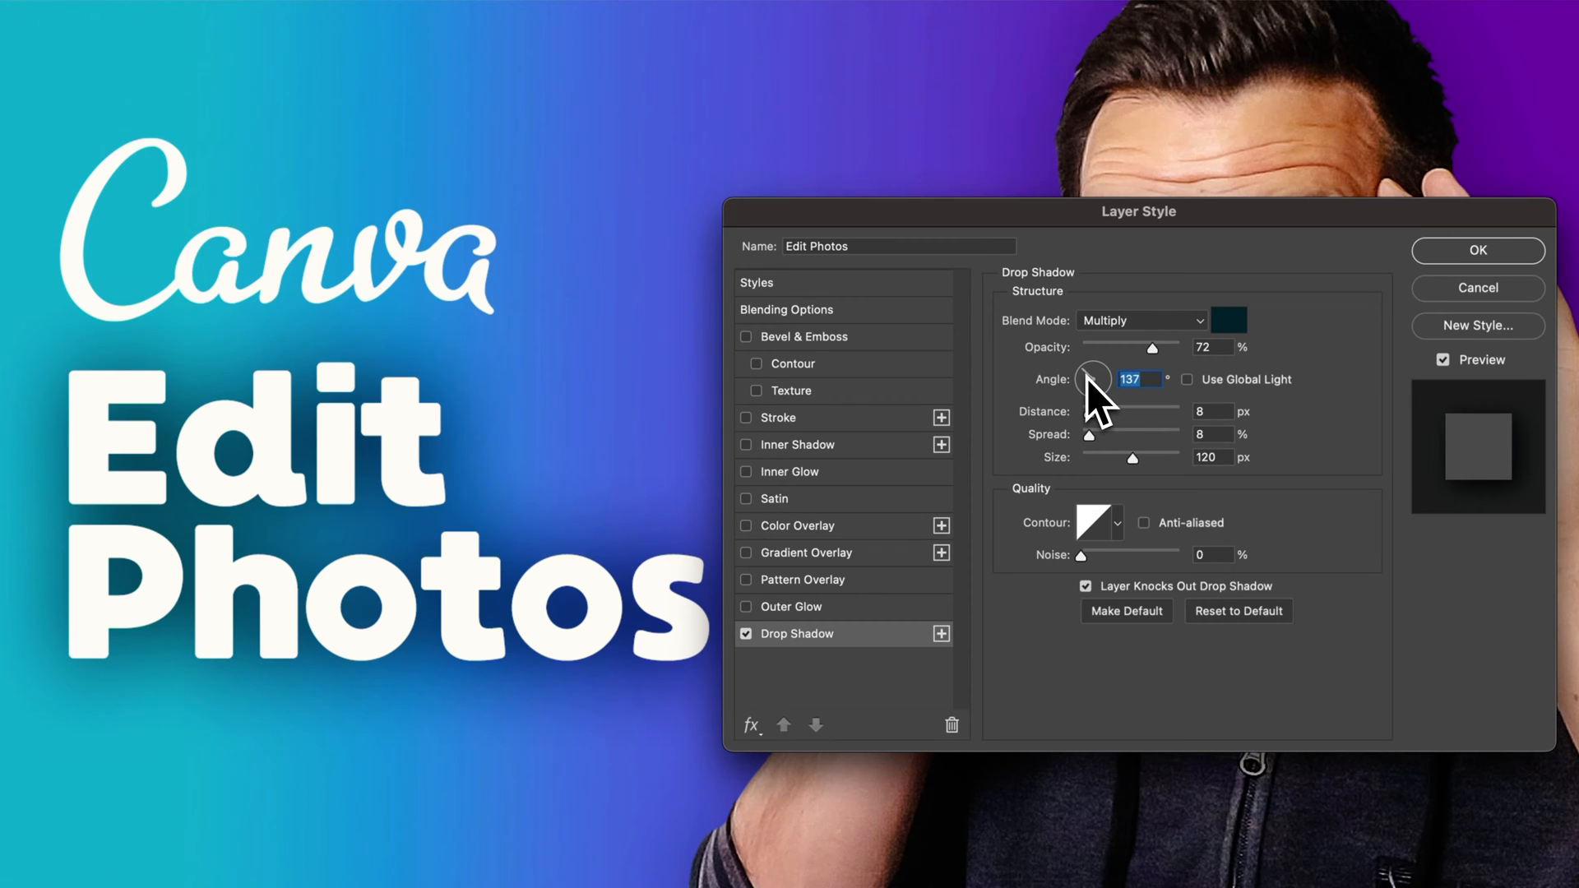
pyautogui.moveTo(1097, 403)
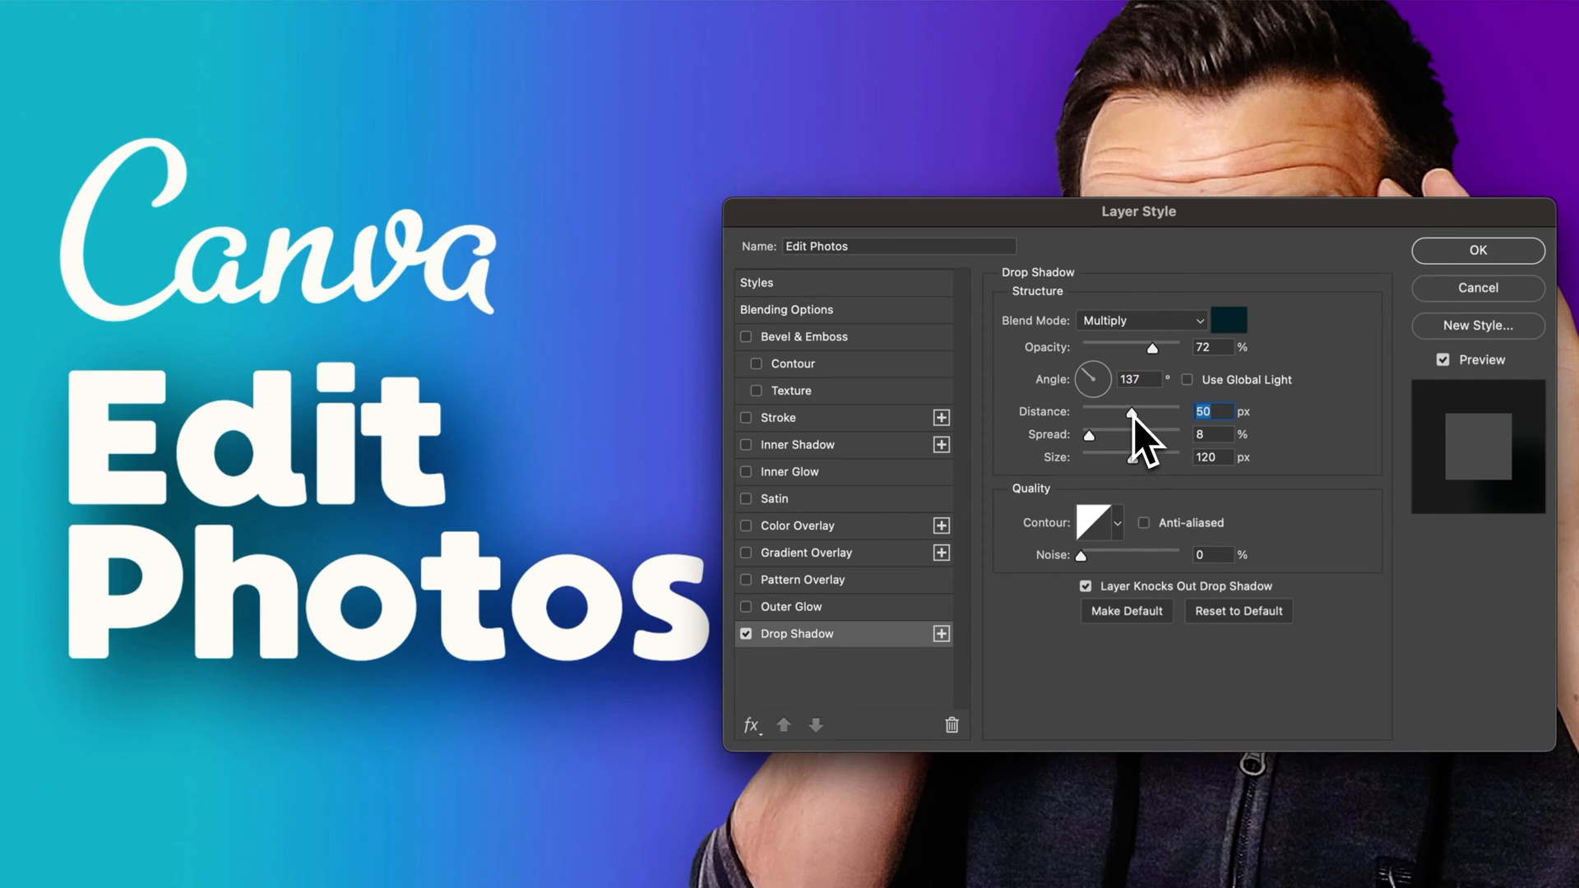
pyautogui.moveTo(1103, 456)
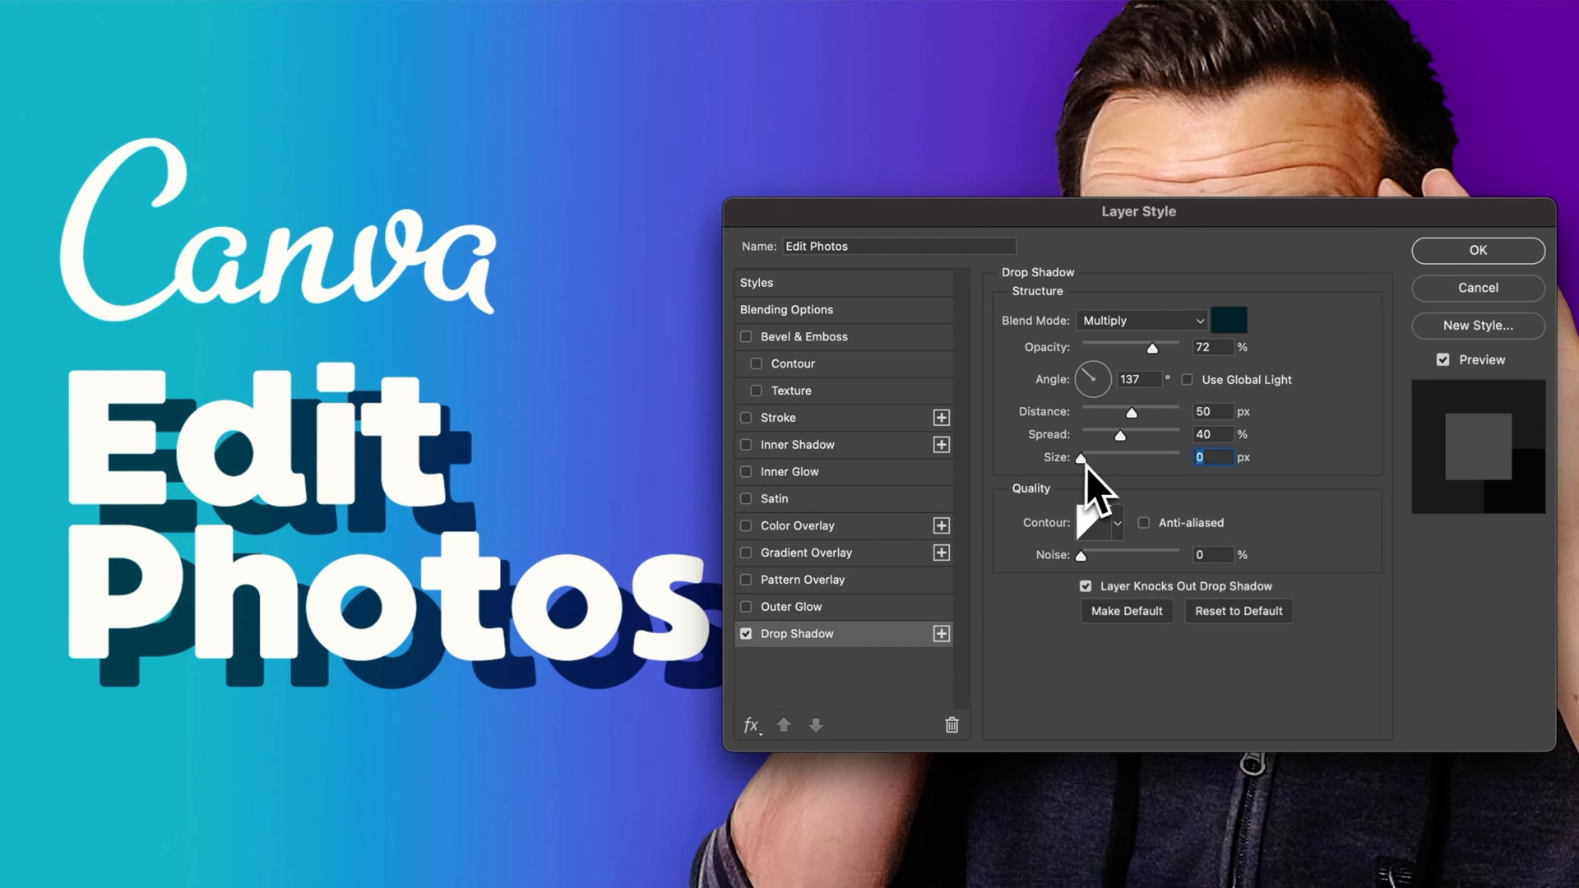
pyautogui.moveTo(1120, 483)
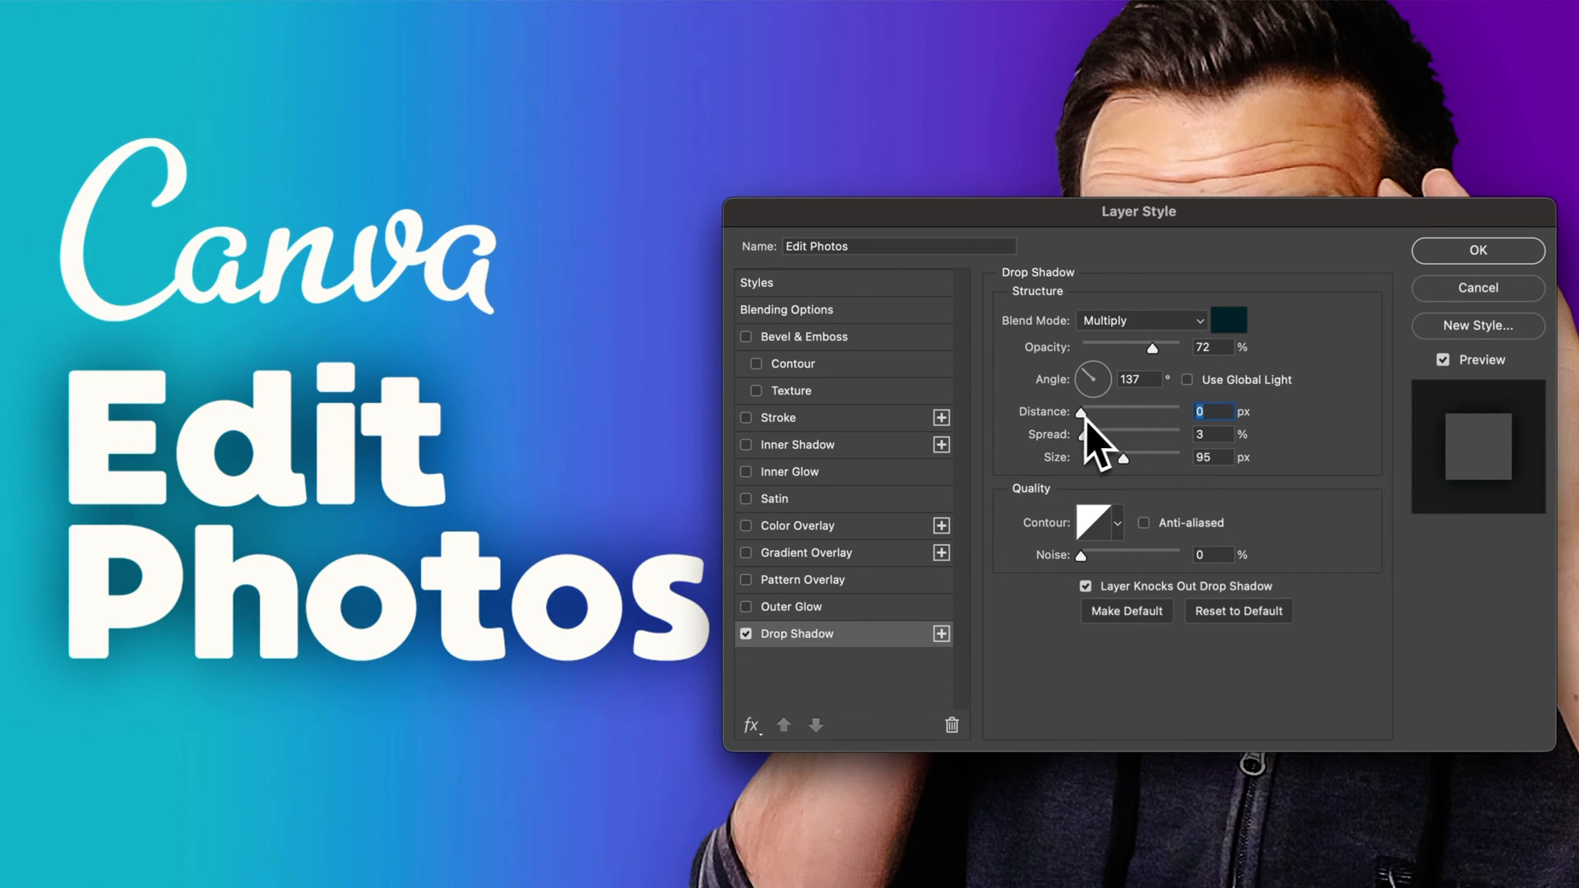
pyautogui.moveTo(441, 451)
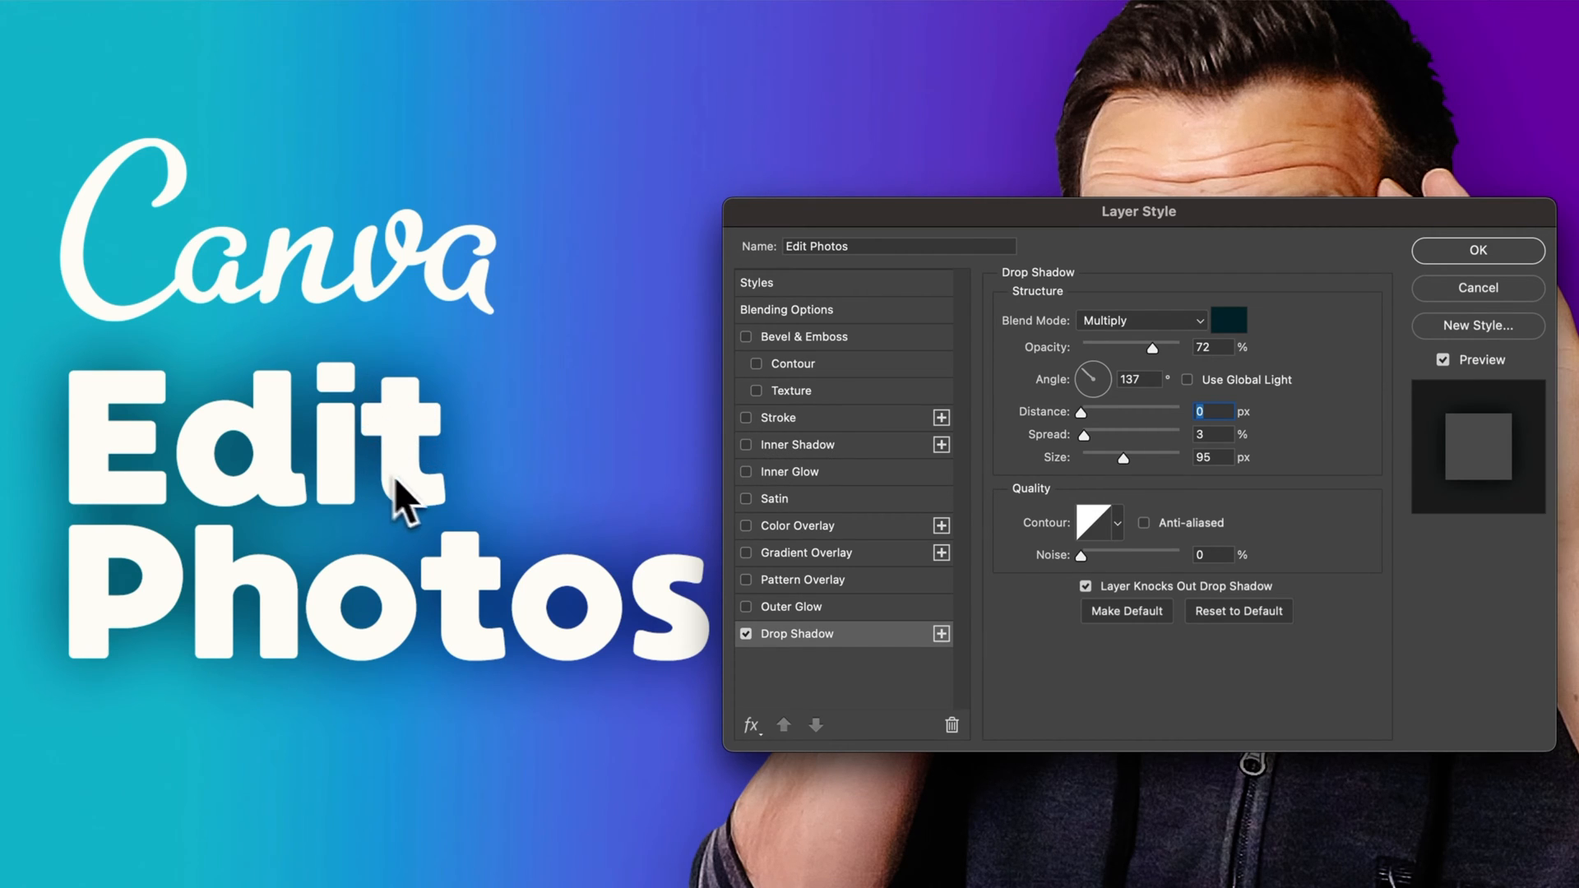
pyautogui.moveTo(1102, 413)
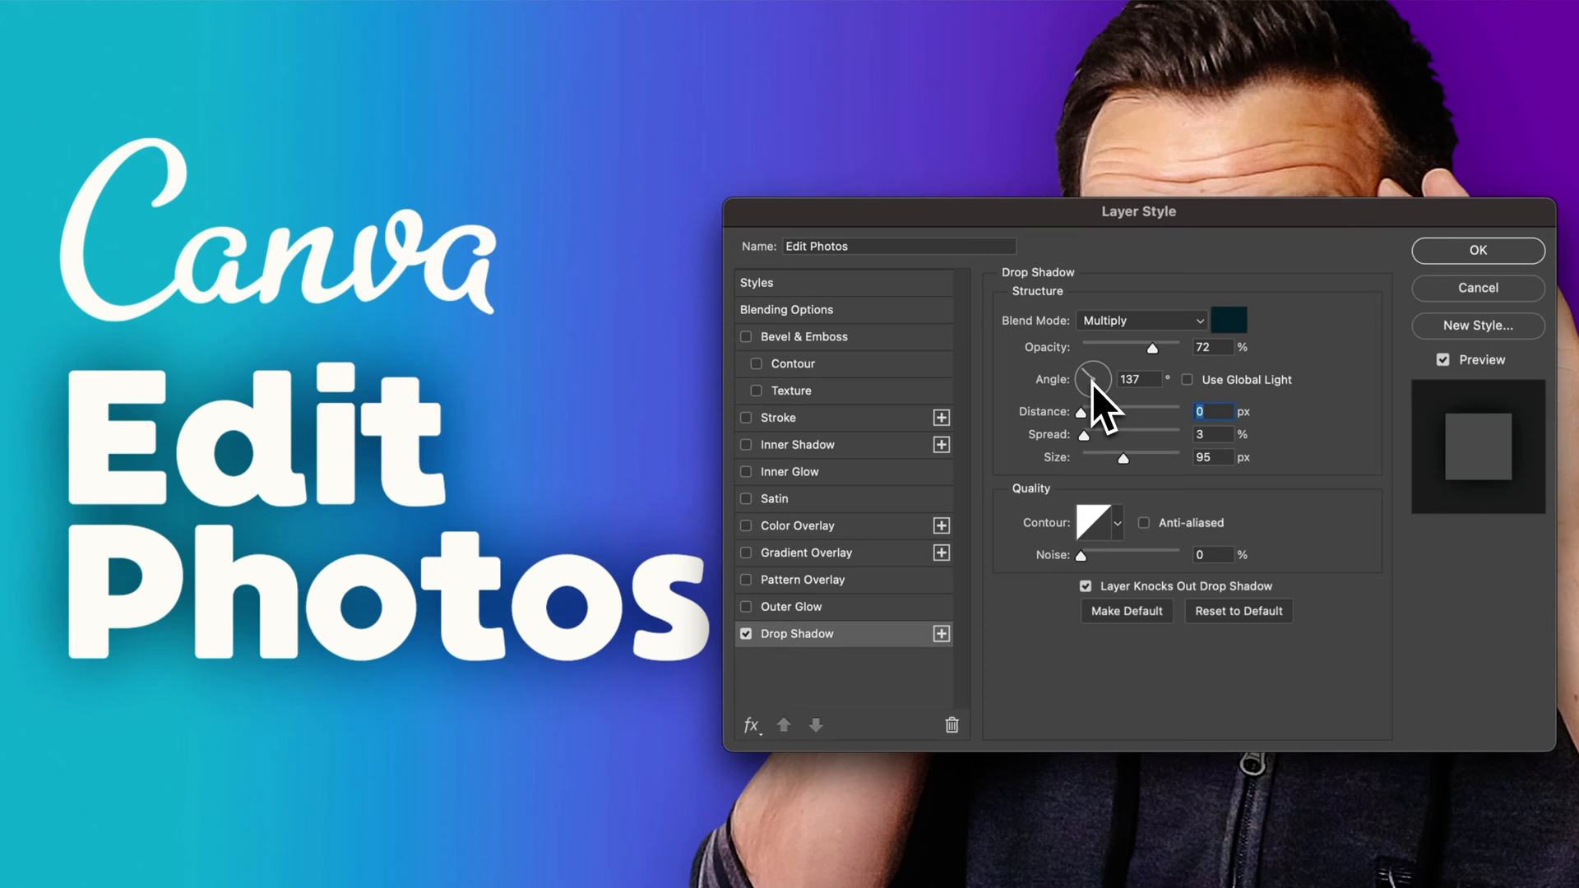
pyautogui.moveTo(1133, 488)
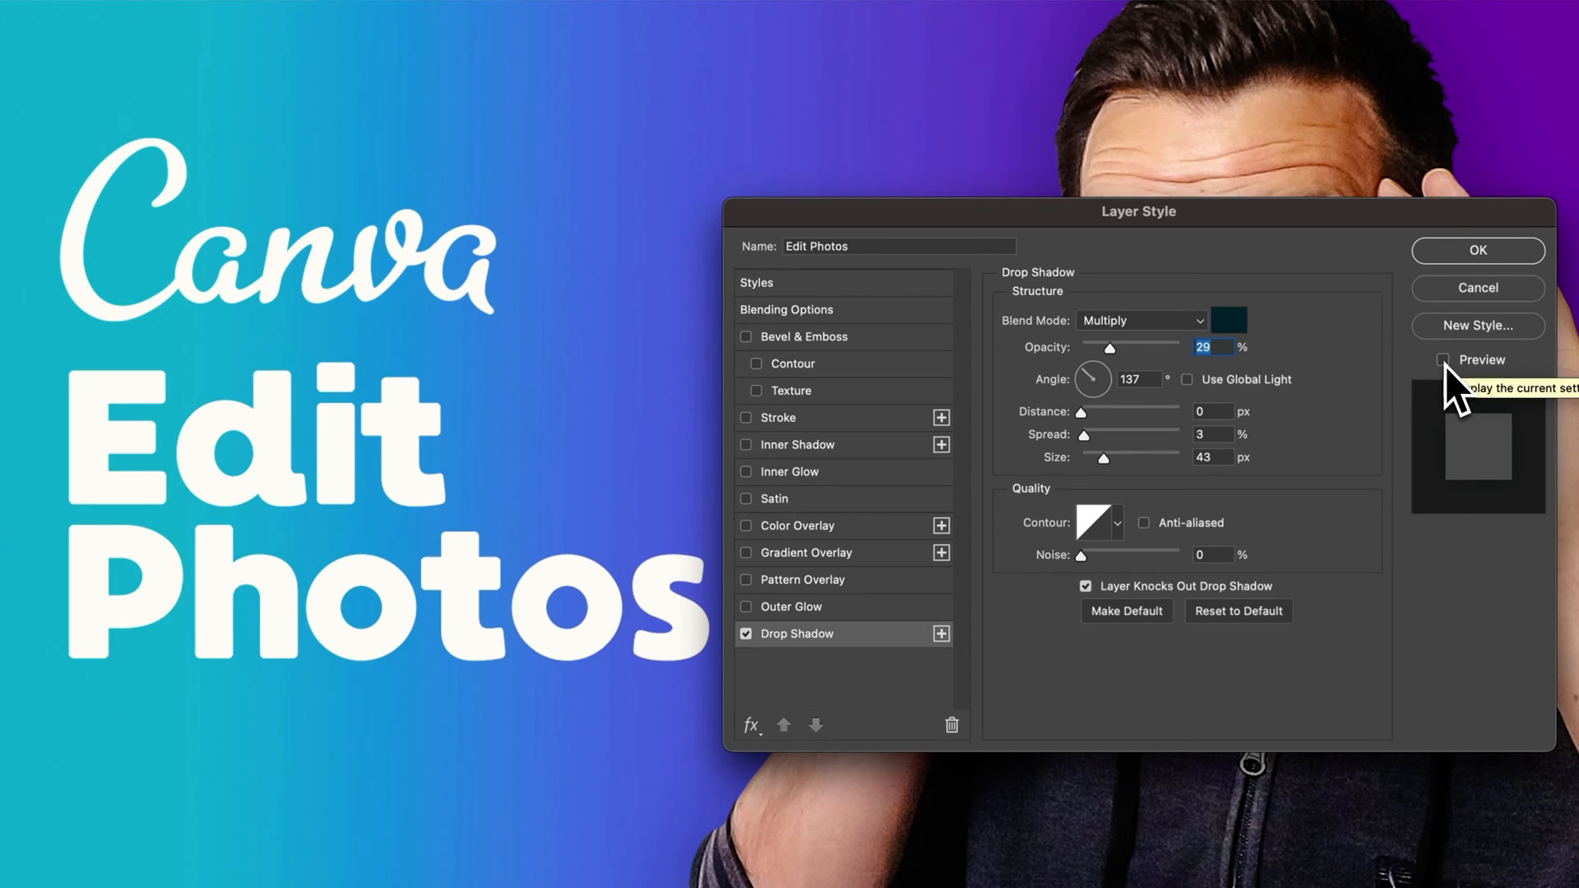
# - Compare the Edit Photos text with and without its 29% opacity, 43 px shadow
pyautogui.click(1442, 360)
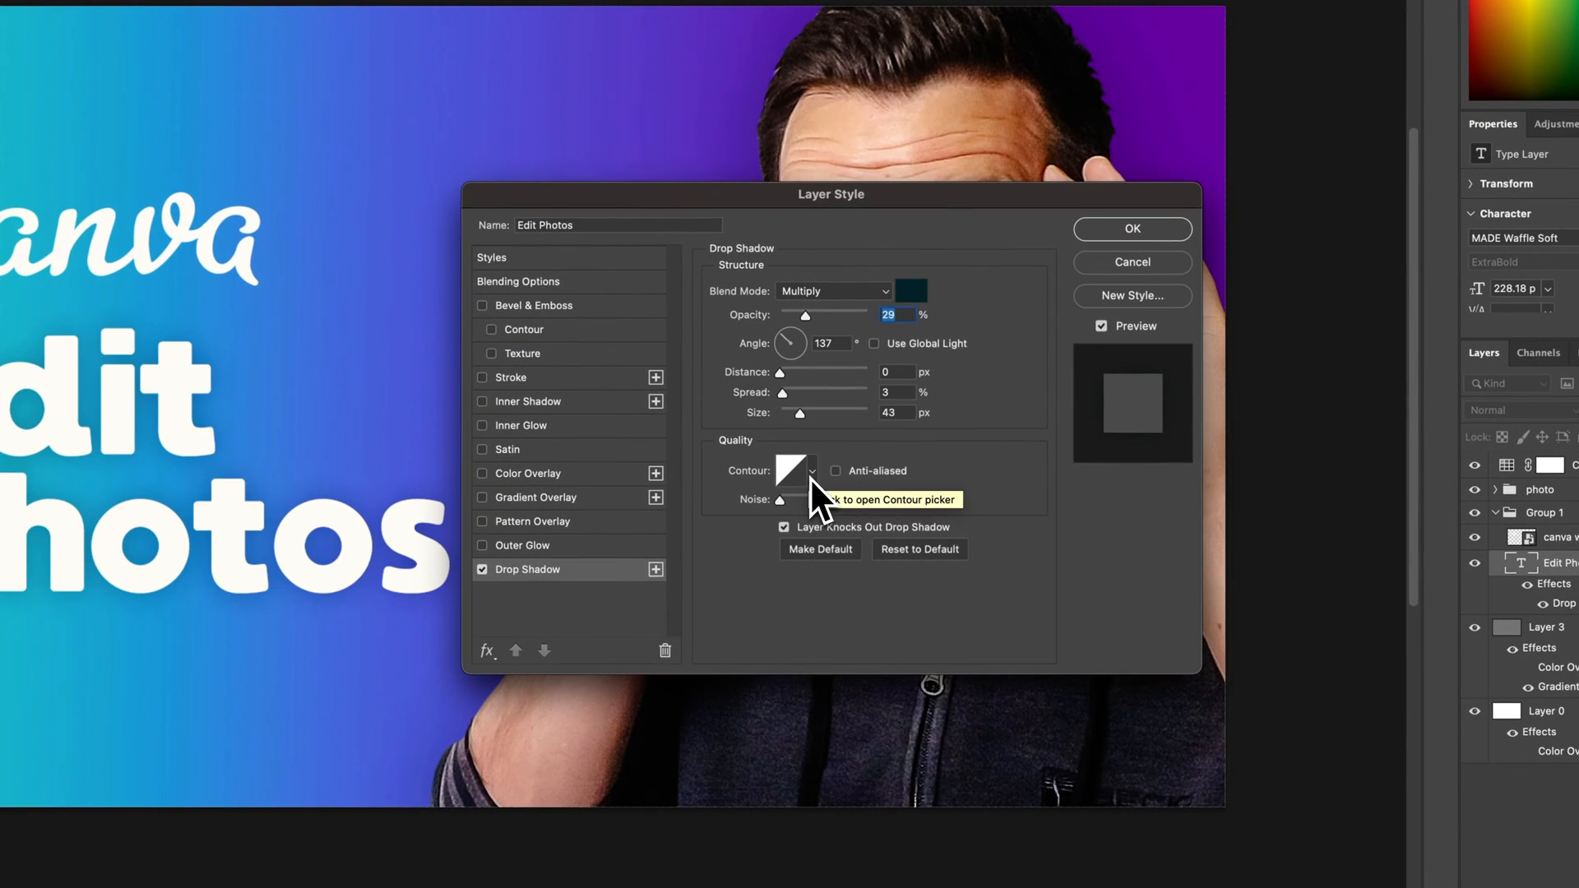
# - Leave the shadow contour unchanged, turn on Anti-aliased and keep Noise at 0%
pyautogui.click(798, 470)
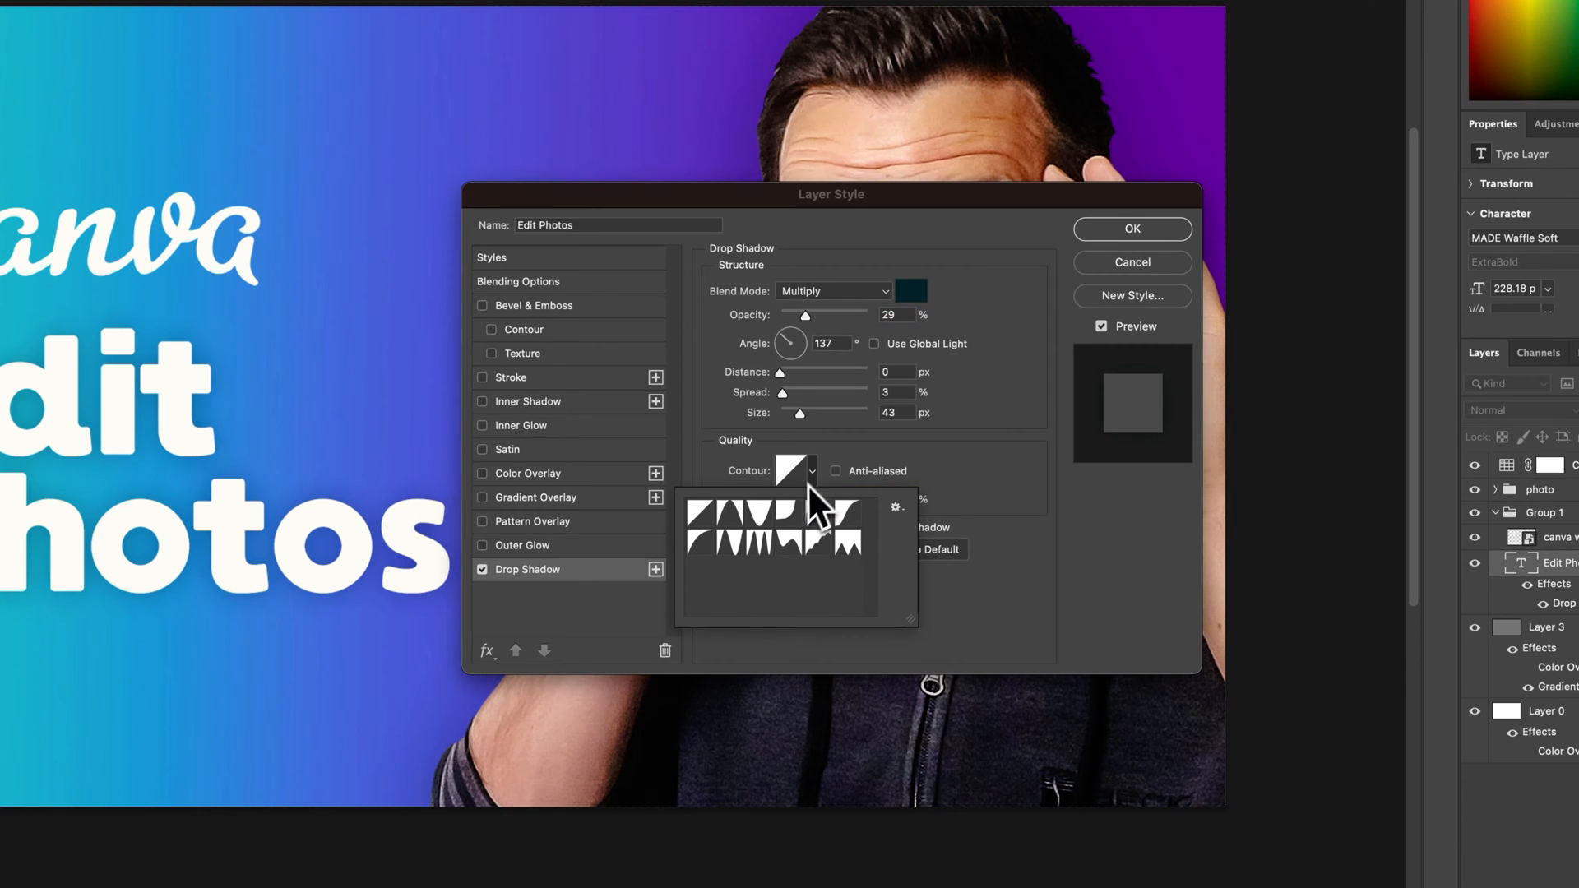
pyautogui.moveTo(982, 494)
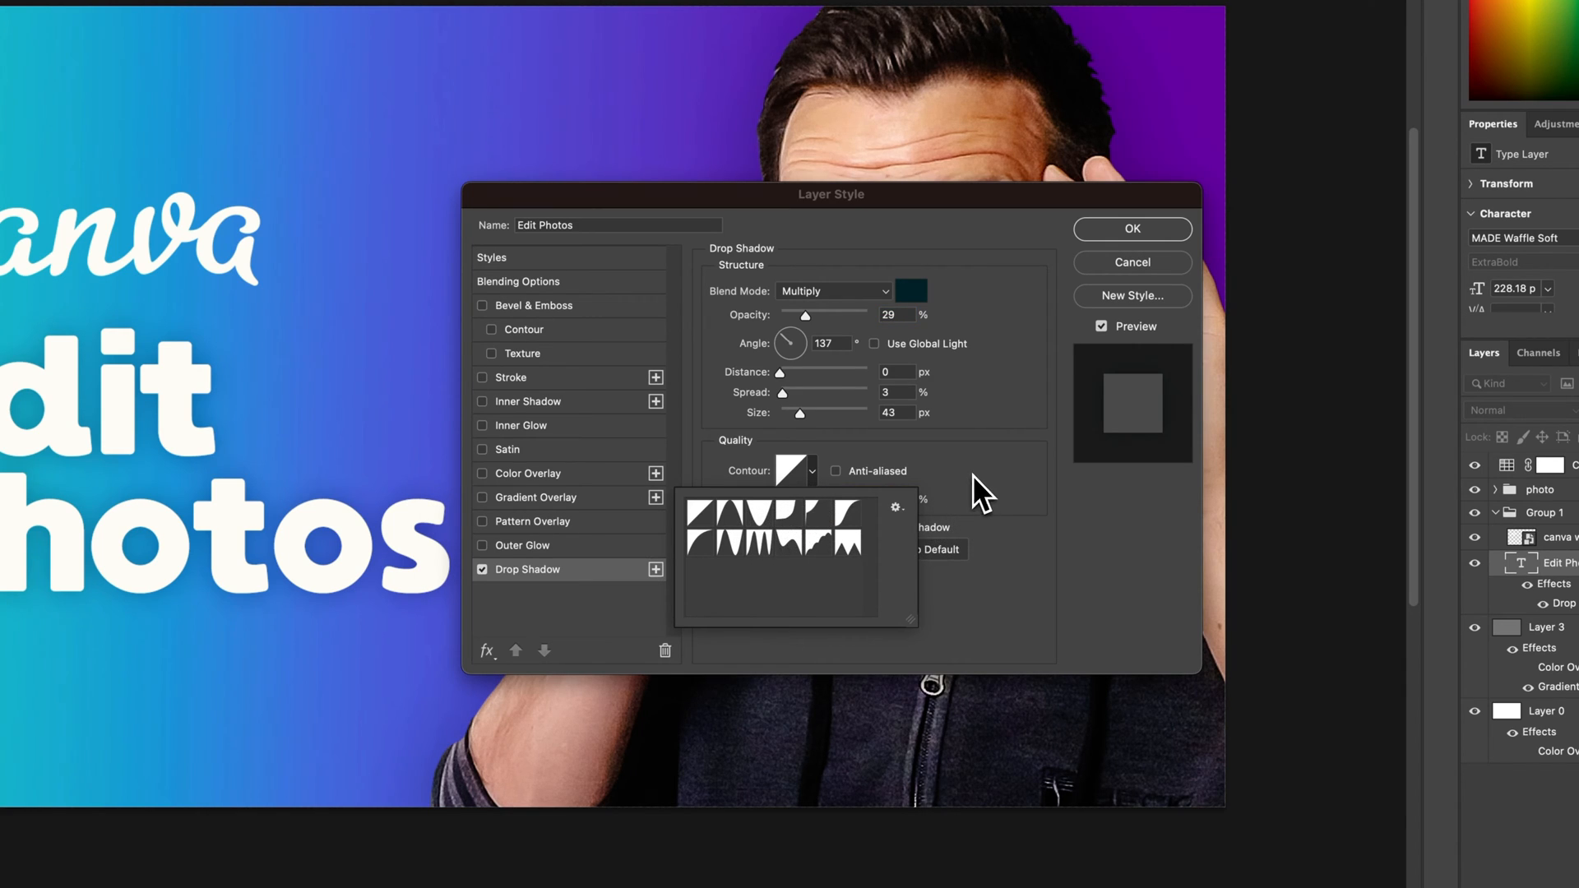
pyautogui.click(835, 472)
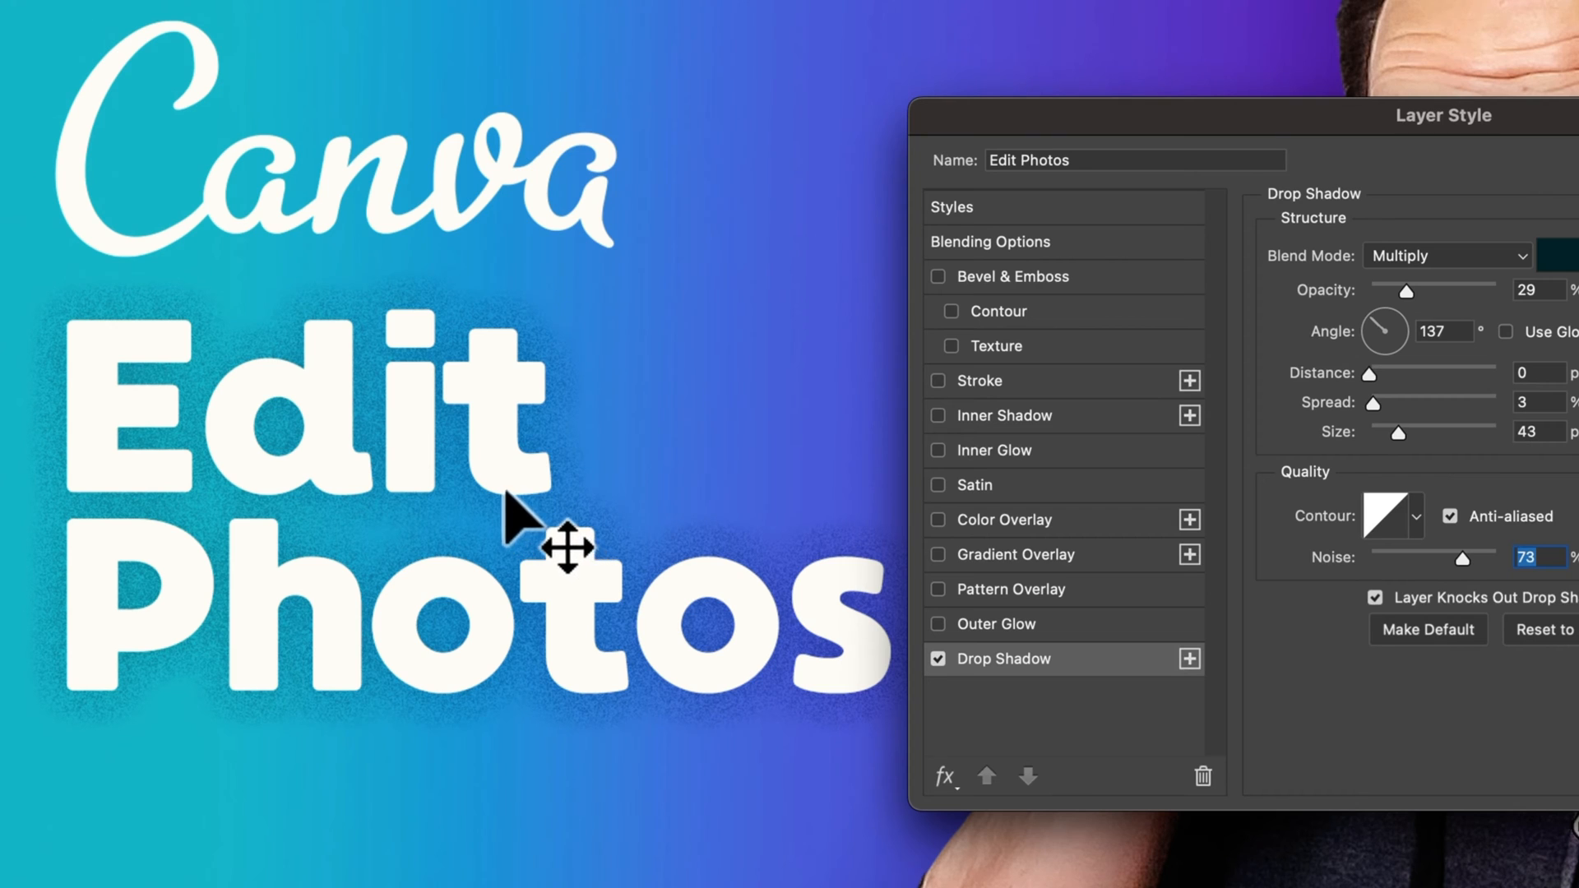
pyautogui.moveTo(1481, 603)
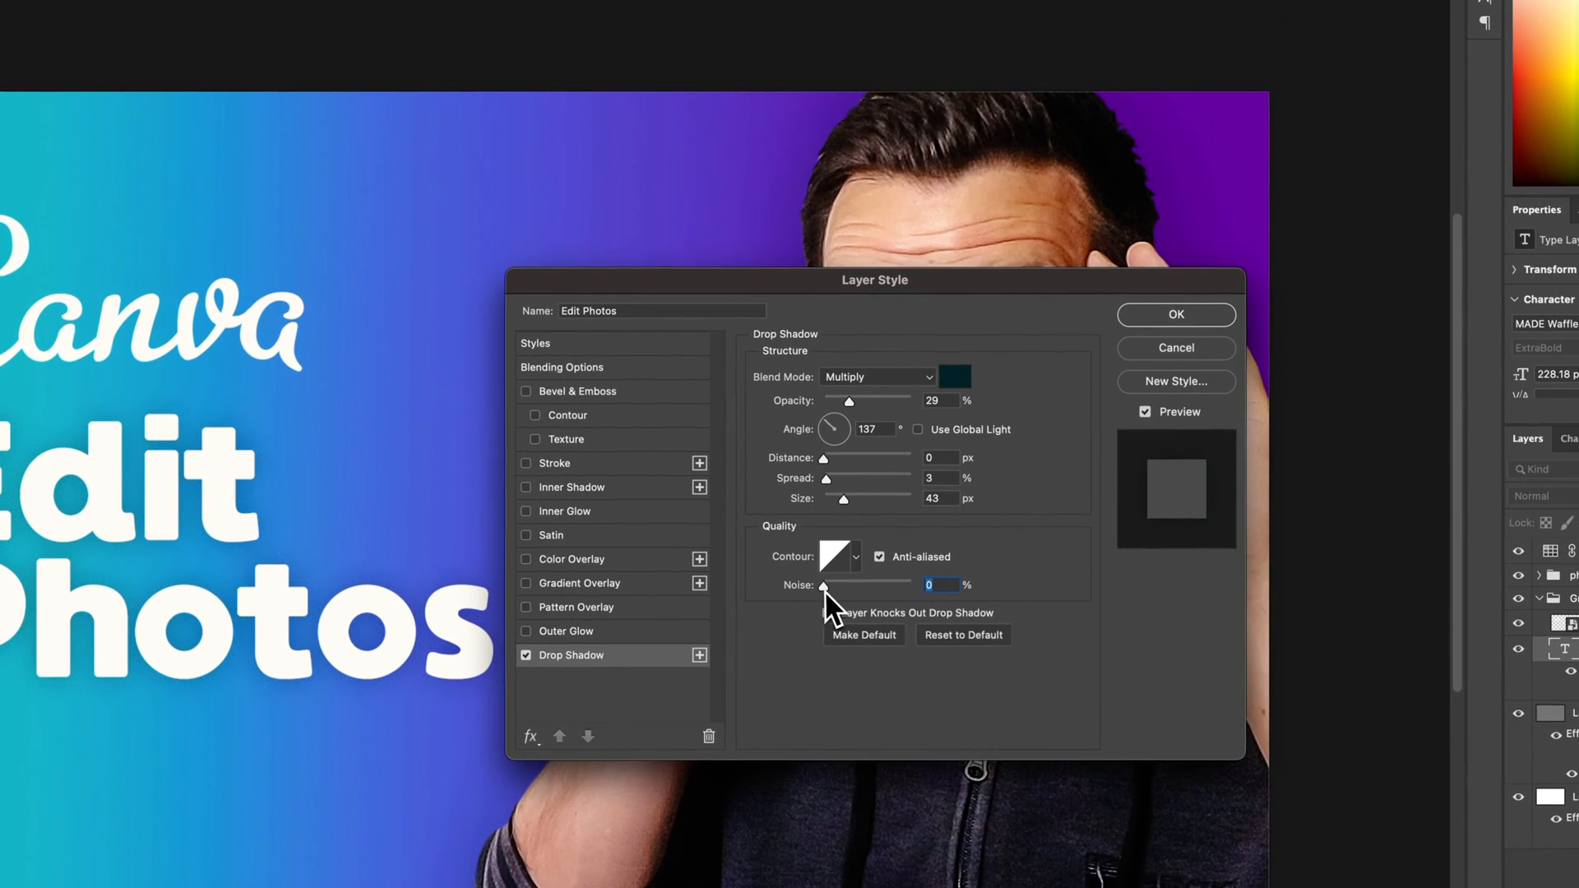
pyautogui.moveTo(816, 620)
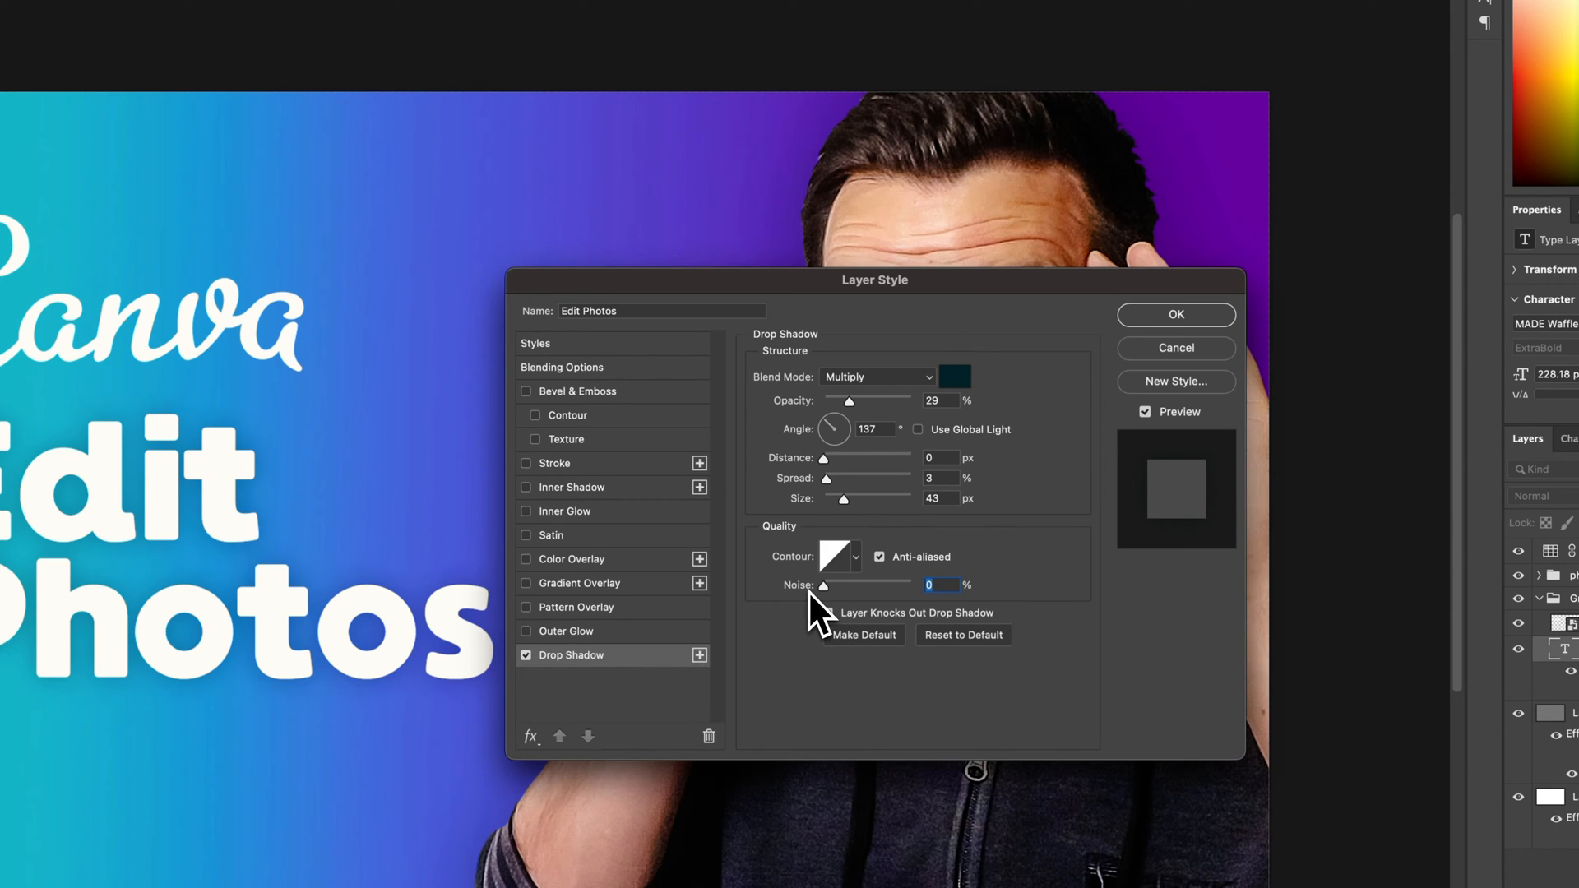
pyautogui.click(1174, 314)
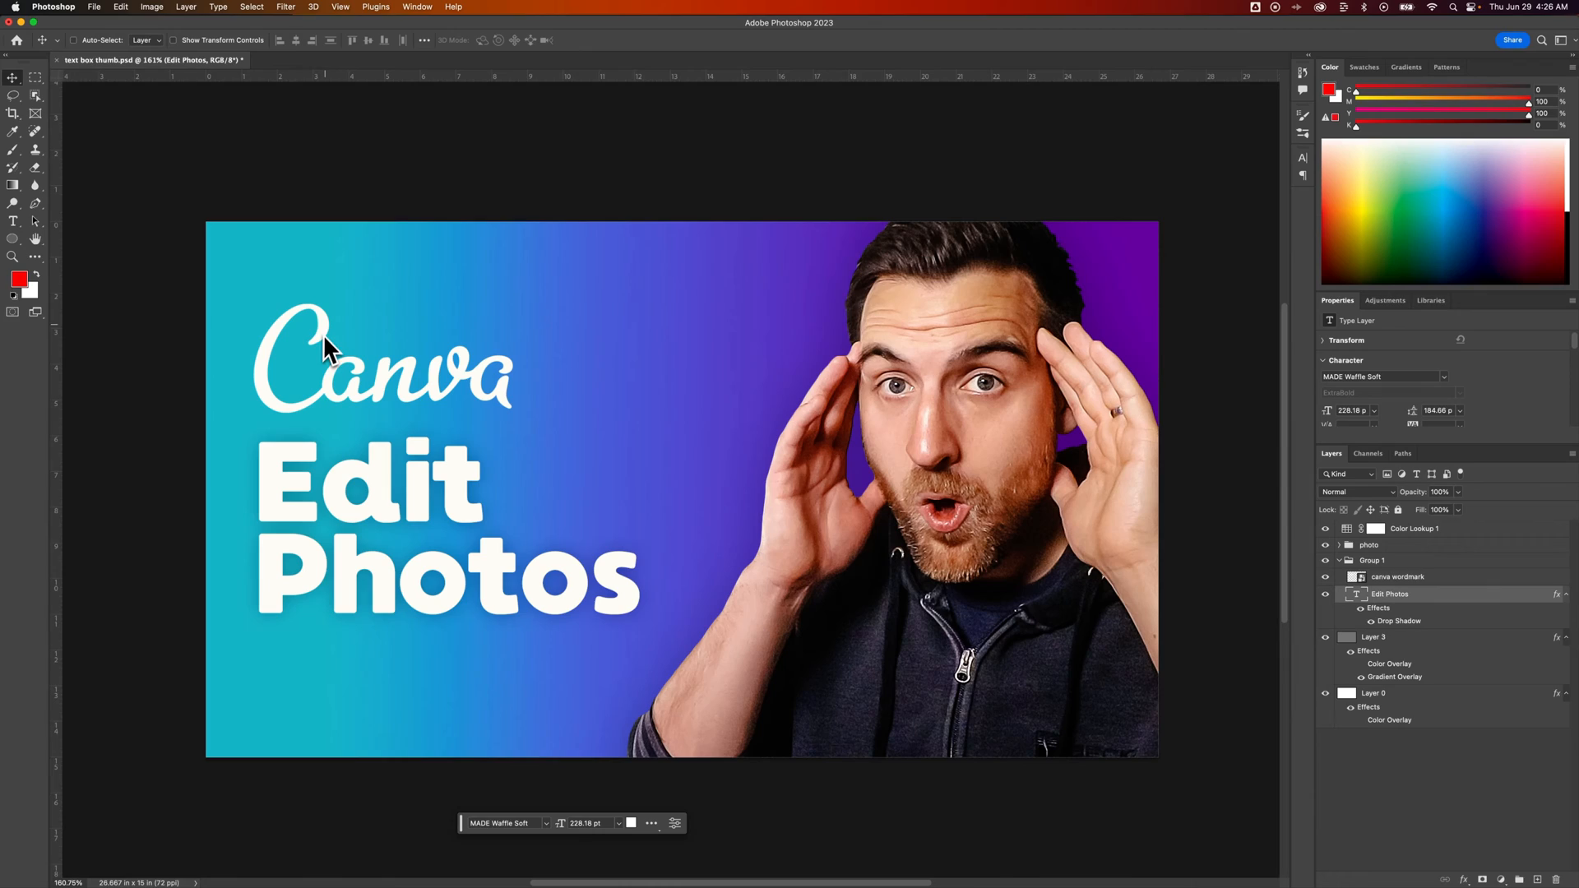
pyautogui.moveTo(403, 393)
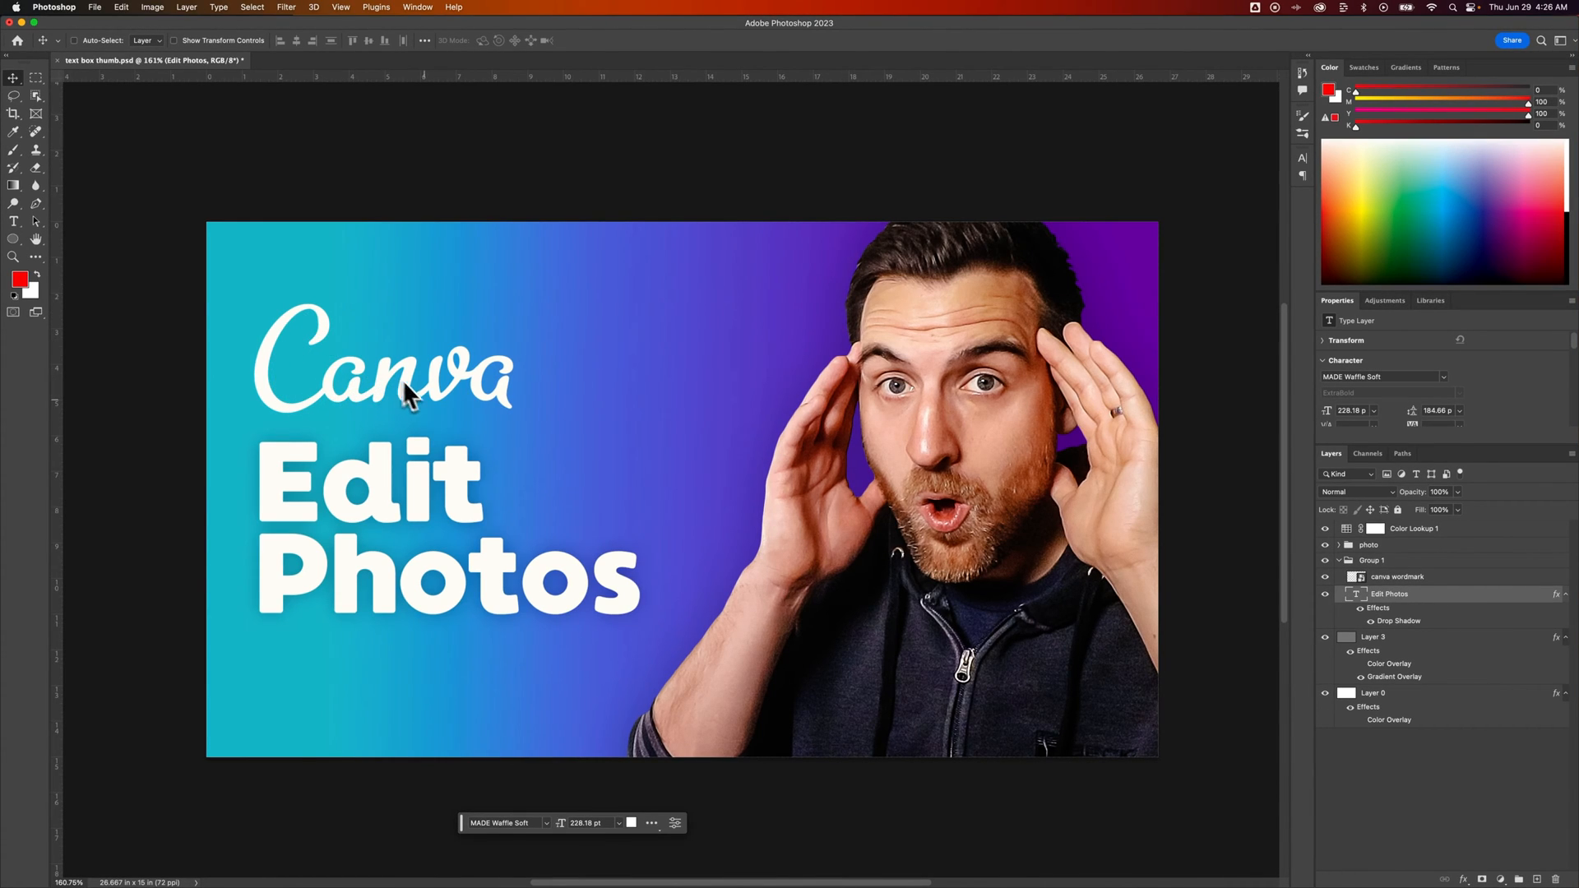
pyautogui.moveTo(447, 408)
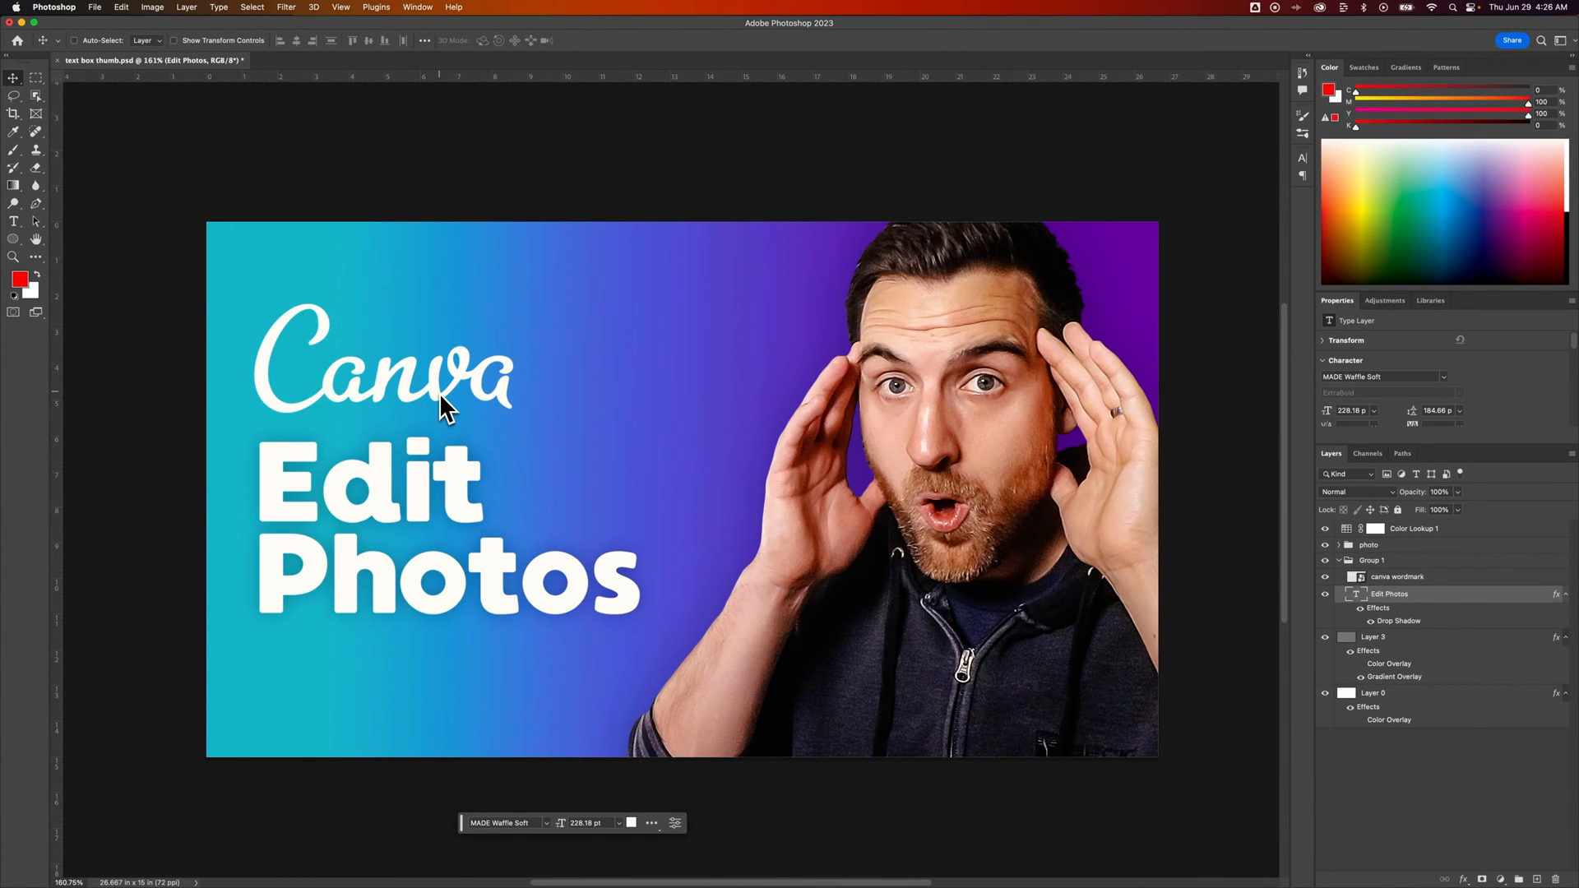
pyautogui.moveTo(451, 500)
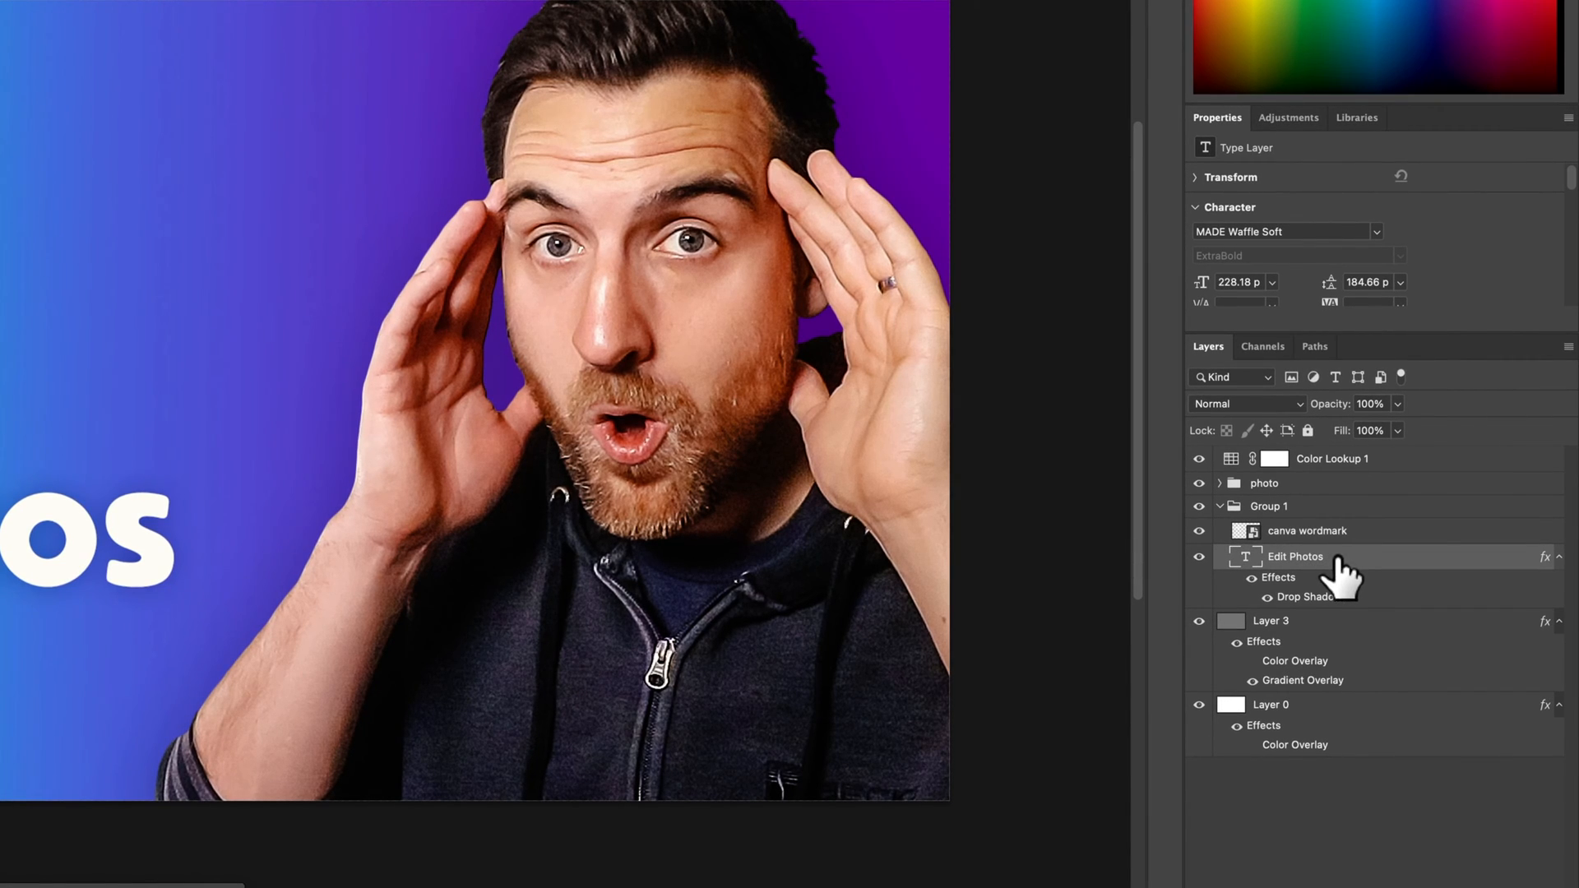
# - Copy the Drop Shadow effect from Edit Photos onto the canva wordmark layer
pyautogui.click(1306, 532)
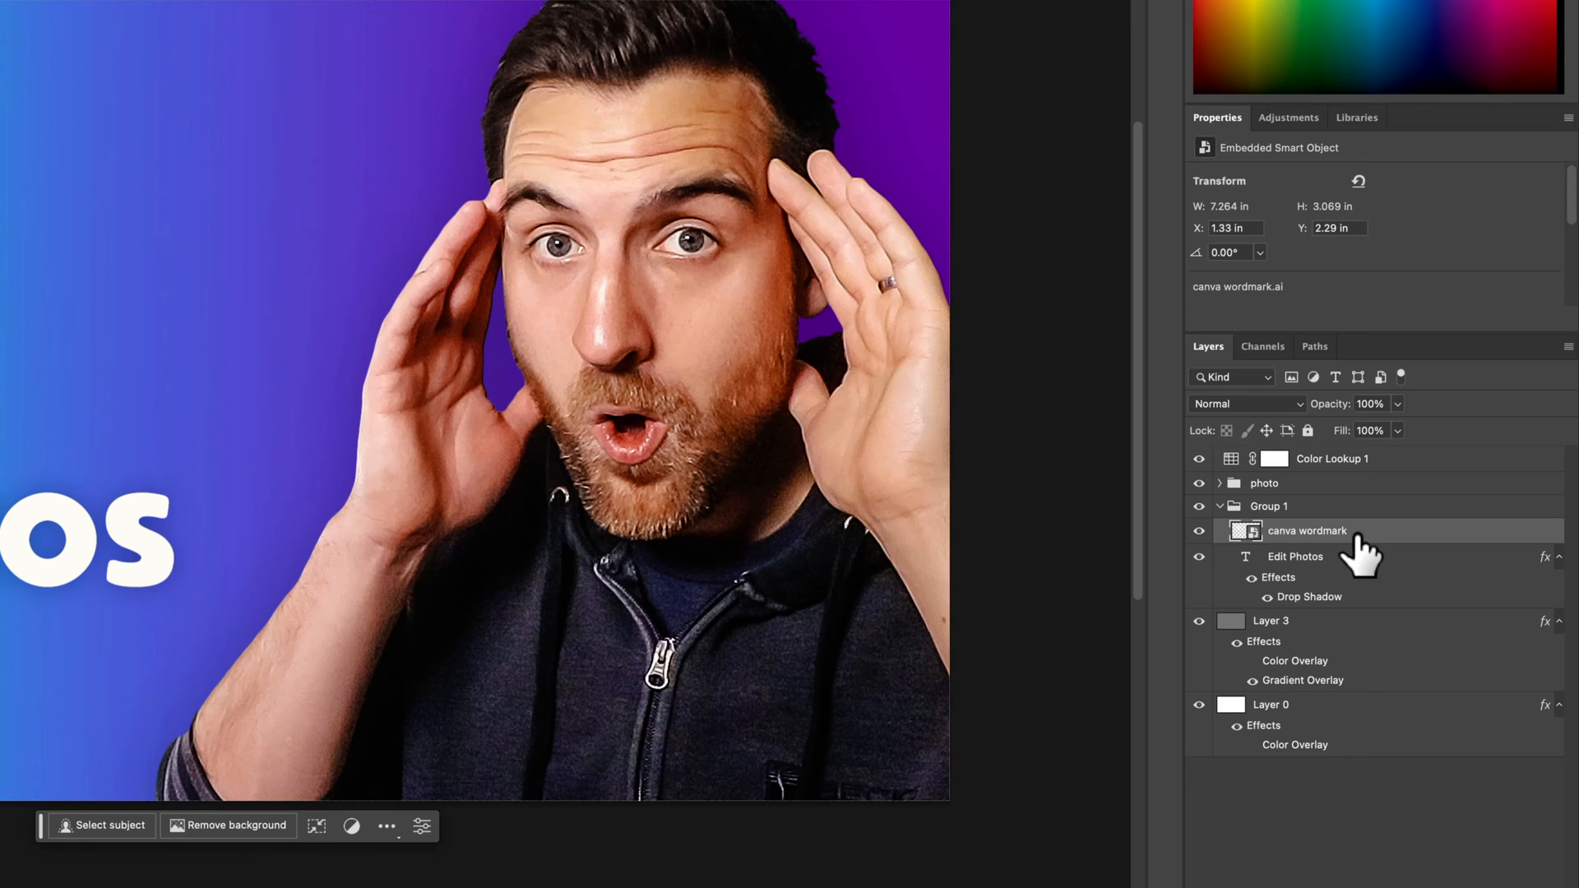
pyautogui.moveTo(1294, 593)
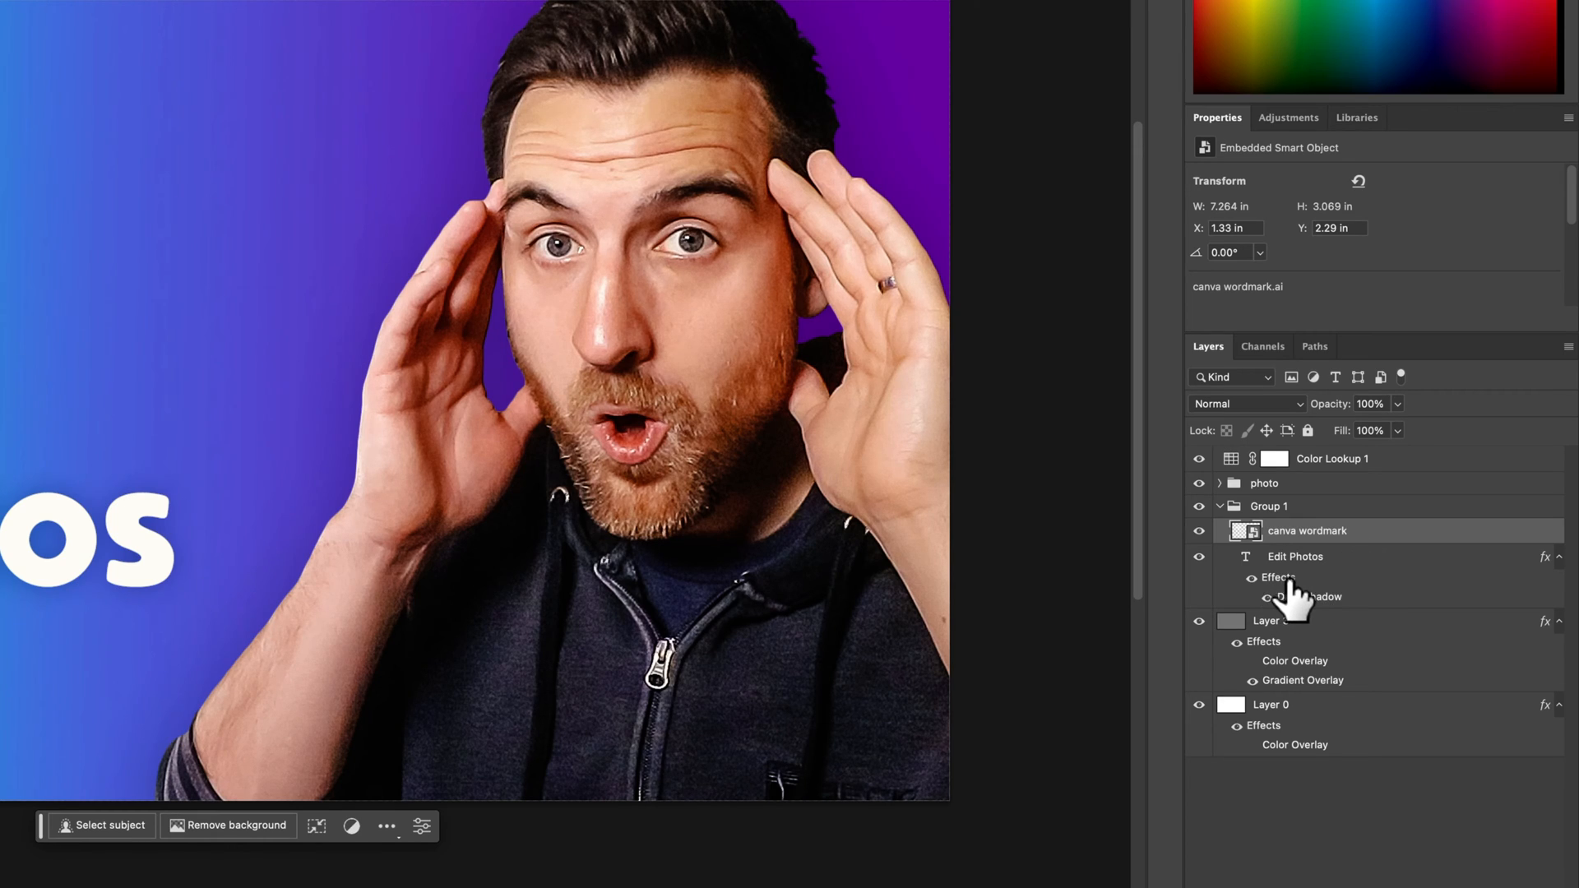
pyautogui.moveTo(1339, 559)
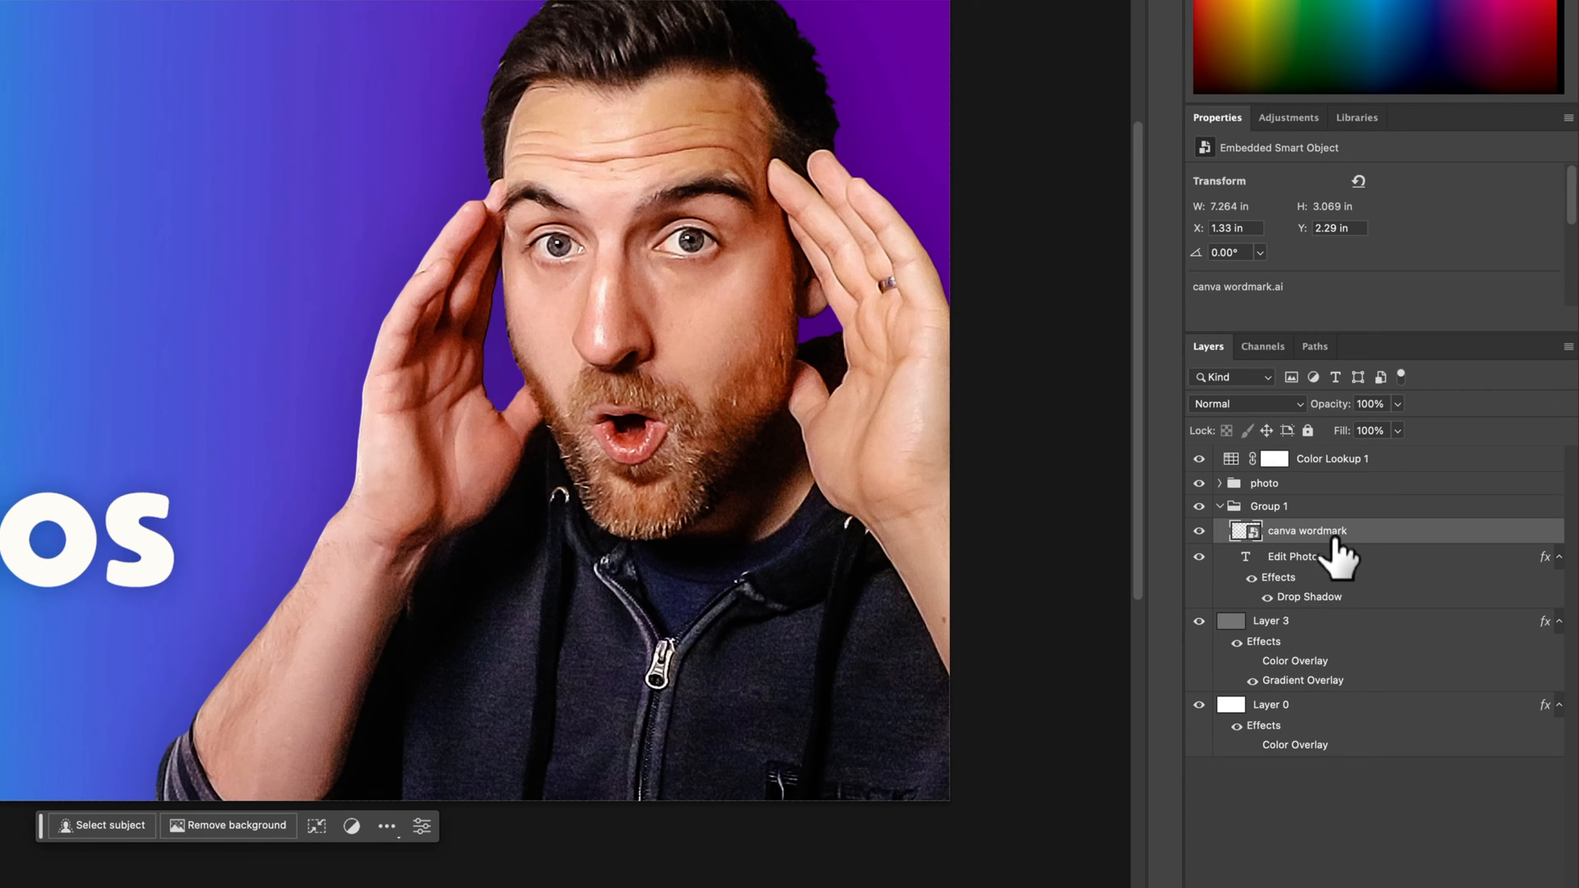
pyautogui.moveTo(1329, 612)
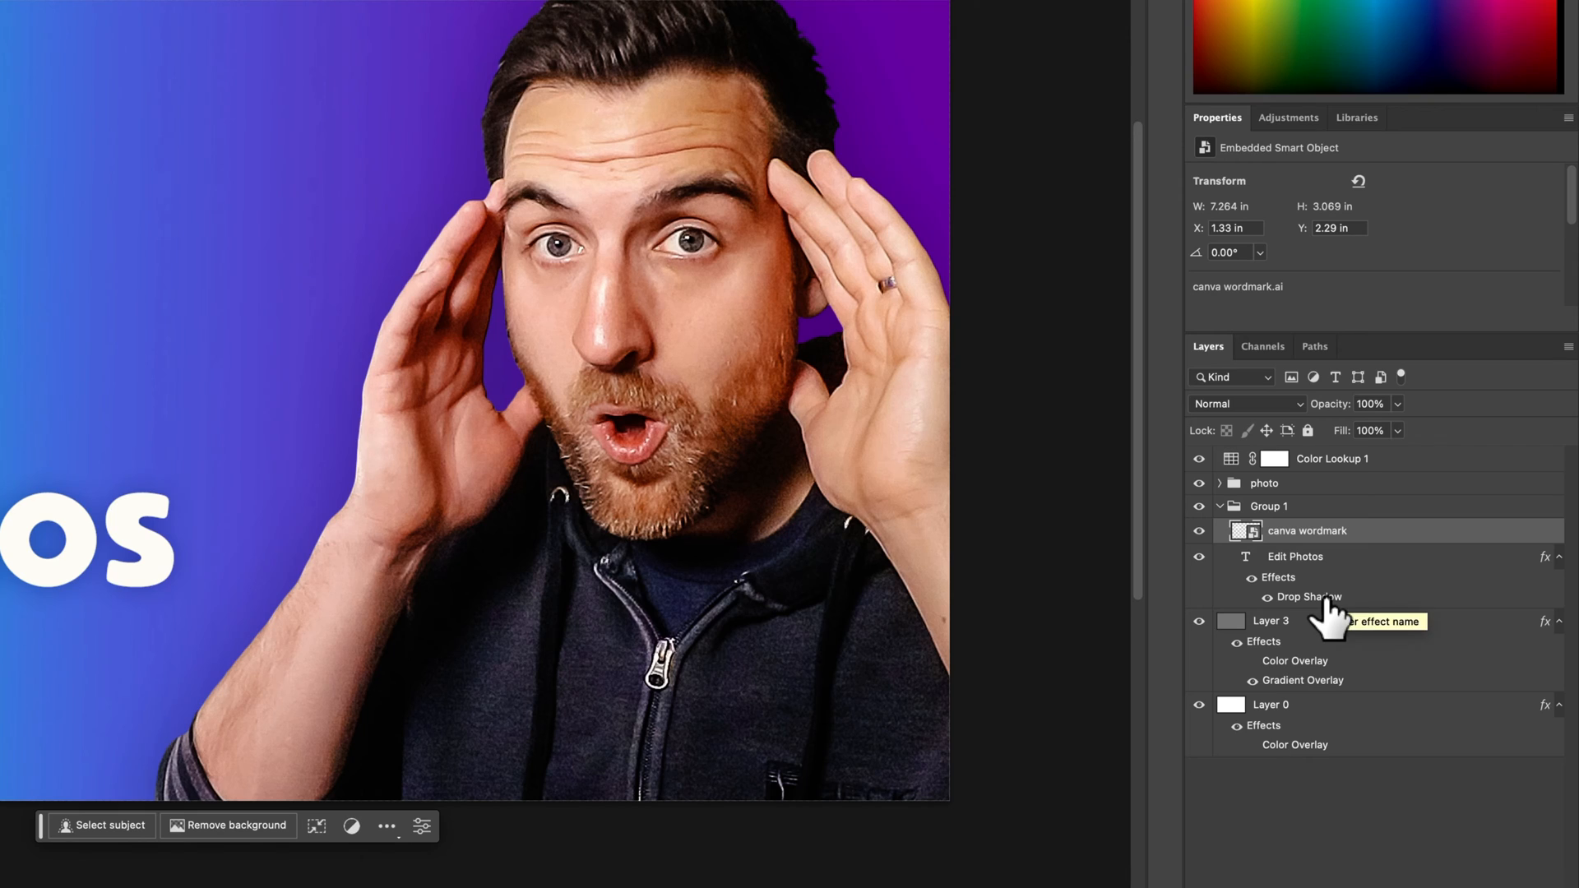
pyautogui.moveTo(1329, 620)
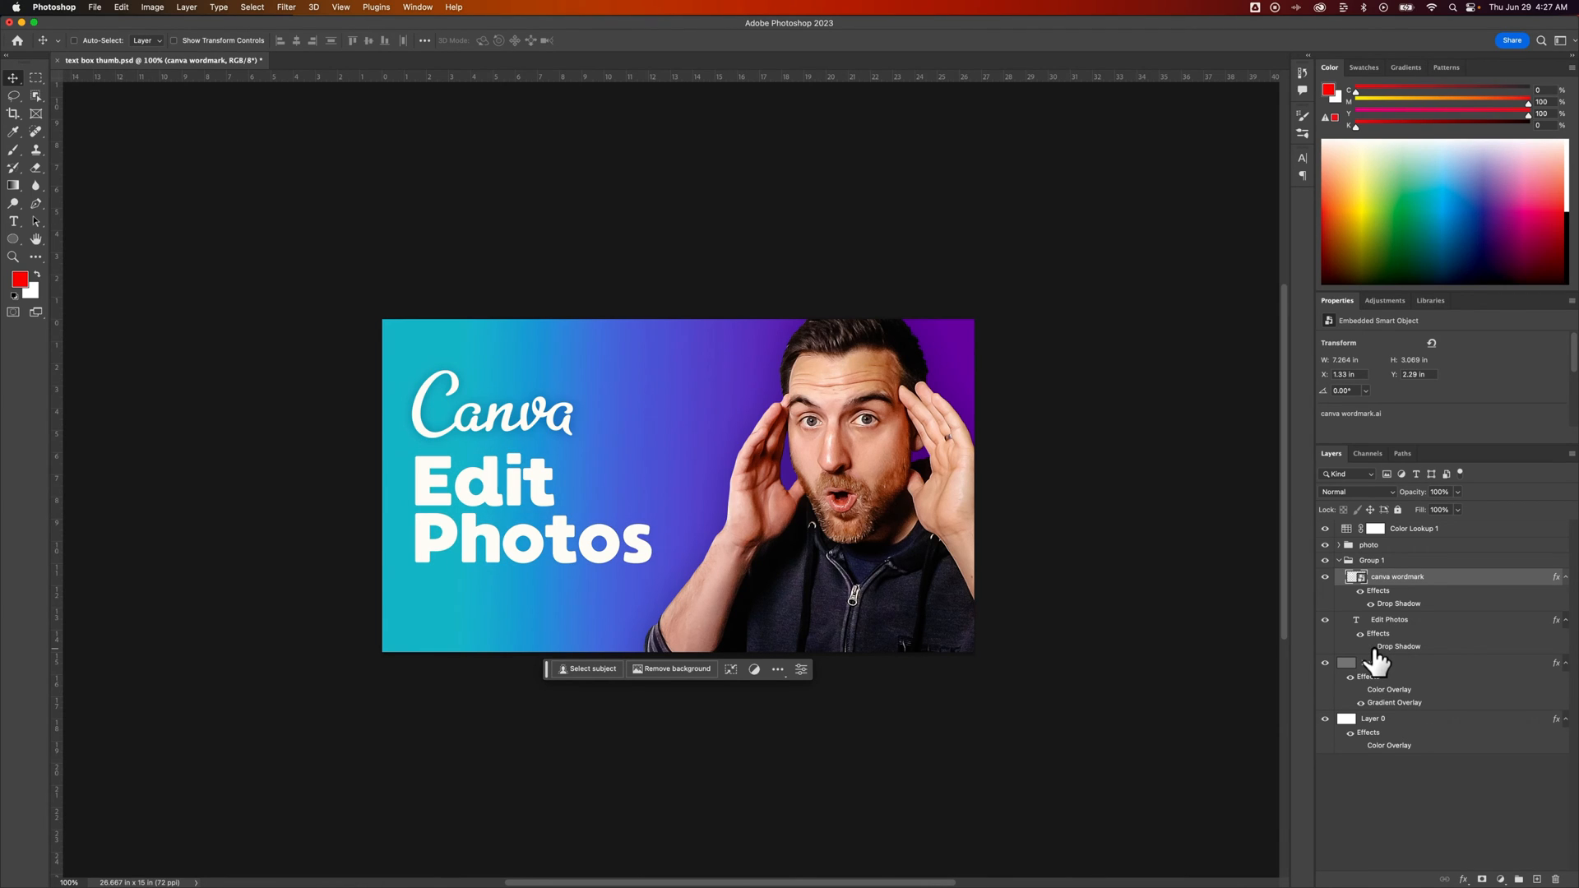
pyautogui.click(1362, 645)
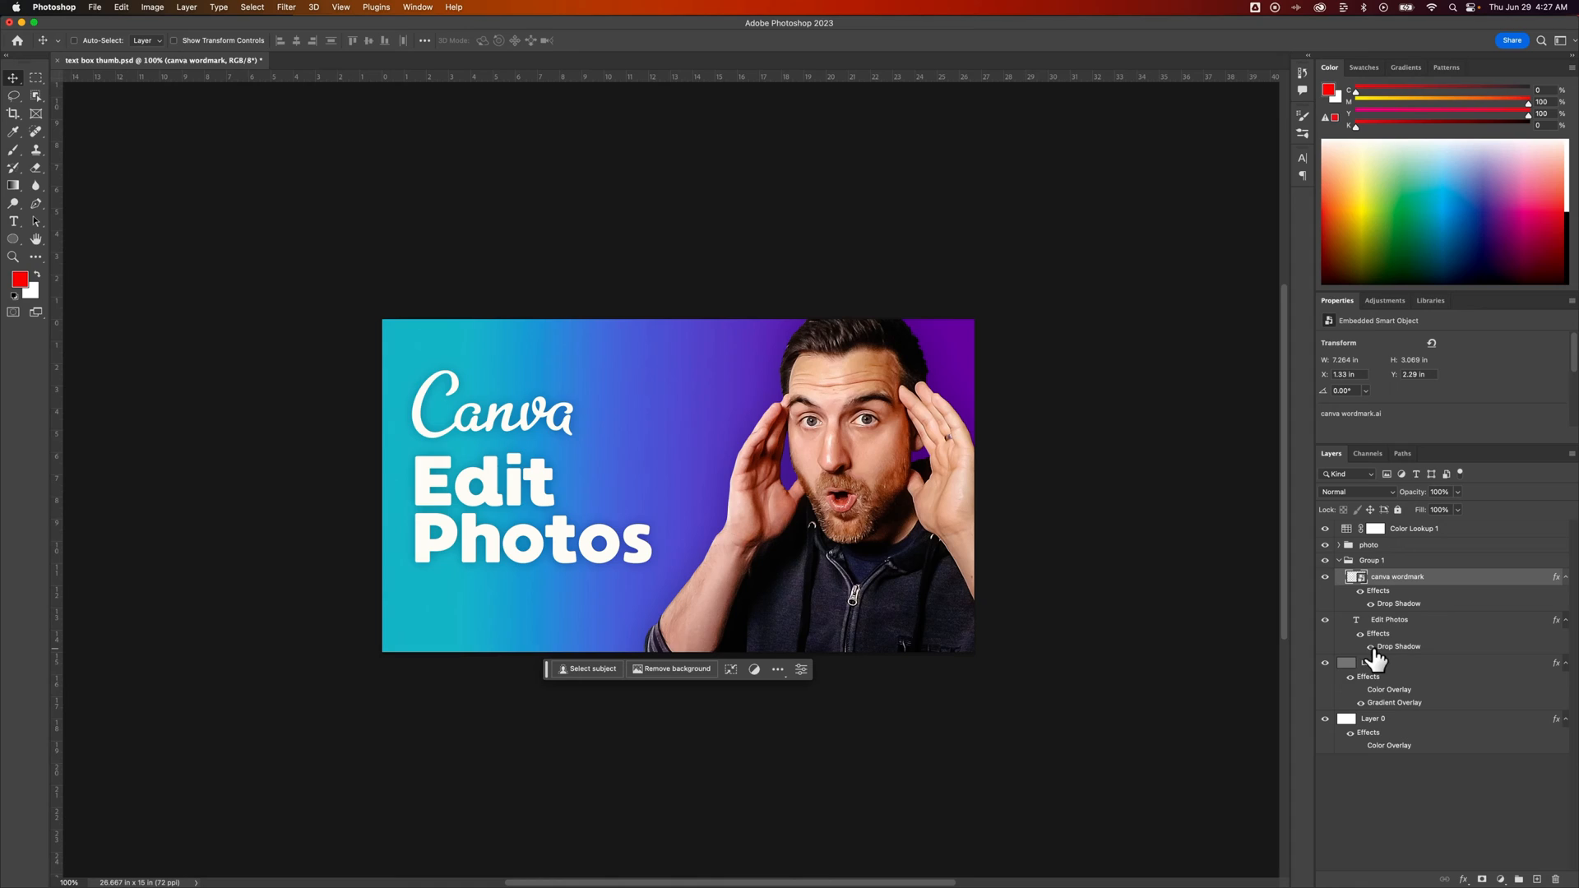
pyautogui.click(1362, 646)
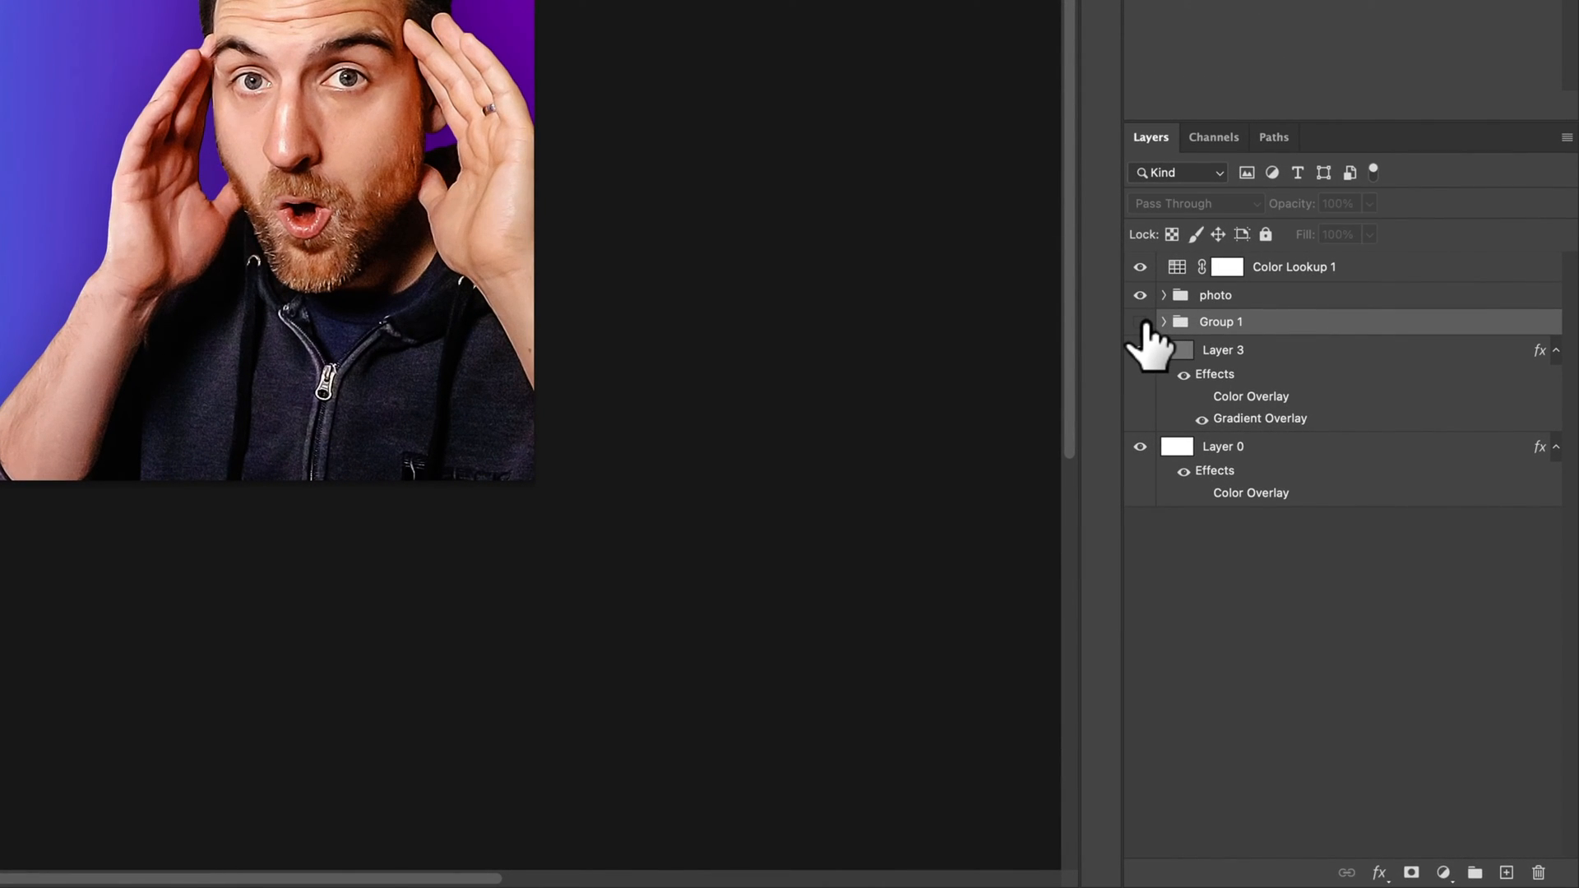
# - Clear the layer style from the canva wordmark so only Edit Photos keeps its shadow
pyautogui.click(1165, 321)
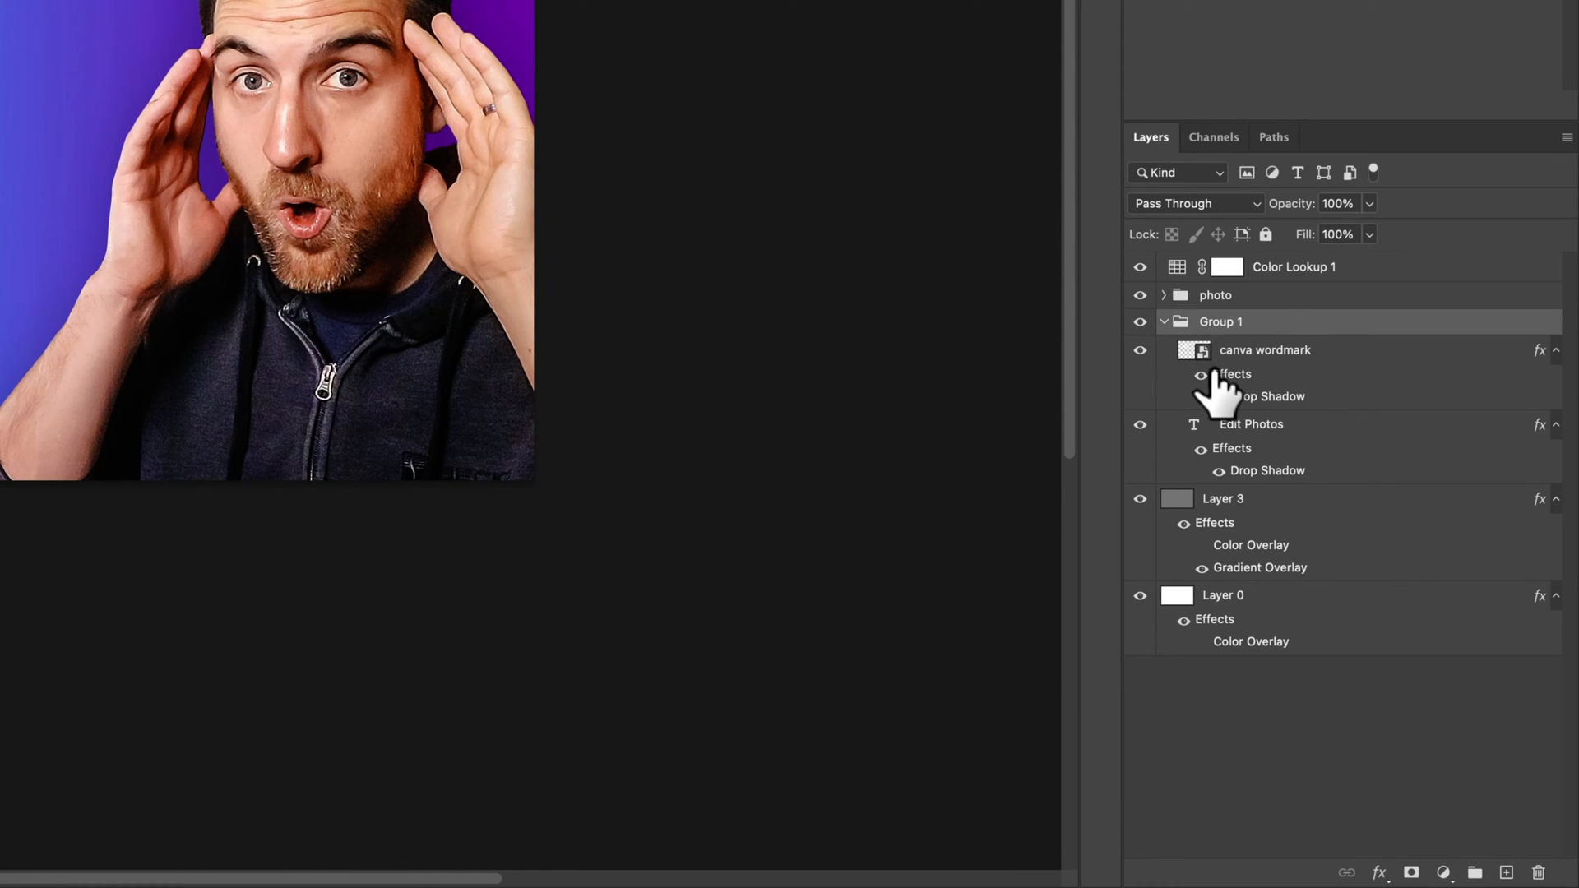
pyautogui.rightClick(1230, 373)
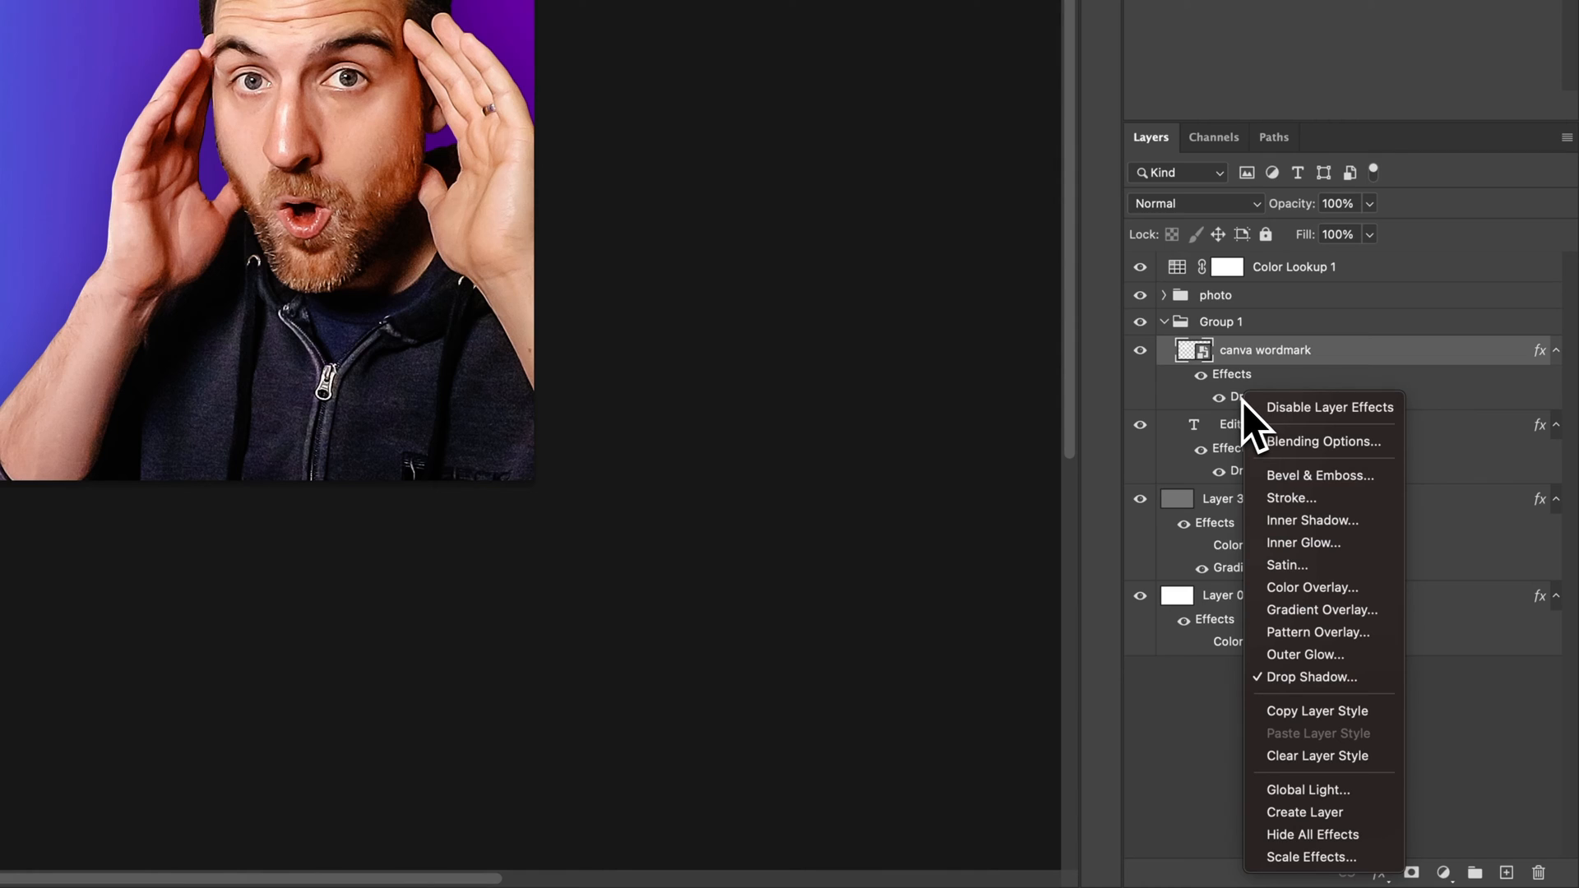
pyautogui.moveTo(1253, 428)
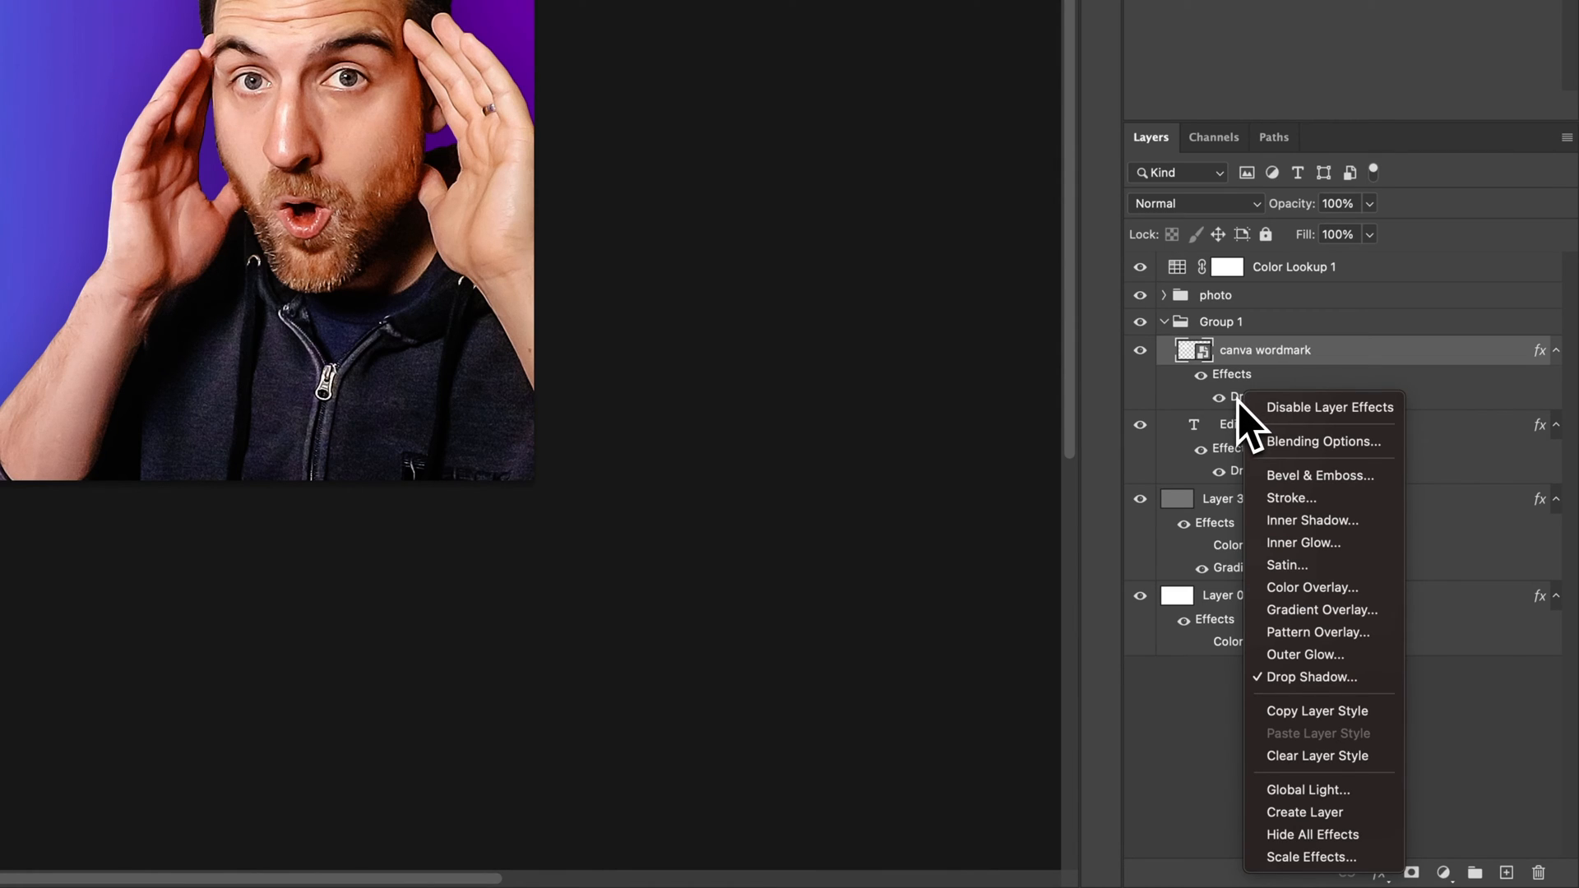
pyautogui.moveTo(1319, 812)
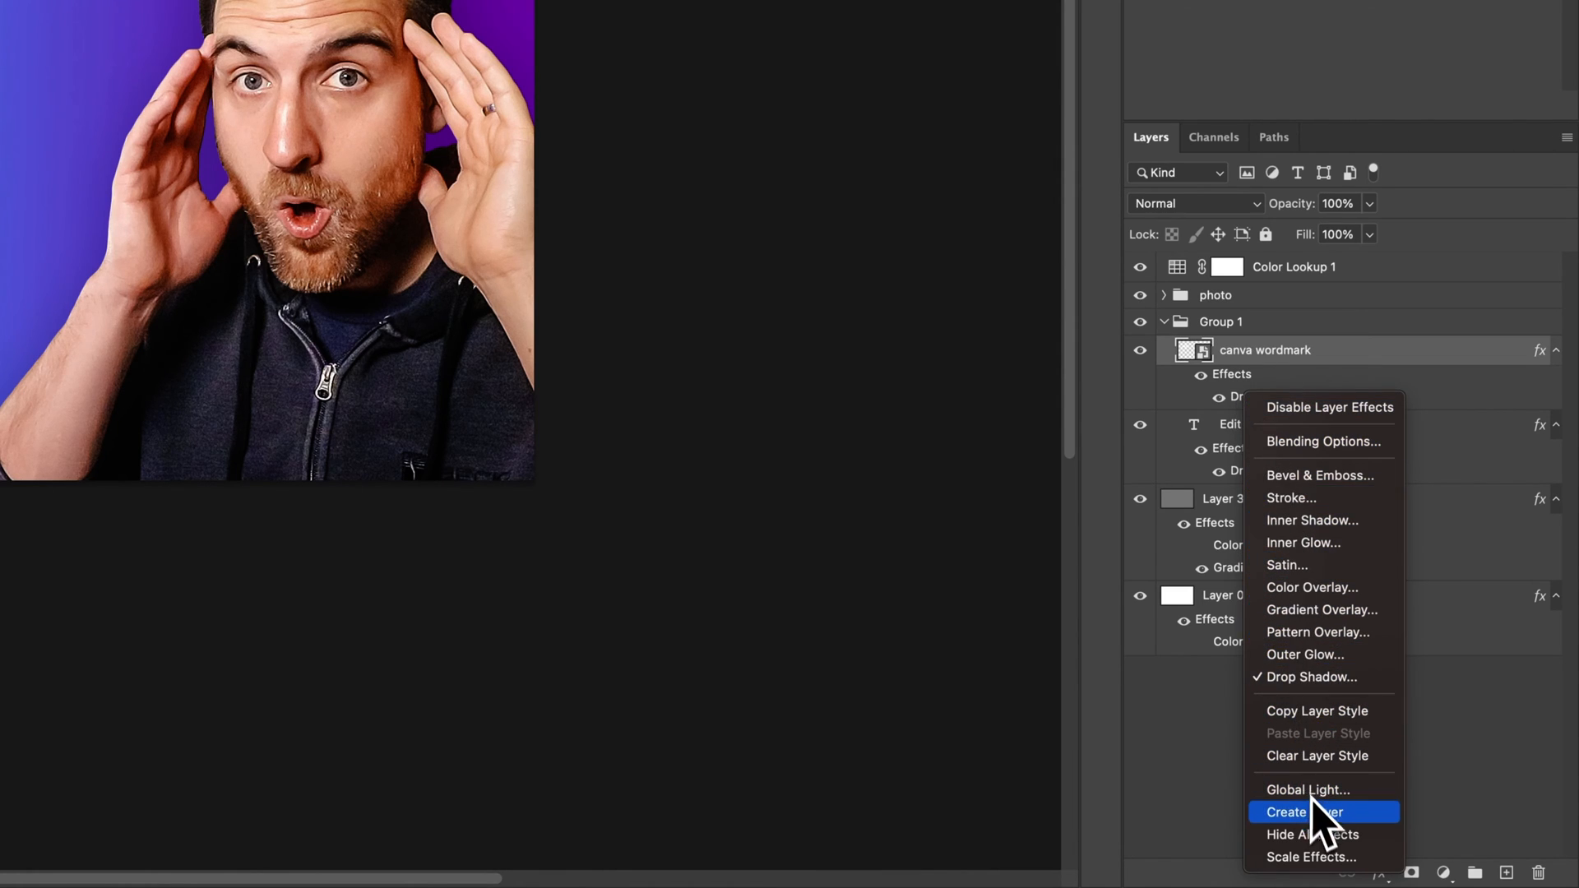
pyautogui.moveTo(1329, 760)
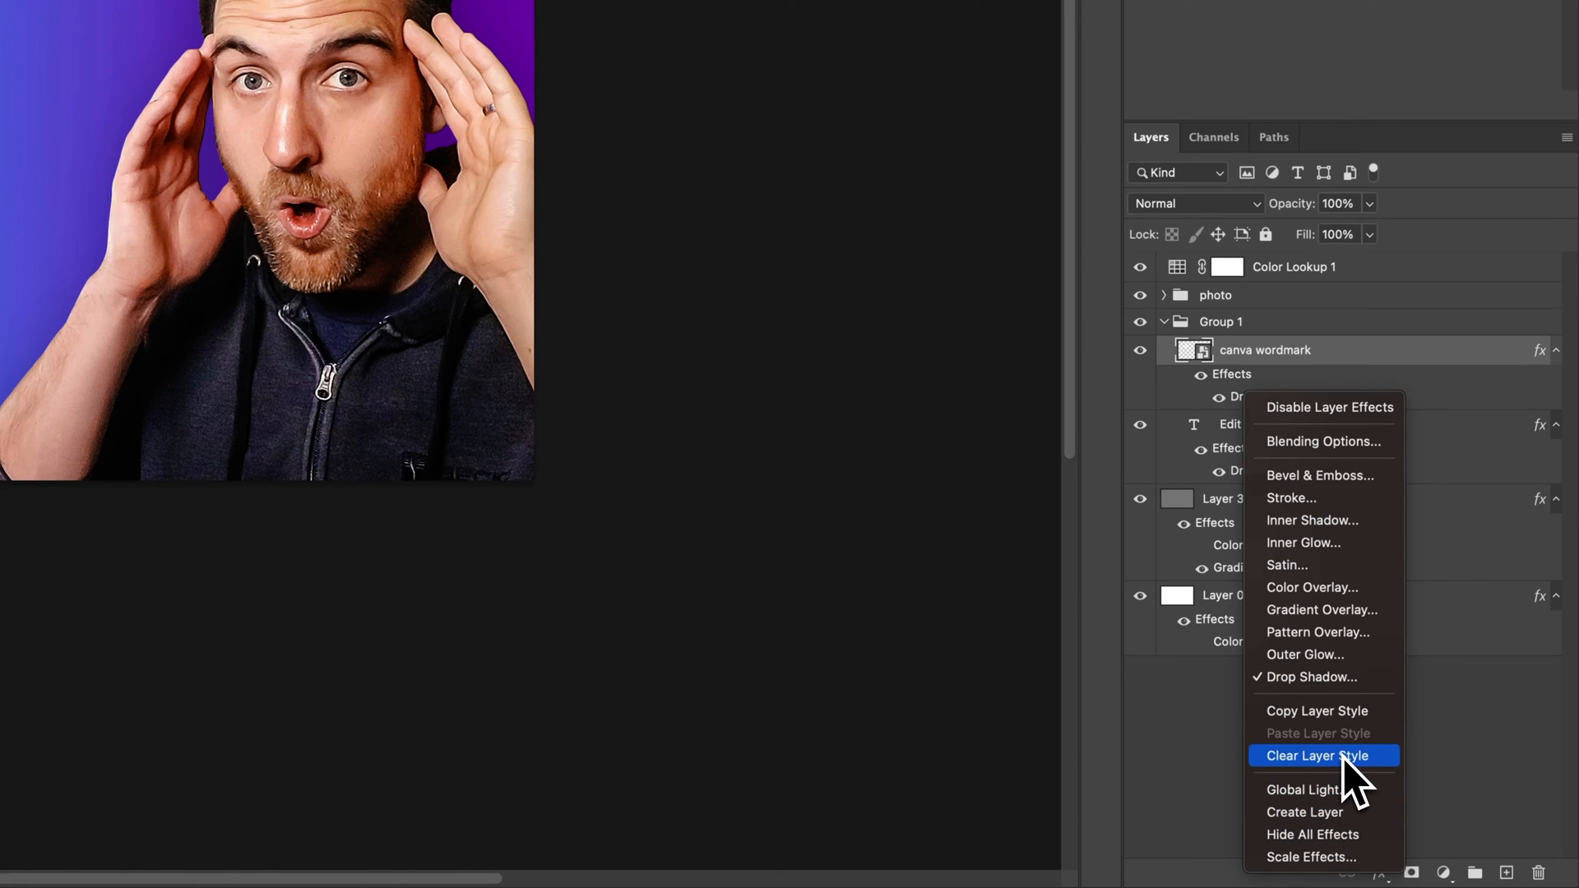
pyautogui.click(1316, 755)
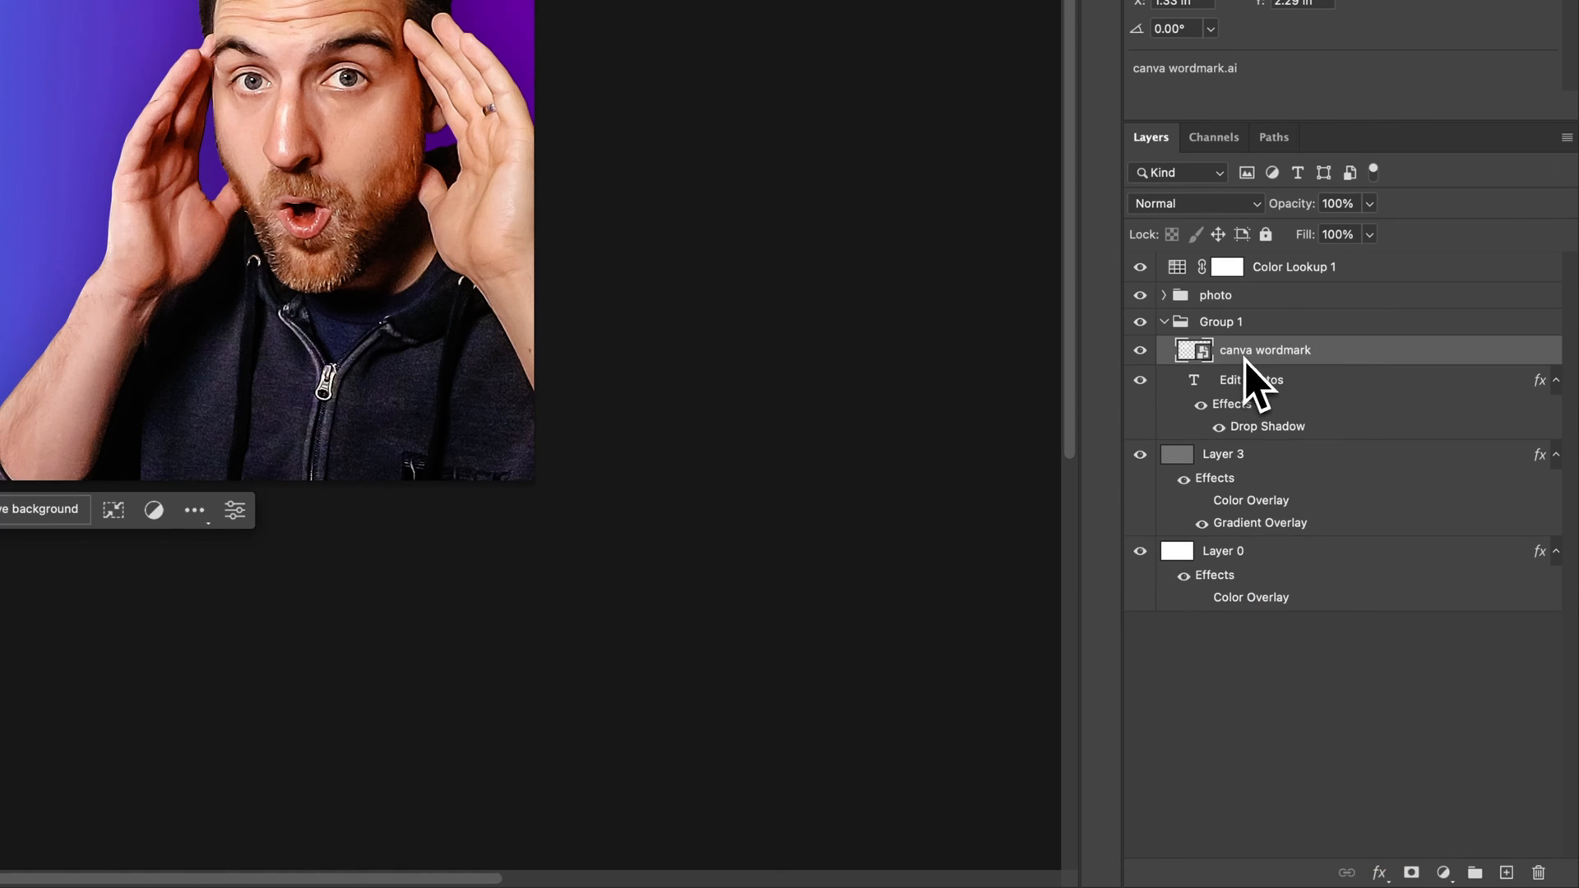
pyautogui.moveTo(1273, 413)
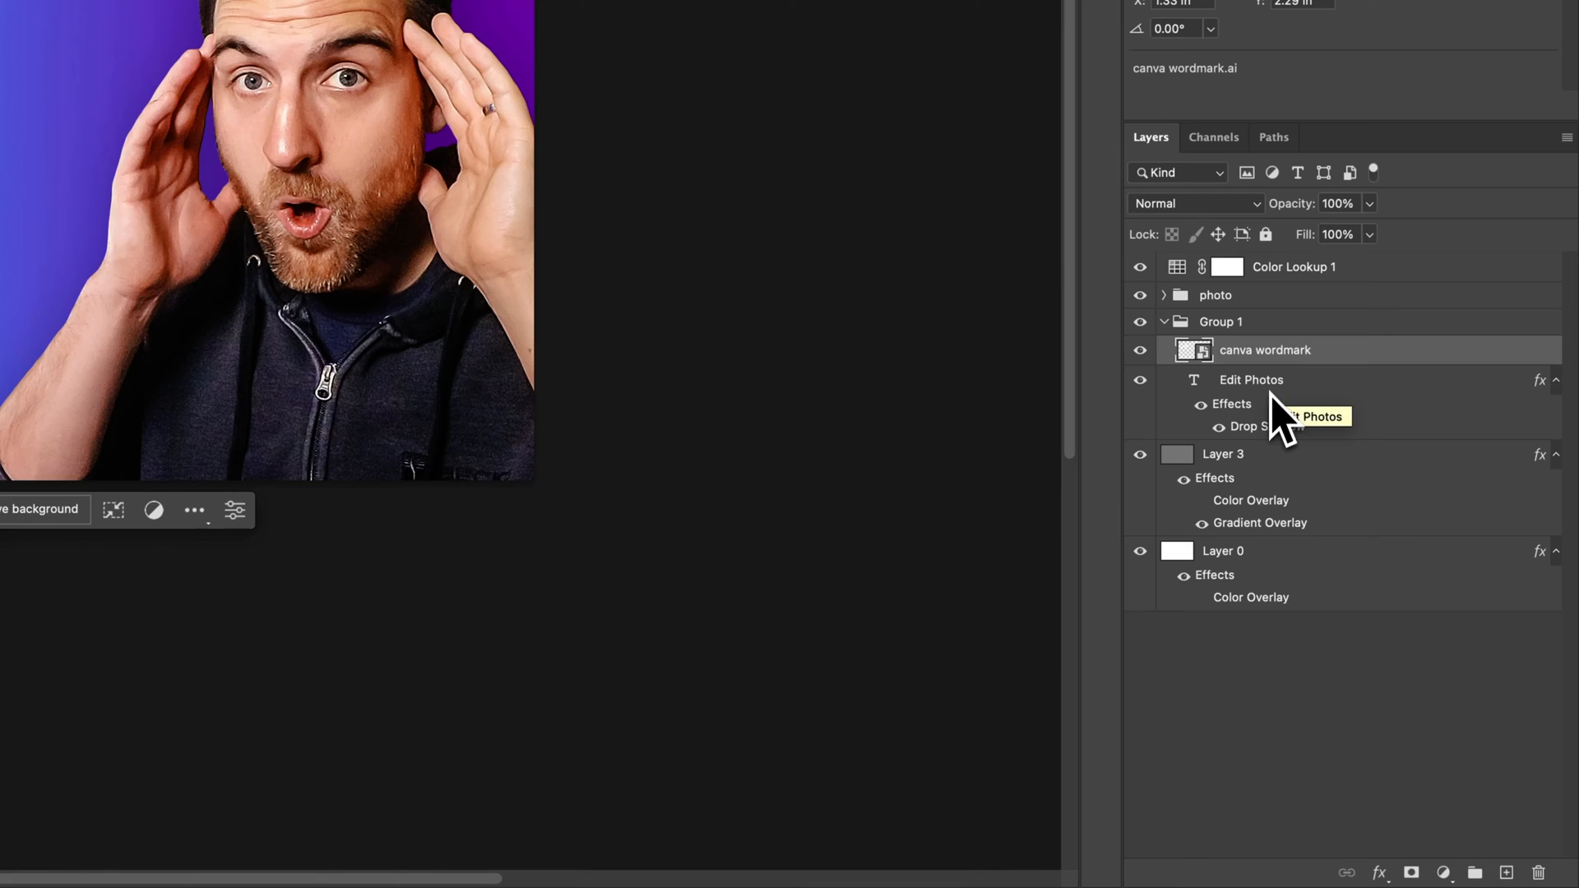
pyautogui.moveTo(1238, 443)
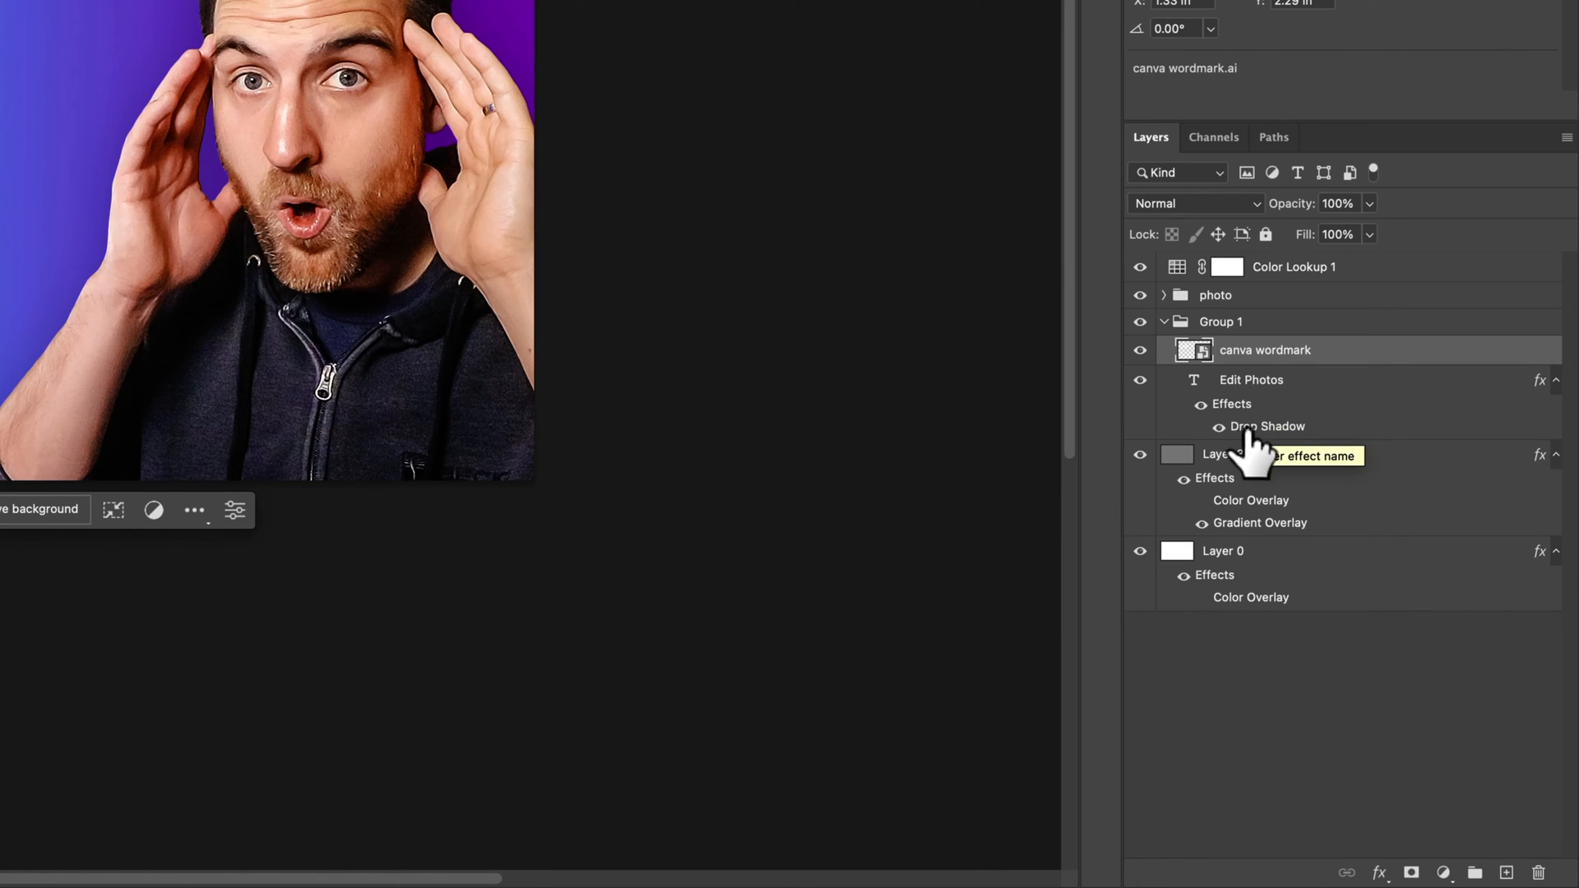
pyautogui.moveTo(1259, 447)
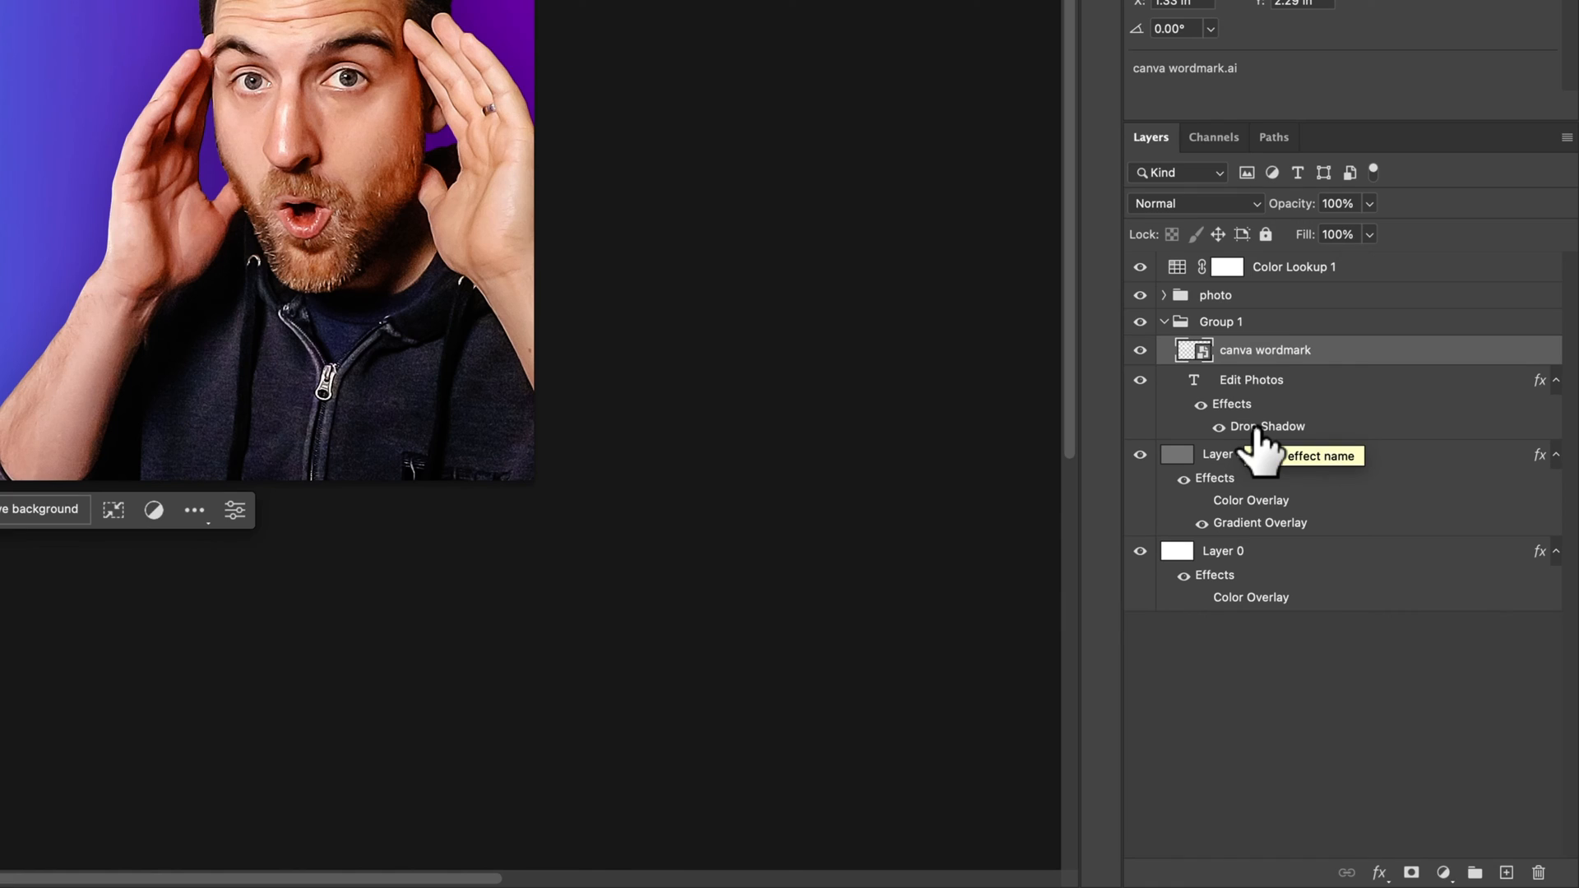
pyautogui.moveTo(1259, 448)
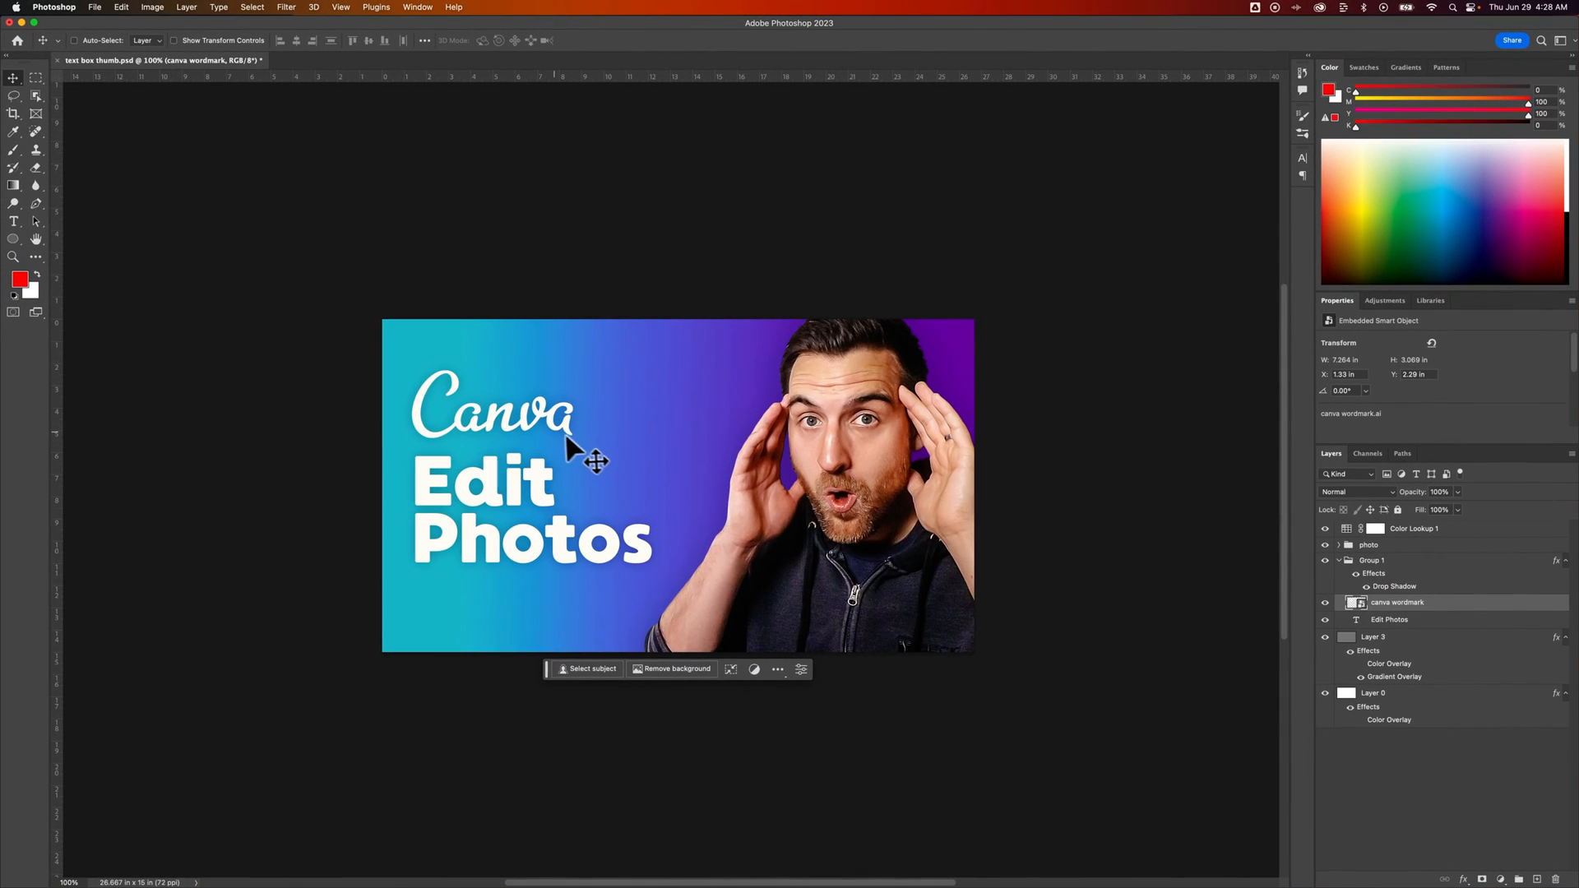
pyautogui.moveTo(549, 464)
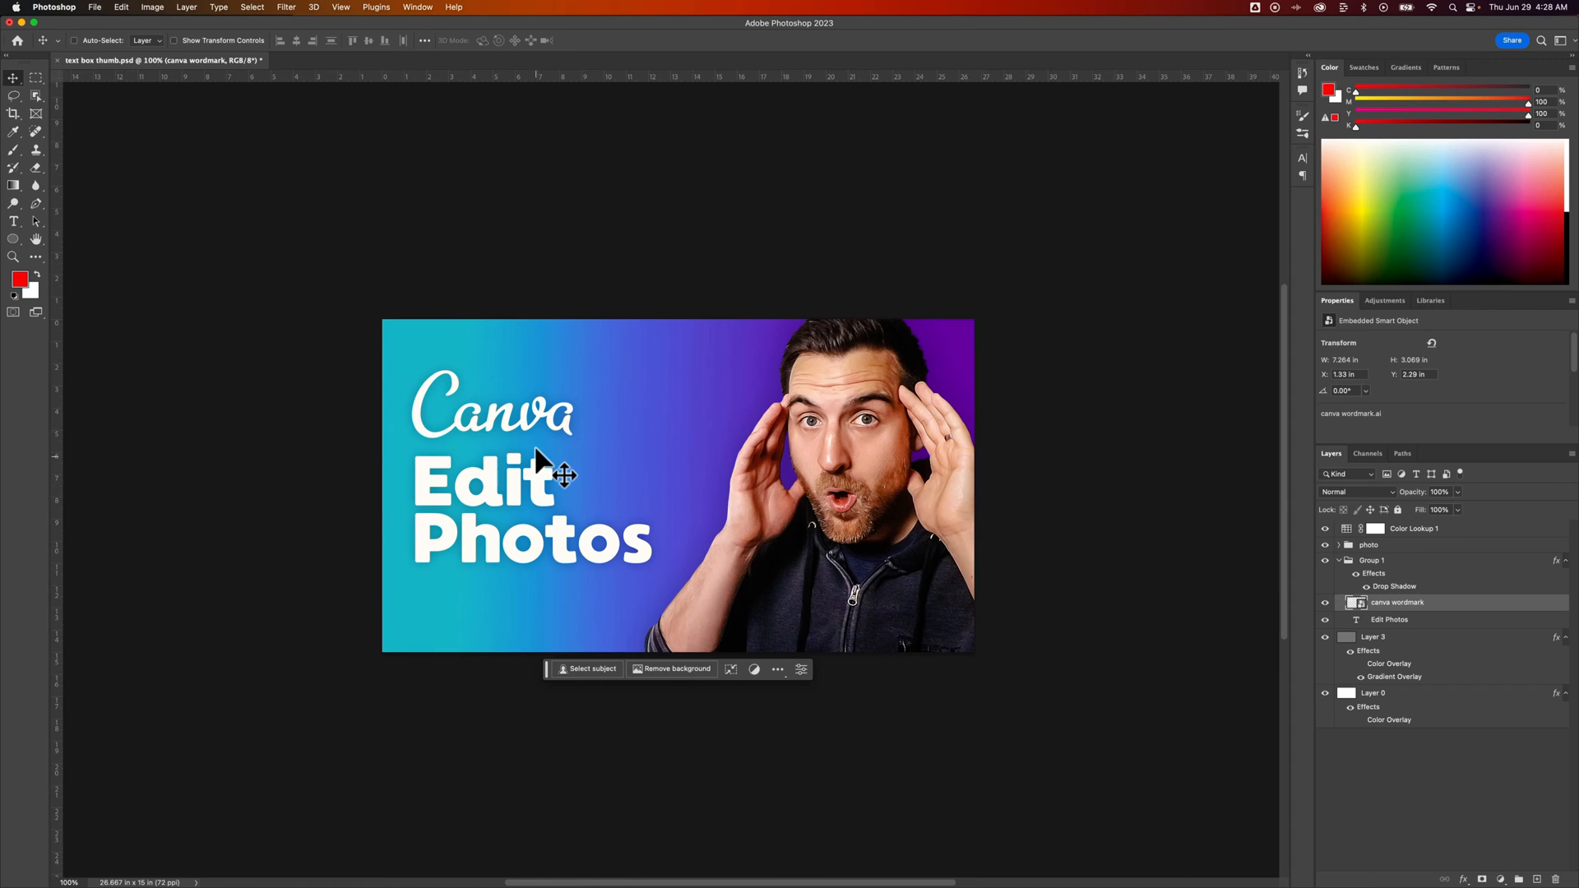
pyautogui.moveTo(1058, 584)
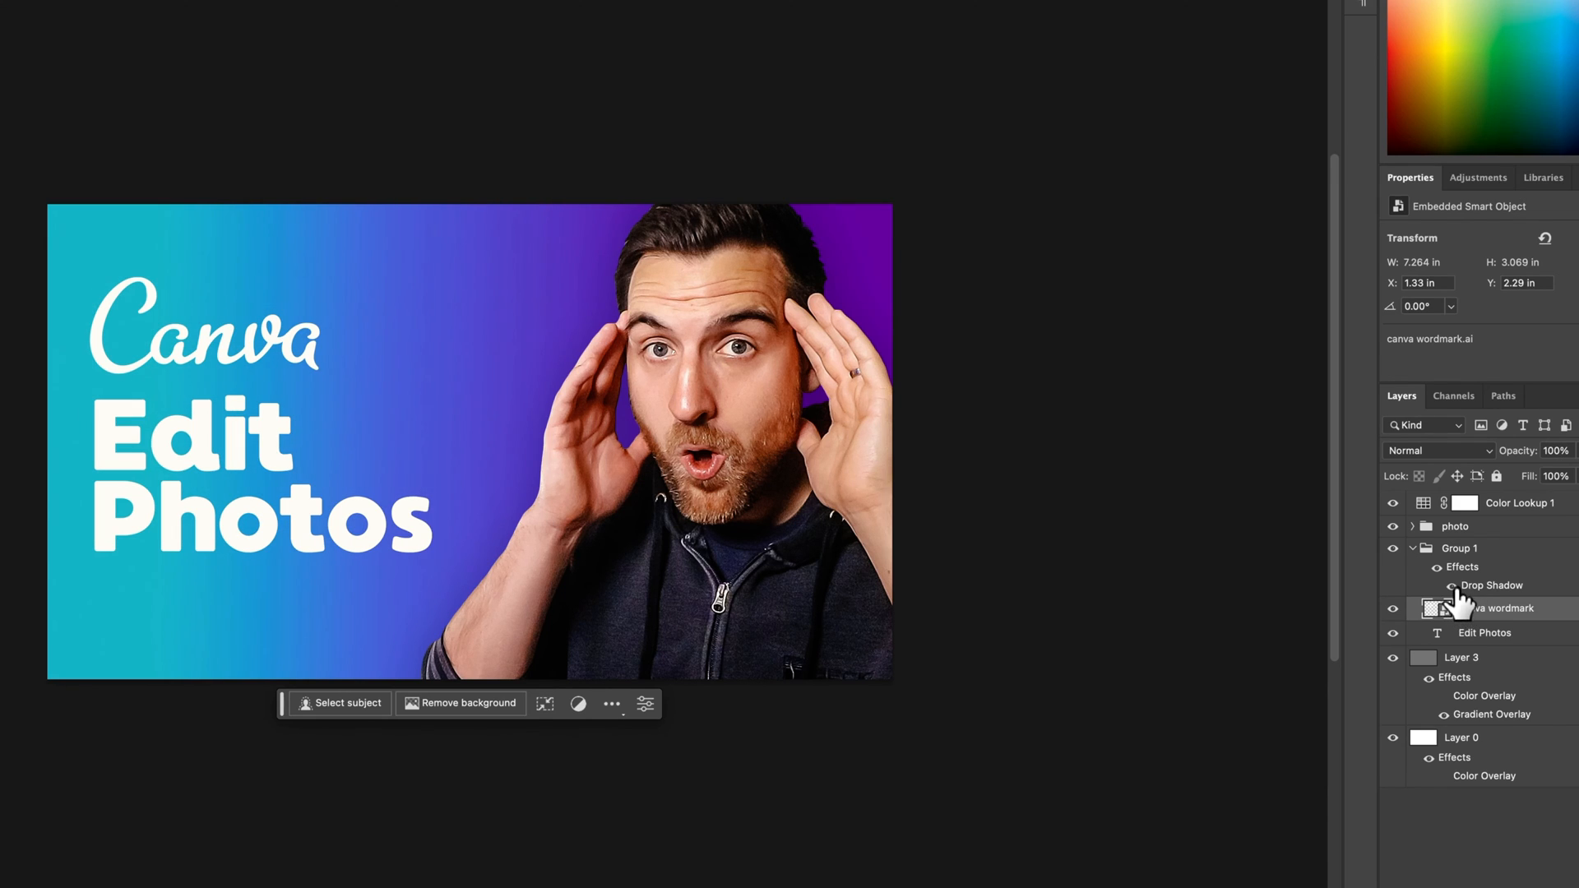
# - Move the Drop Shadow from Edit Photos onto Group 1 and reopen its settings
pyautogui.click(1459, 548)
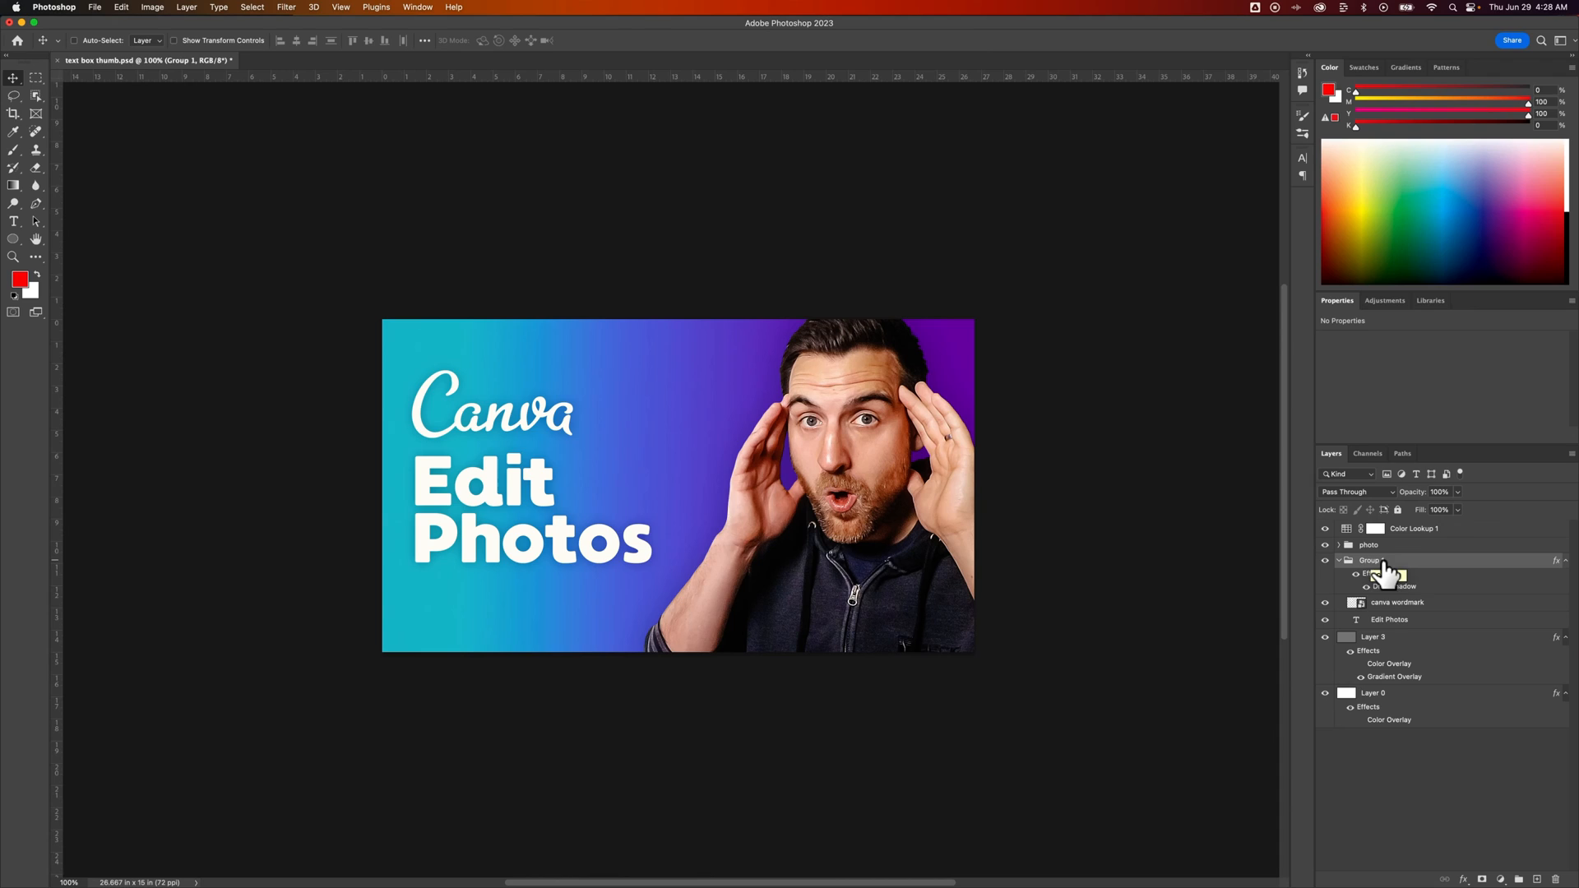
pyautogui.moveTo(1381, 592)
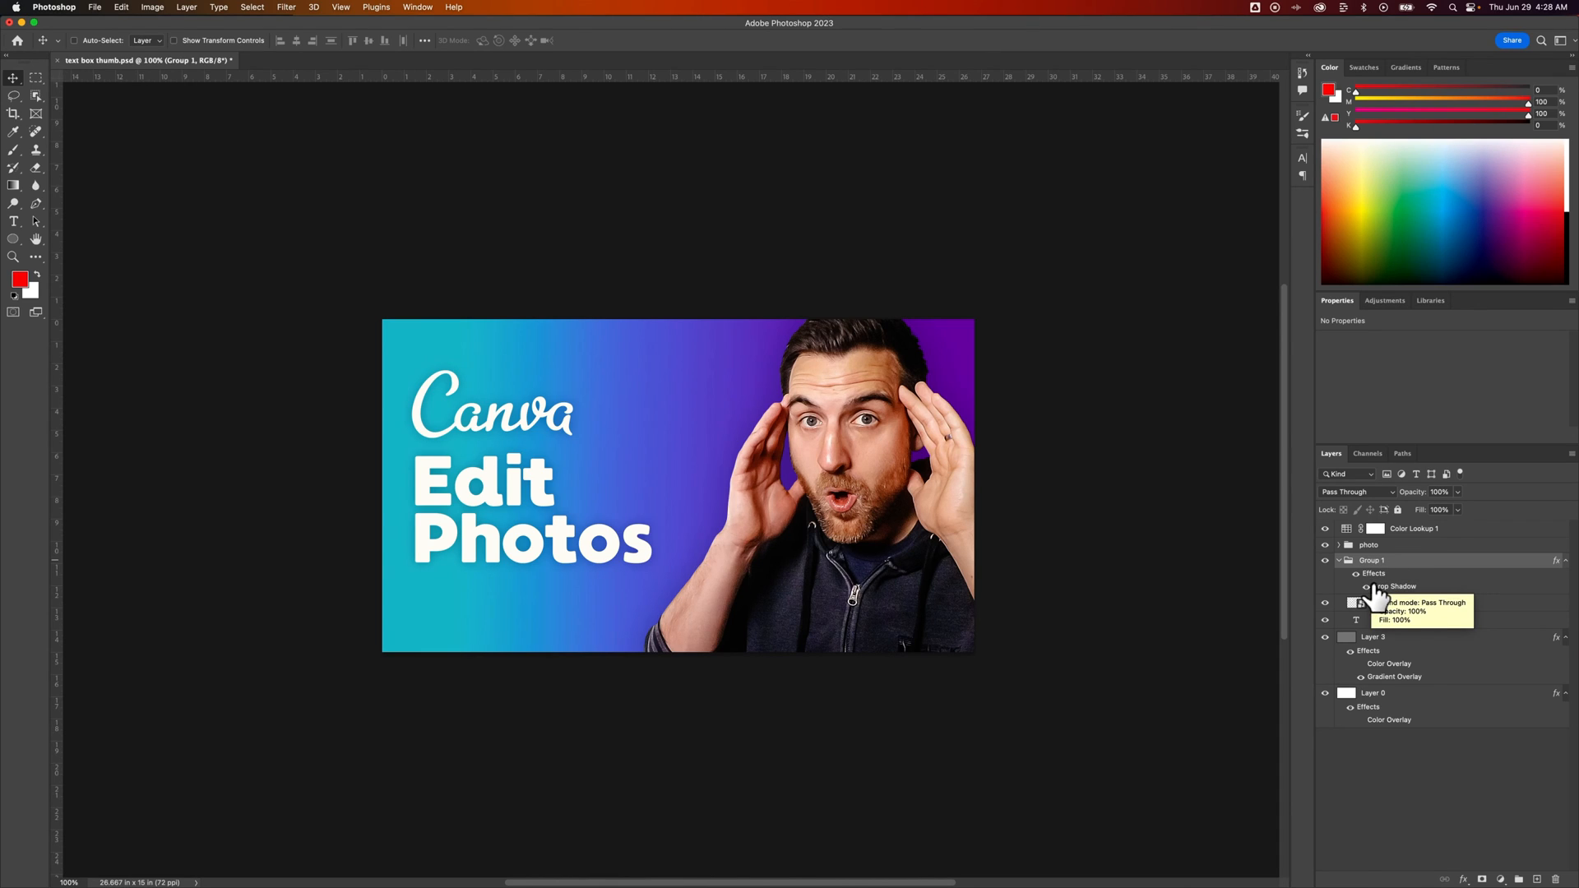
pyautogui.click(1339, 561)
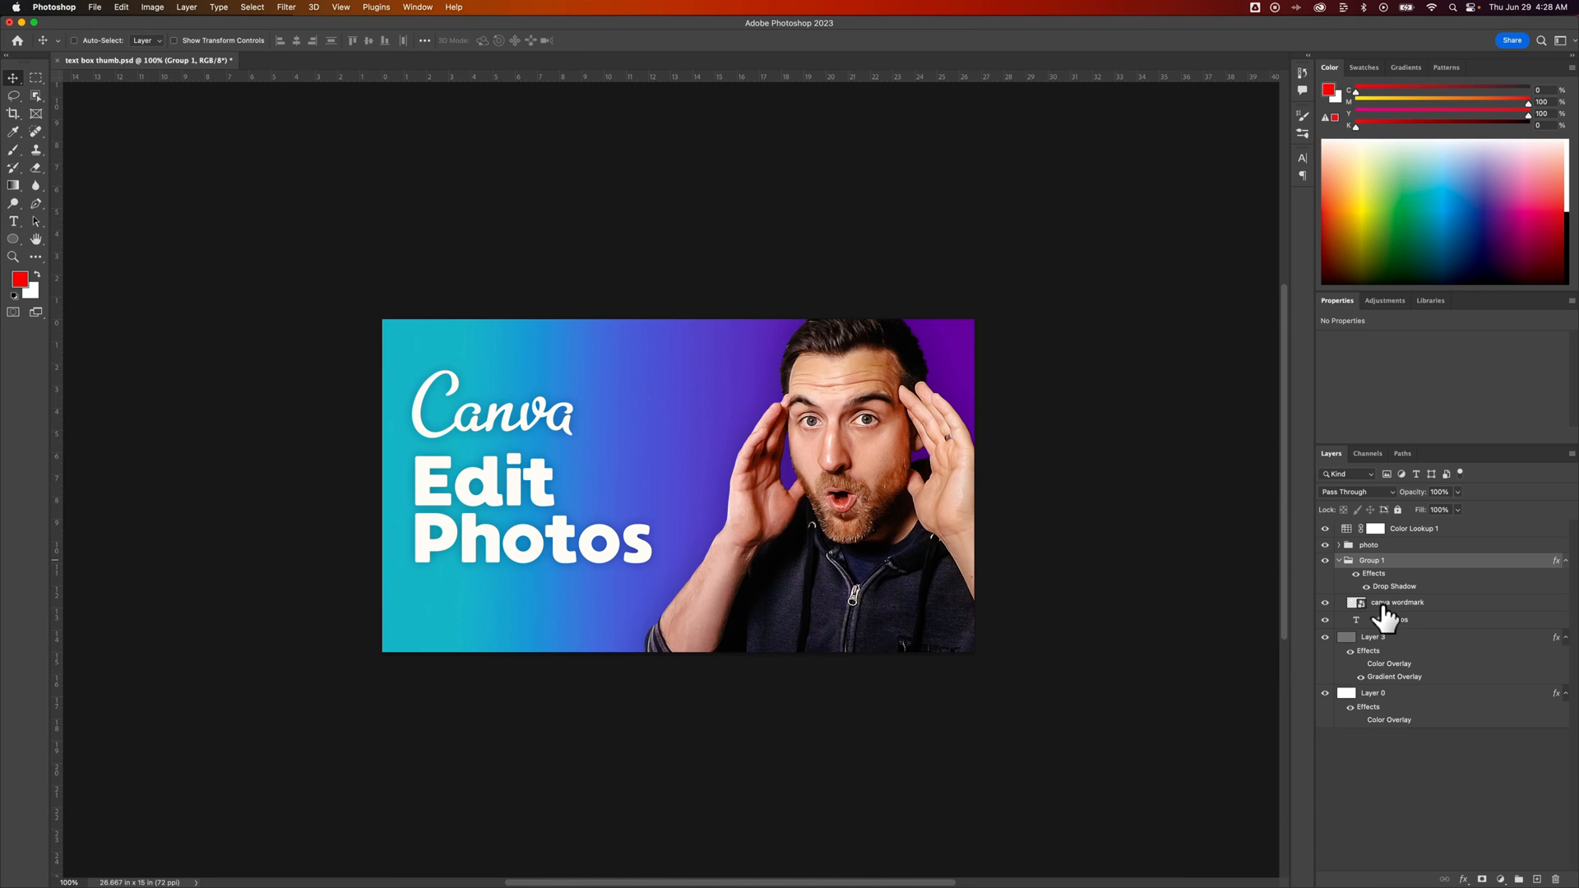
pyautogui.moveTo(1385, 598)
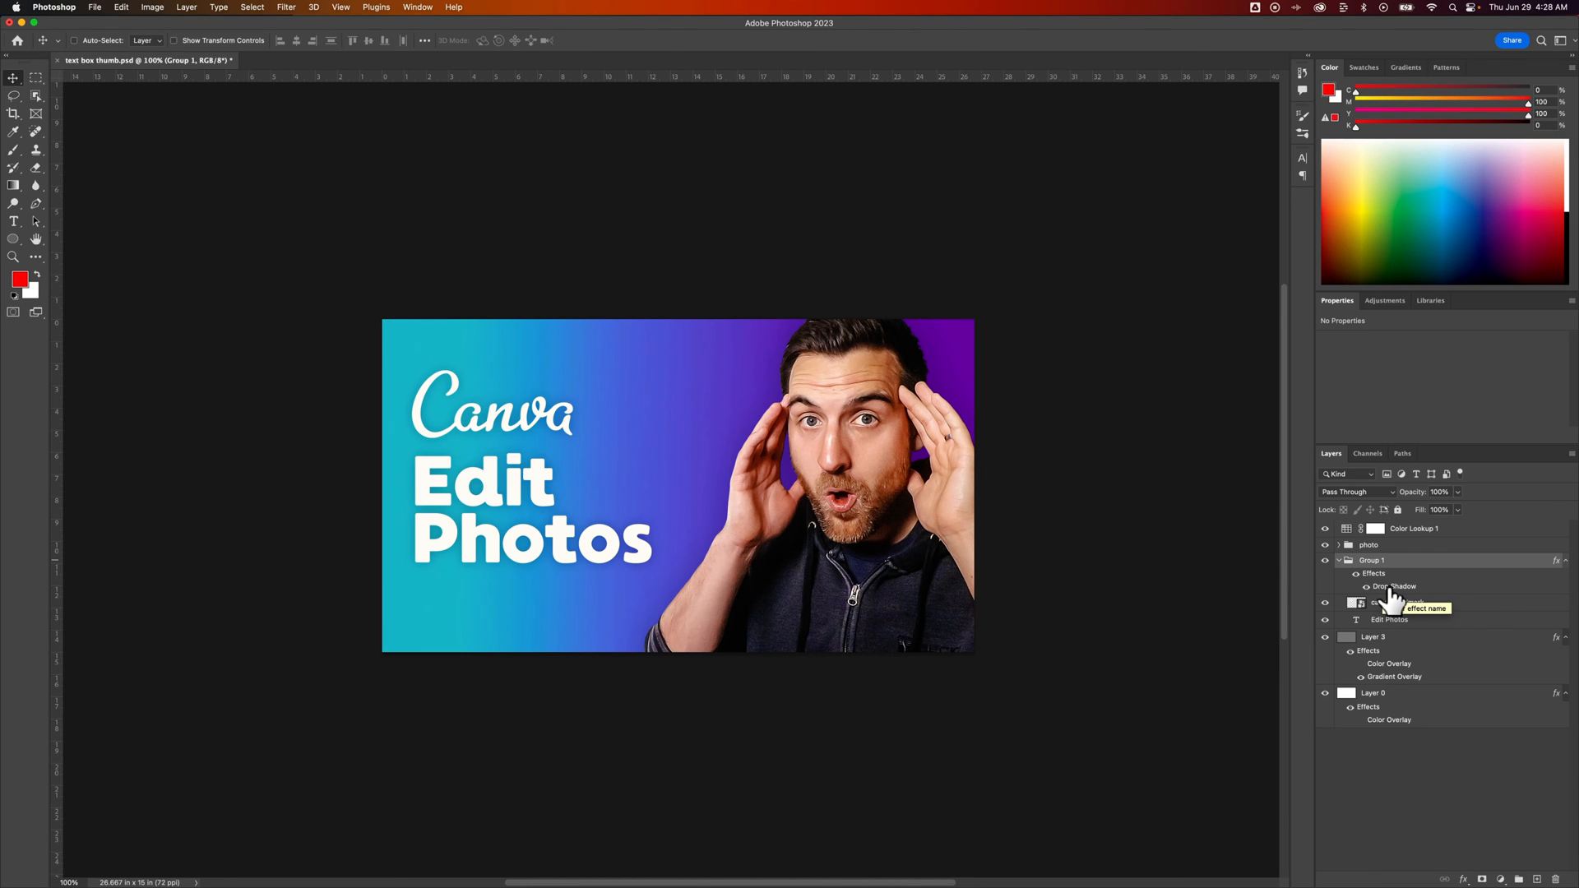
pyautogui.doubleClick(1395, 585)
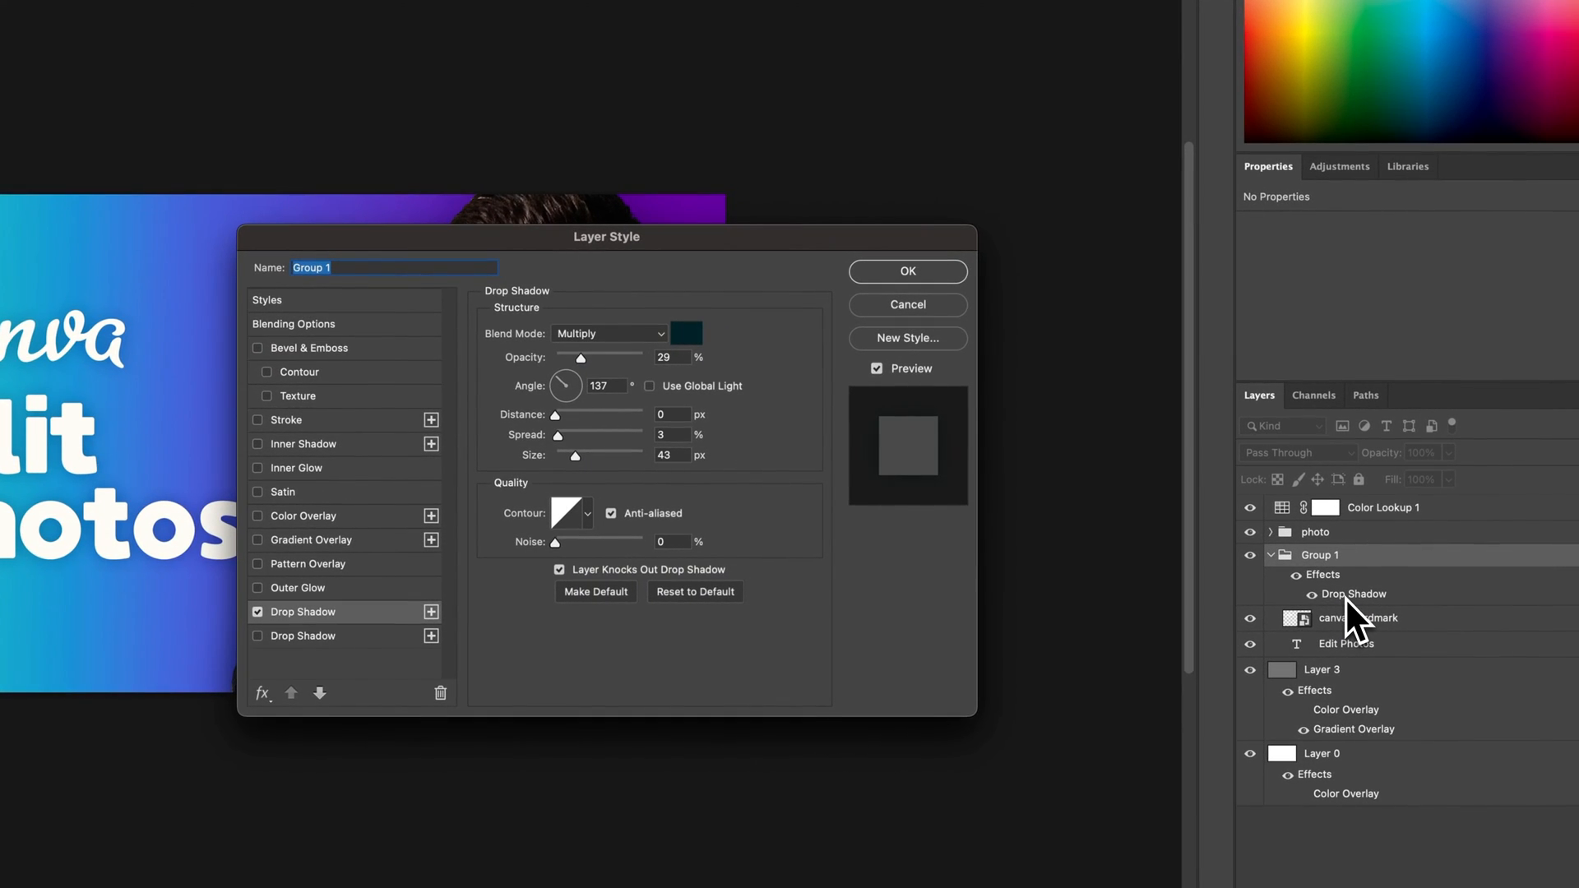
pyautogui.moveTo(589, 373)
pyautogui.write('25')
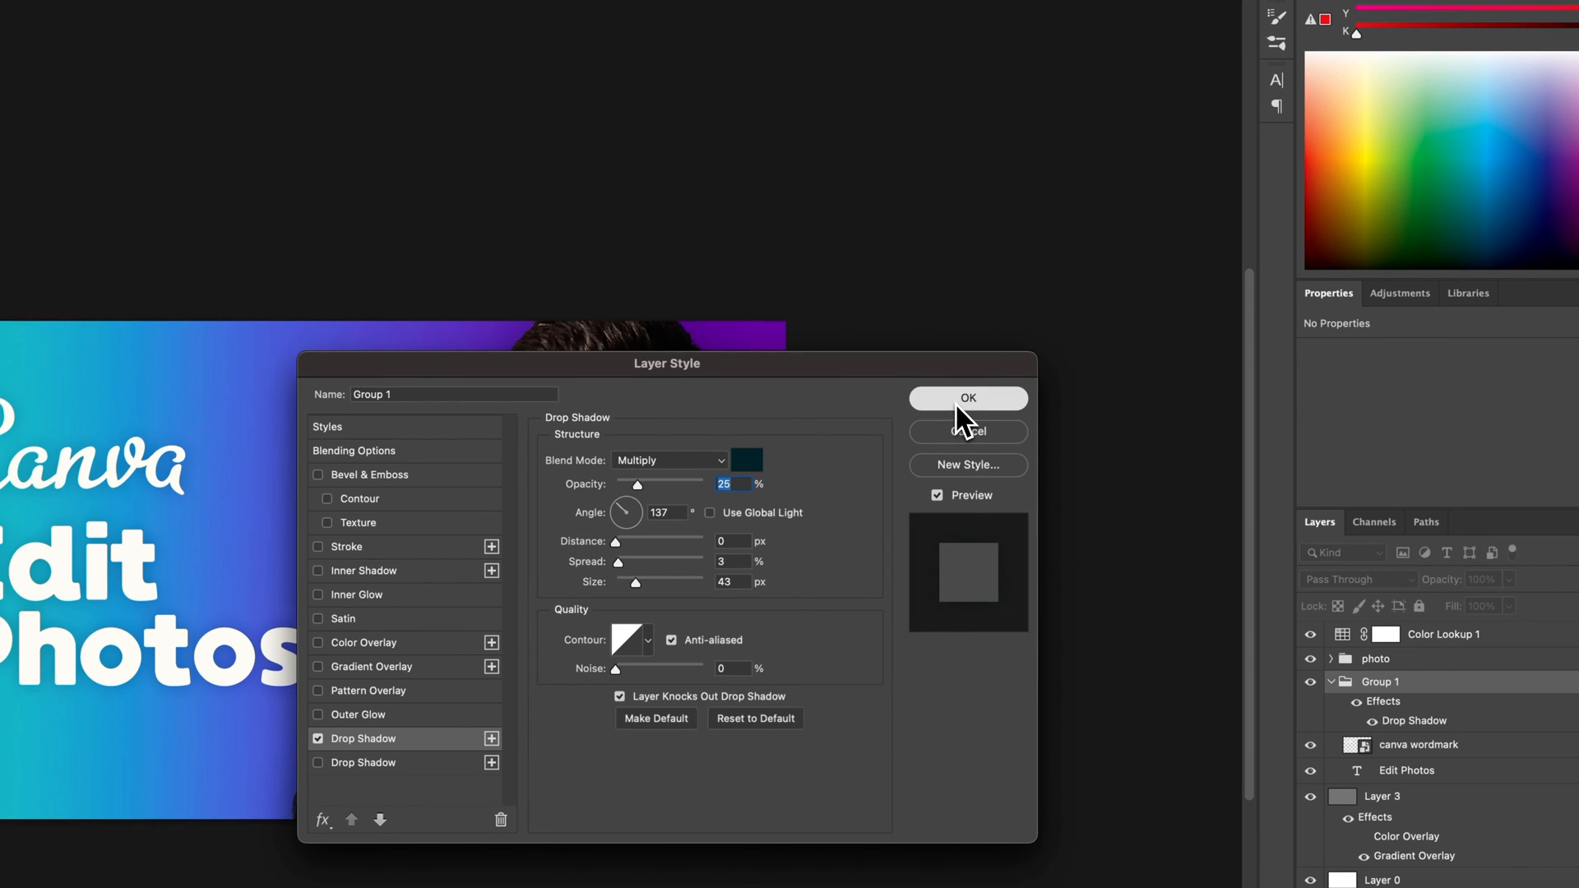
# - Confirm Group 1's drop shadow at 25% opacity and close the Layer Style dialog
pyautogui.click(965, 397)
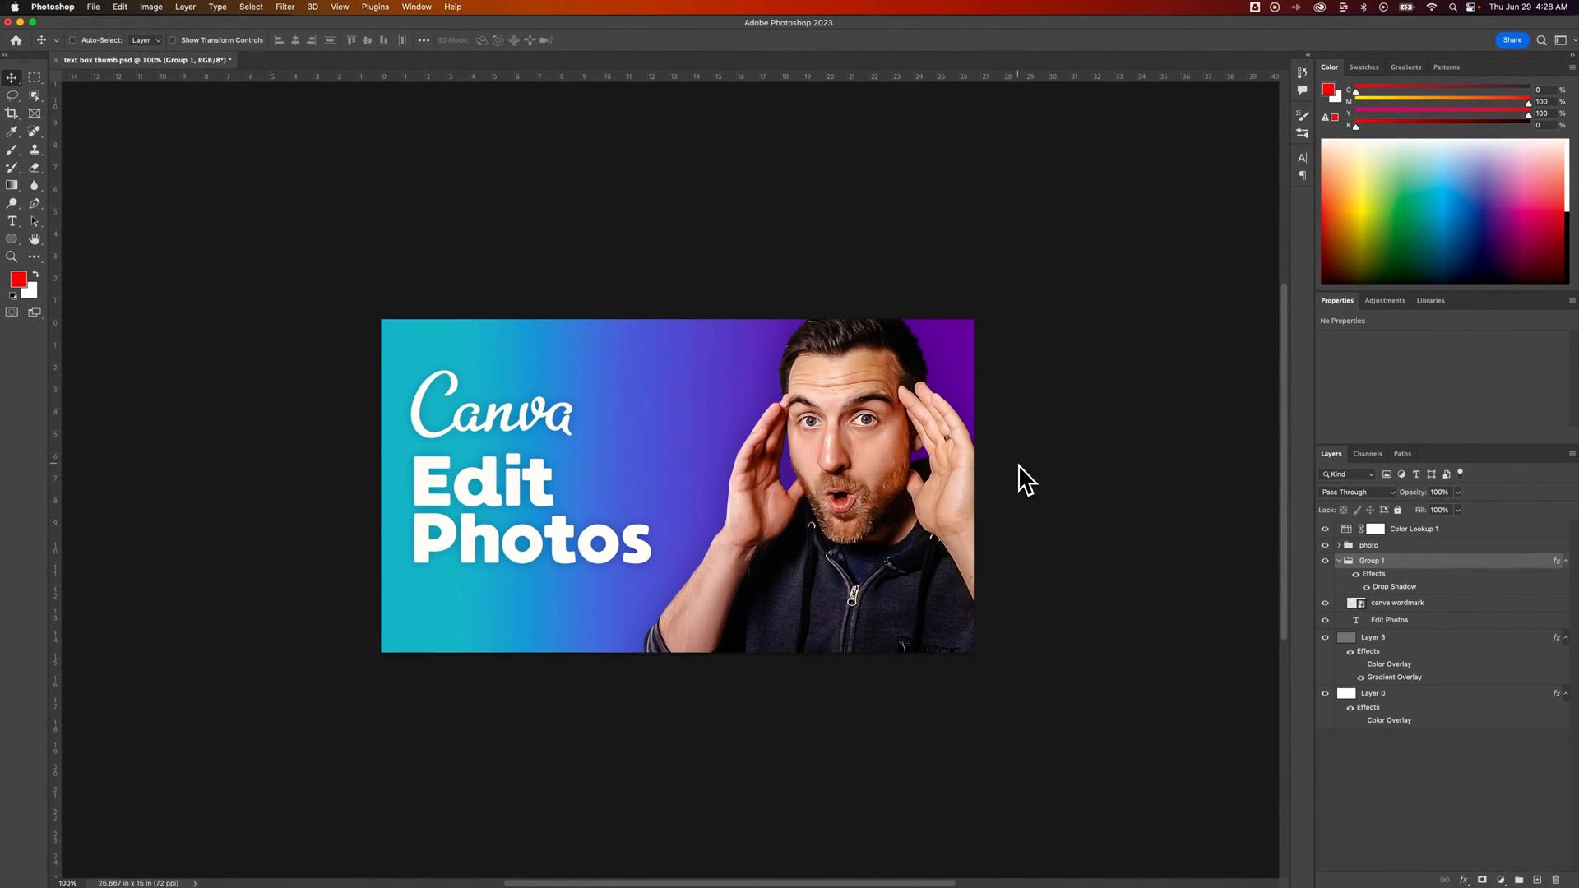